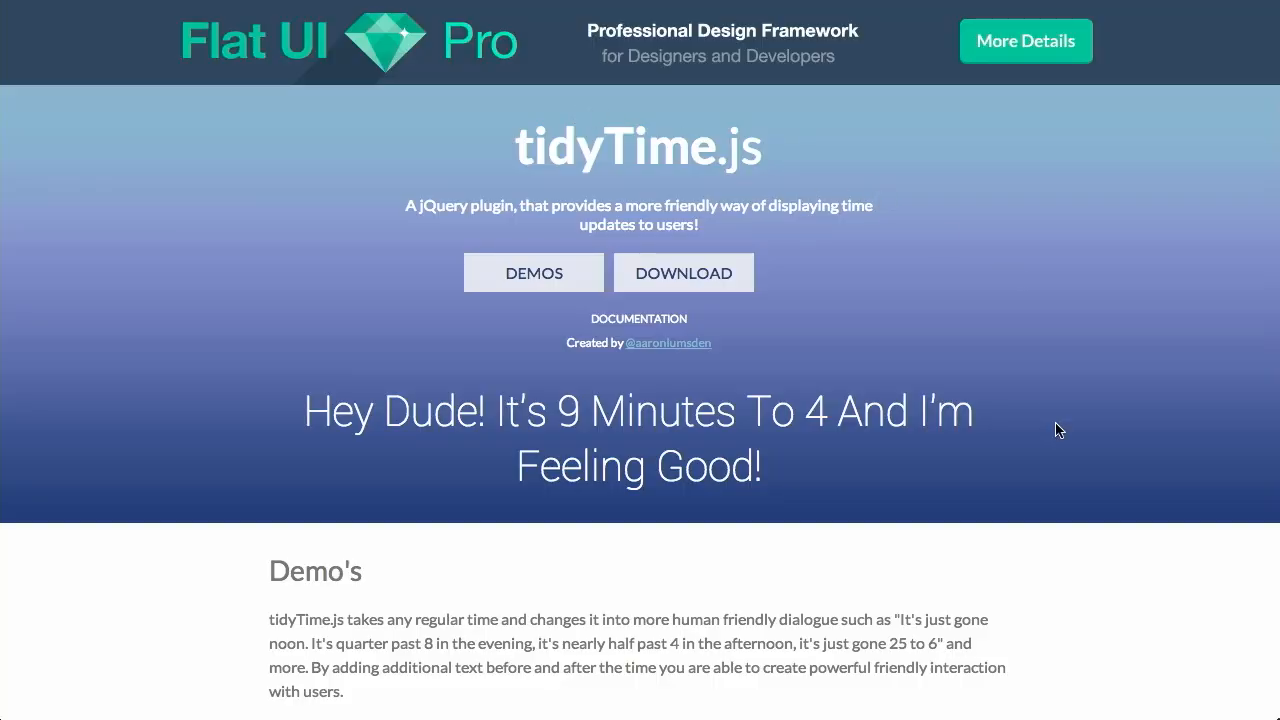
mouse_move(302, 411)
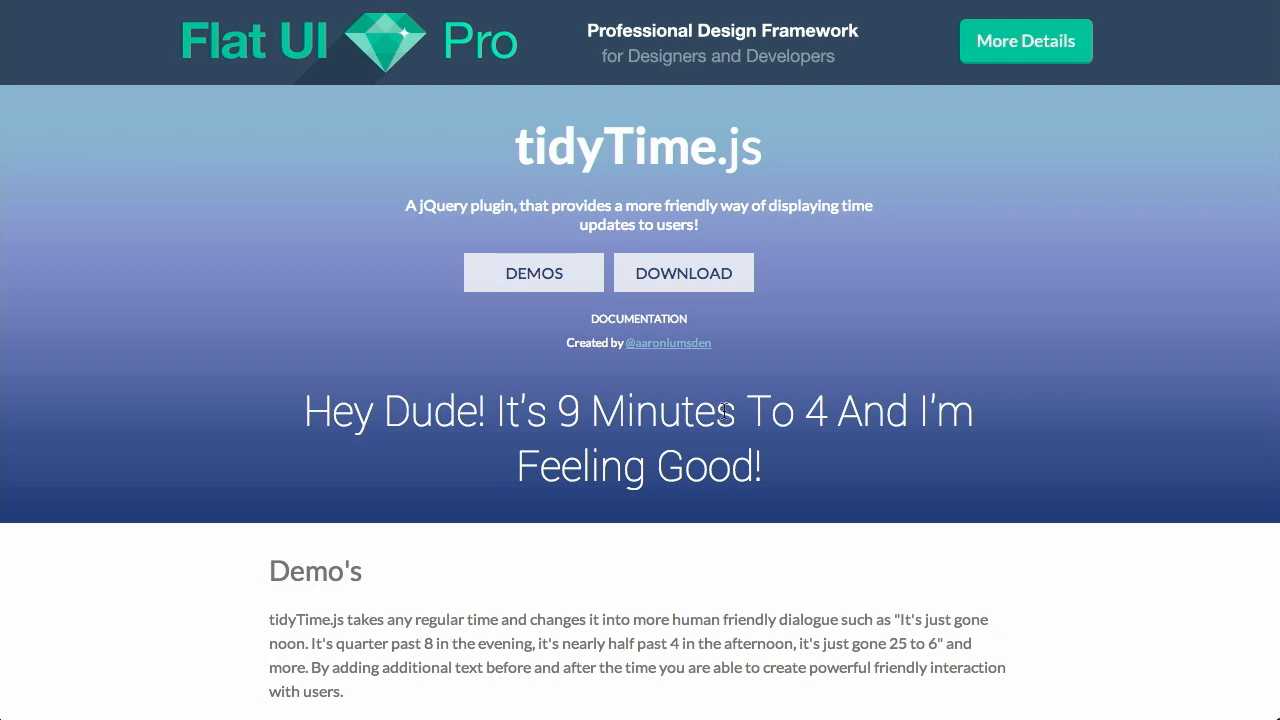
mouse_move(1087, 390)
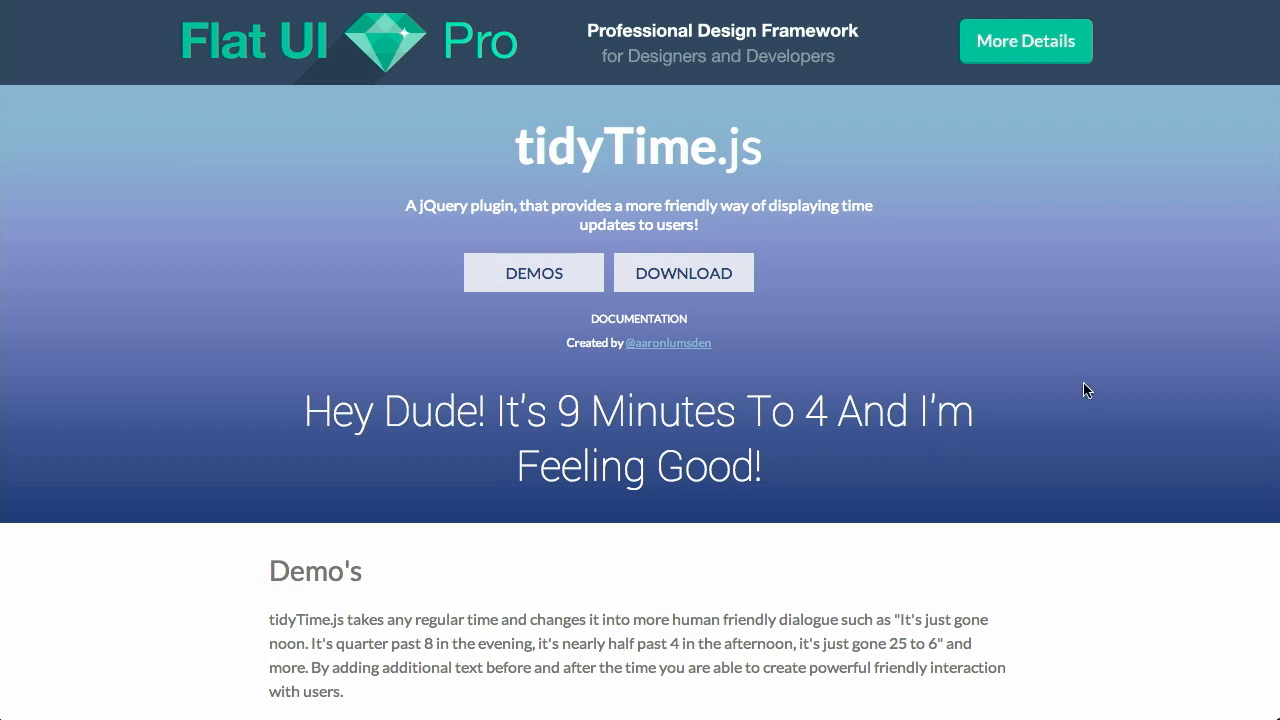
Step: Scroll the tidyTime.js page through the demo table and Getting Started code
scroll("down", 3)
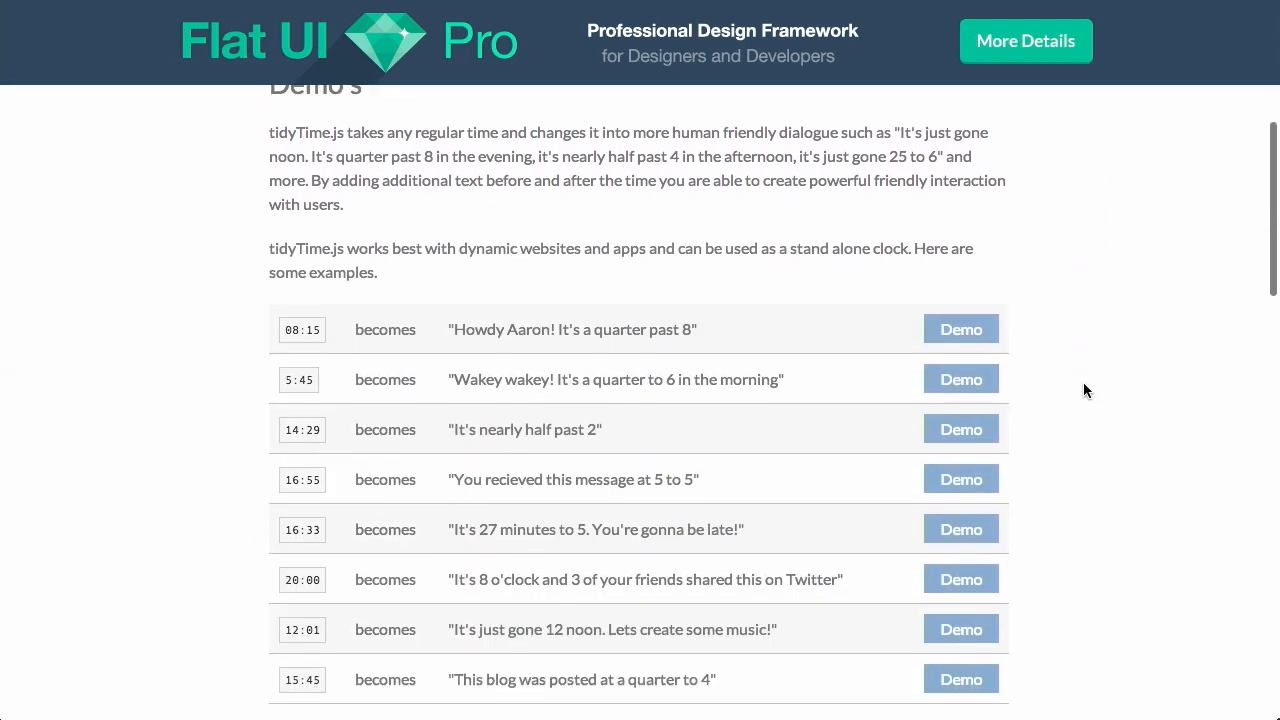
scroll("down", 3)
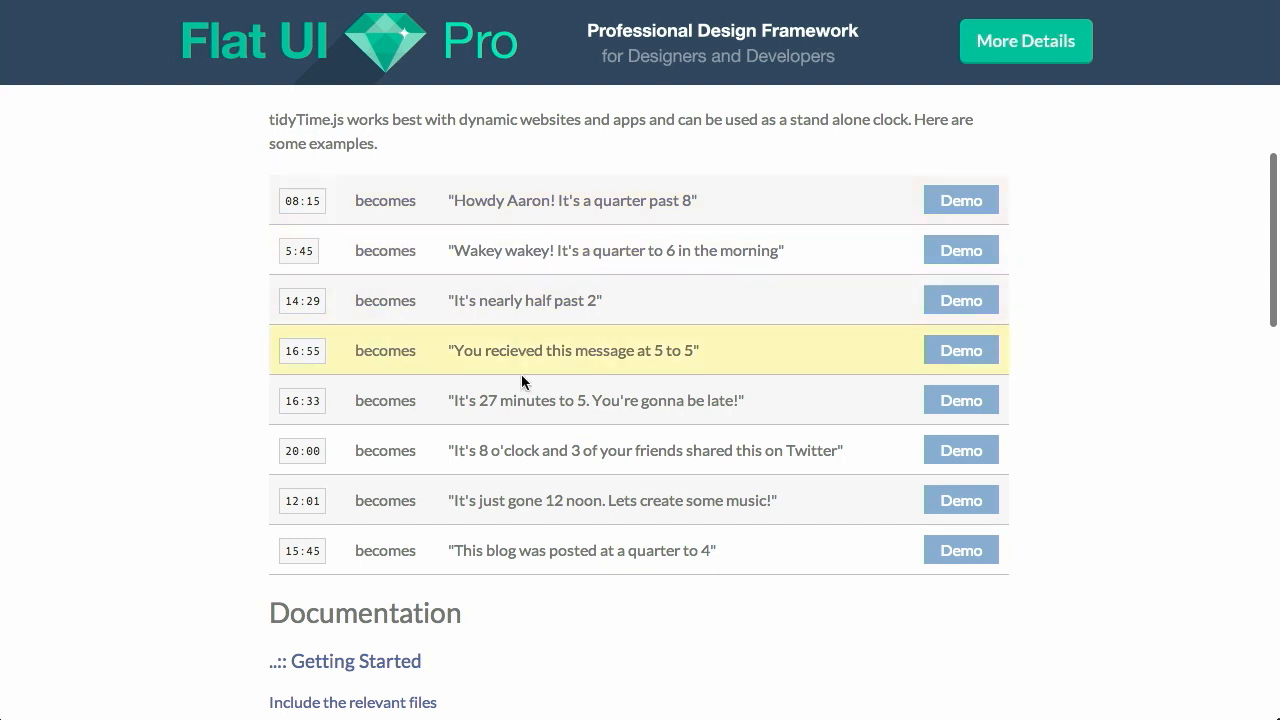
left_click(302, 200)
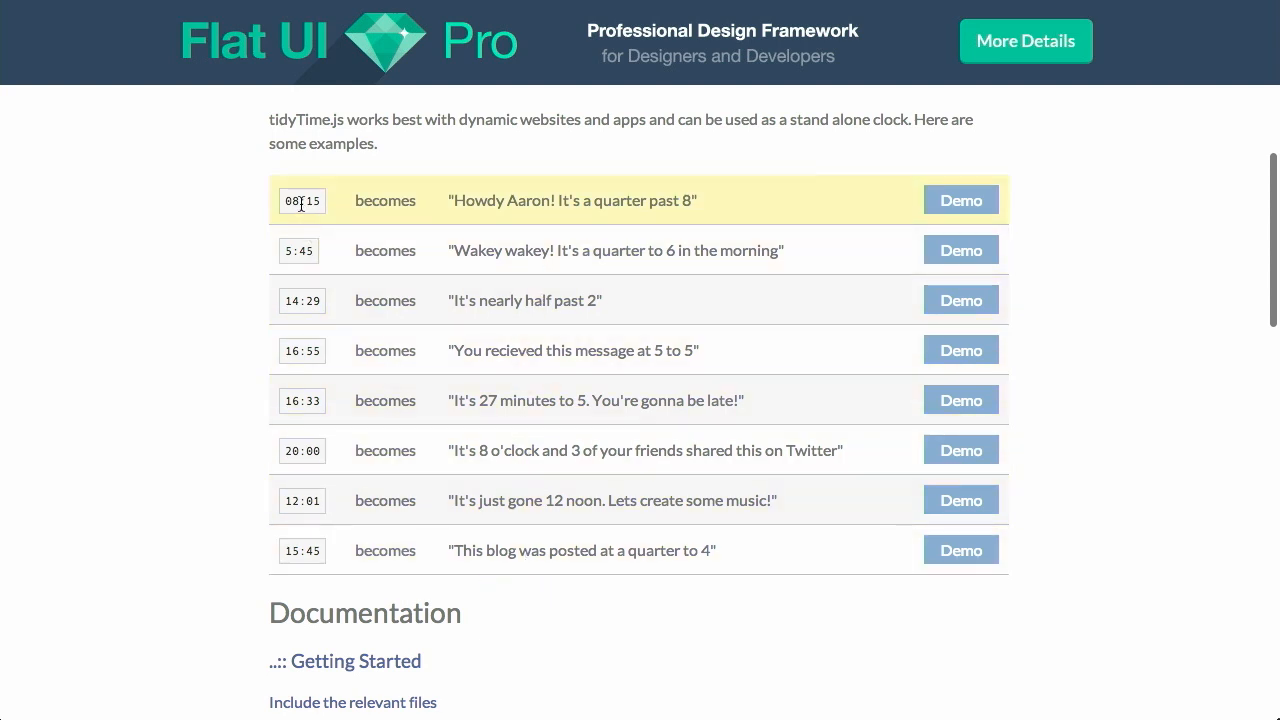
mouse_move(672, 198)
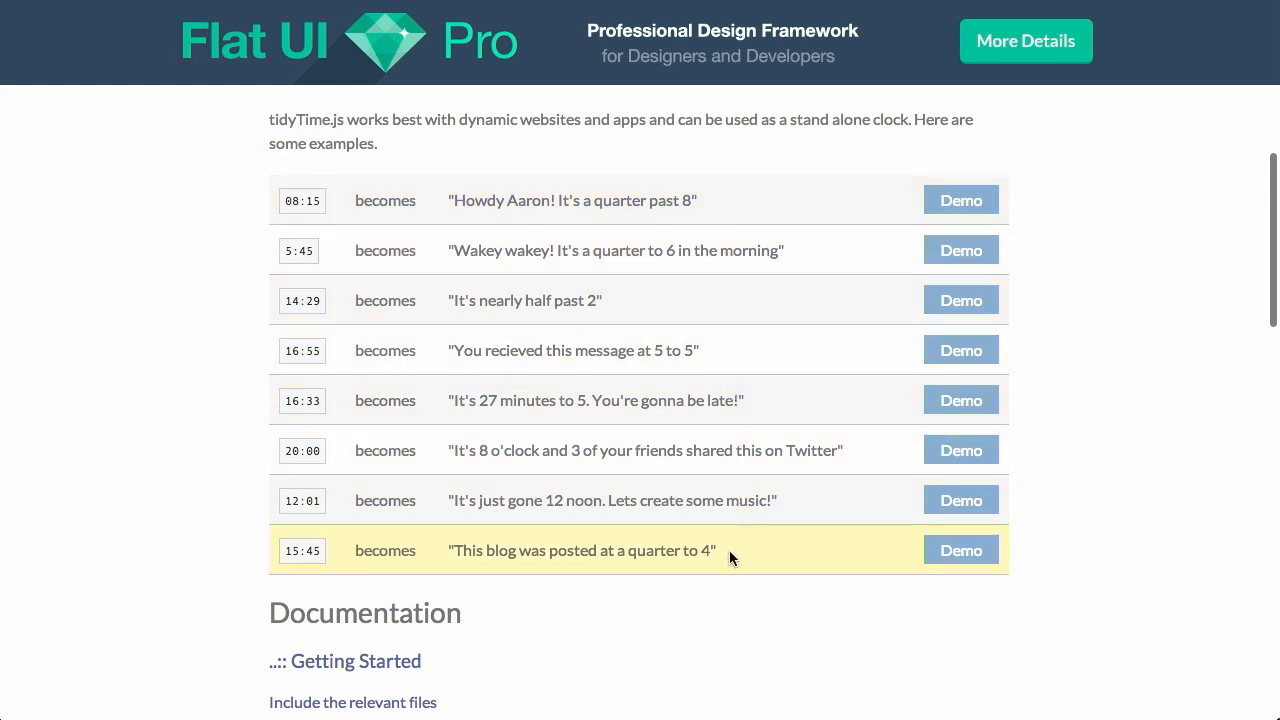
scroll("down", 3)
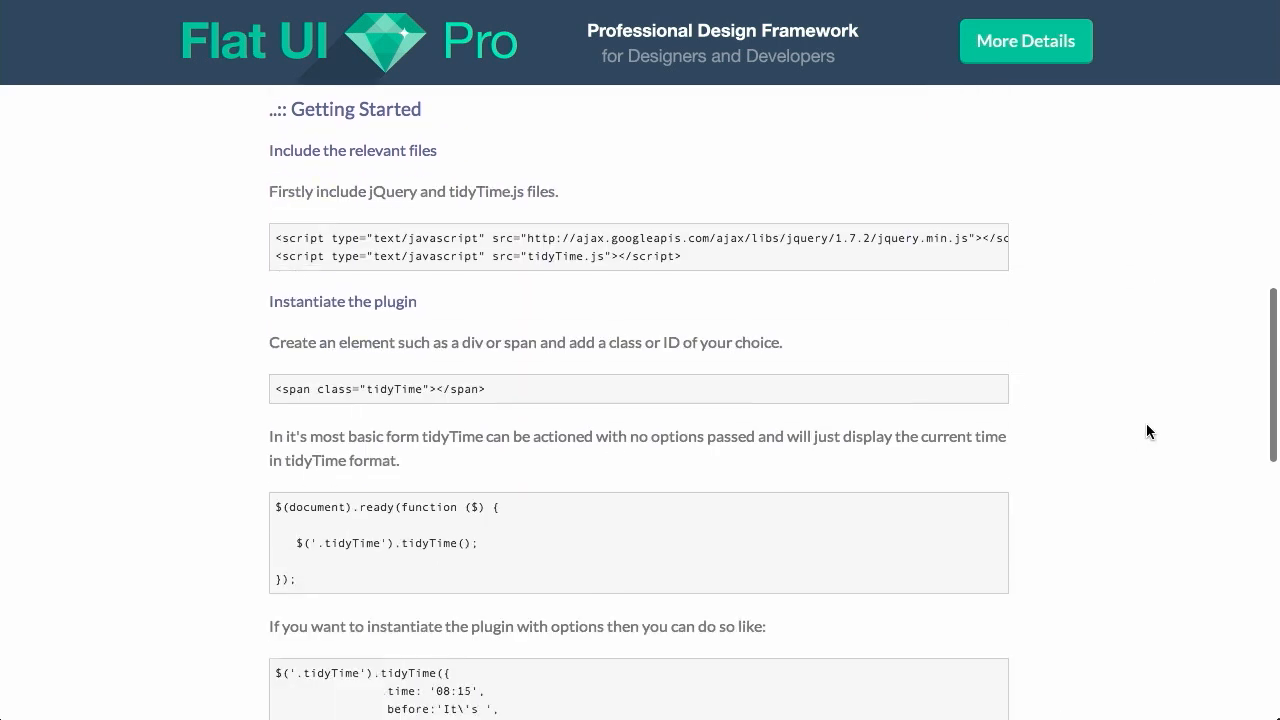
scroll("down", 3)
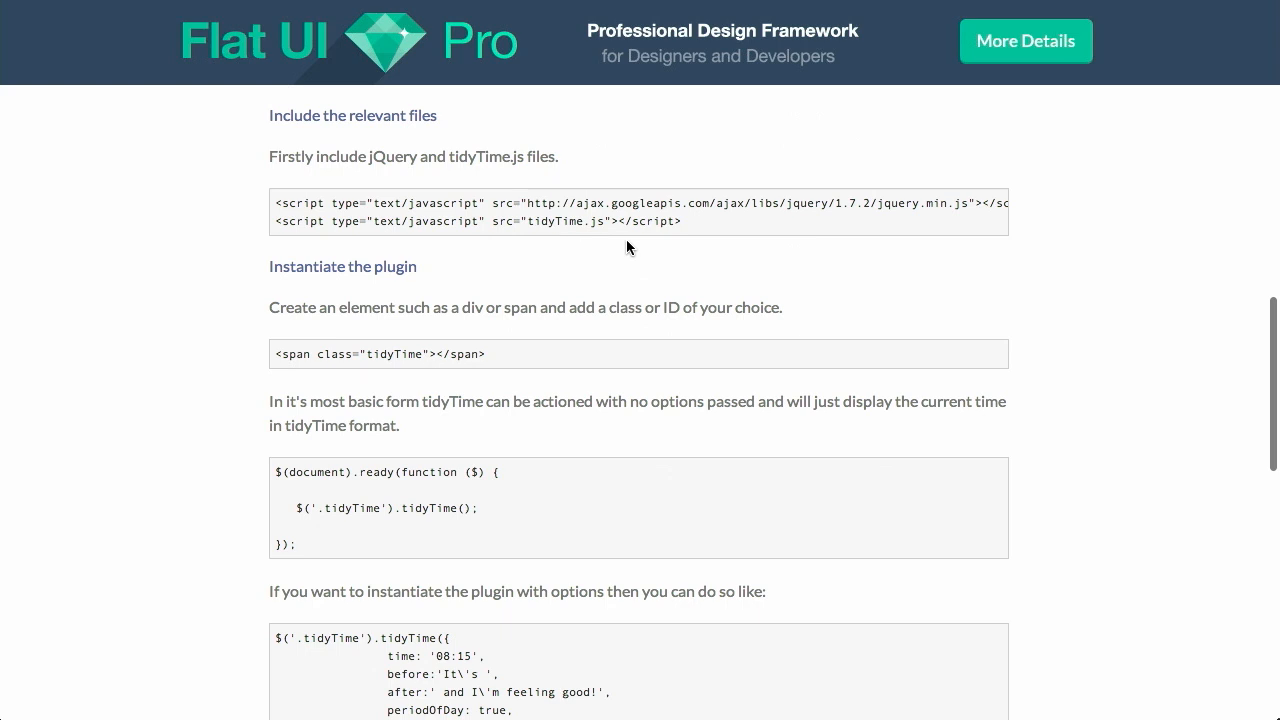
mouse_move(810, 225)
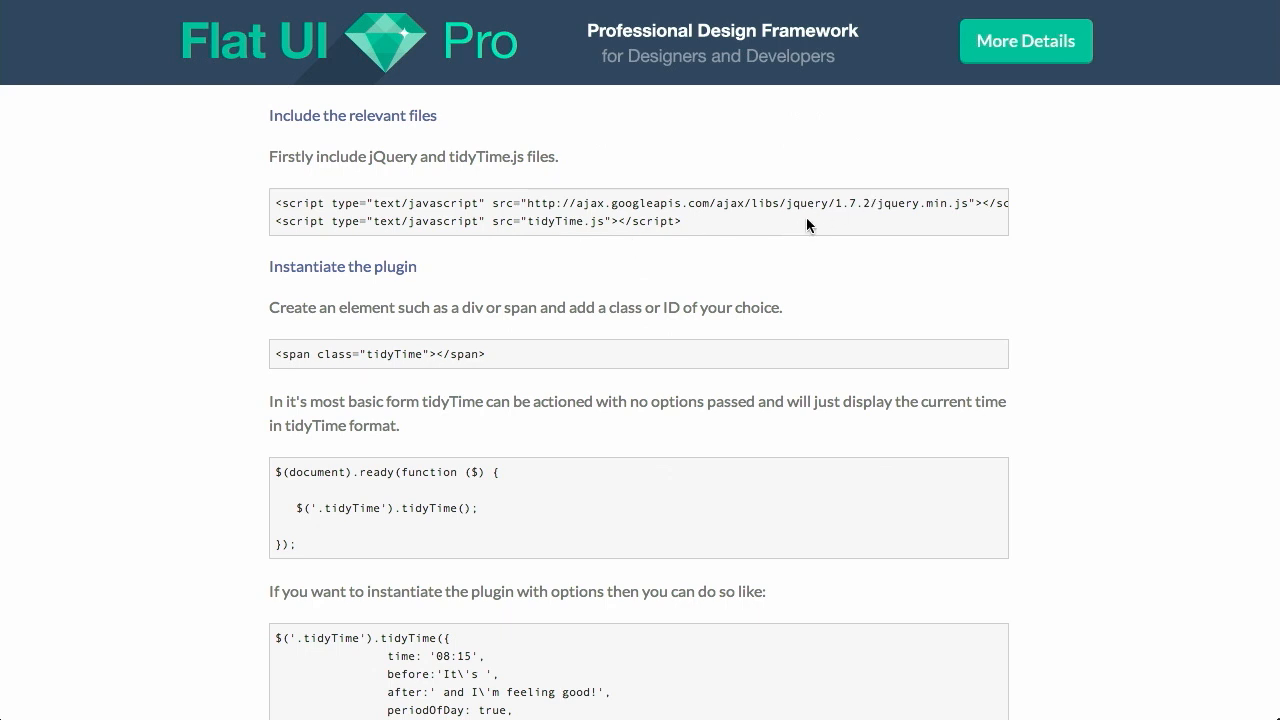
Step: Continue down to the plugin's Options table and clock usage section
scroll("down", 3)
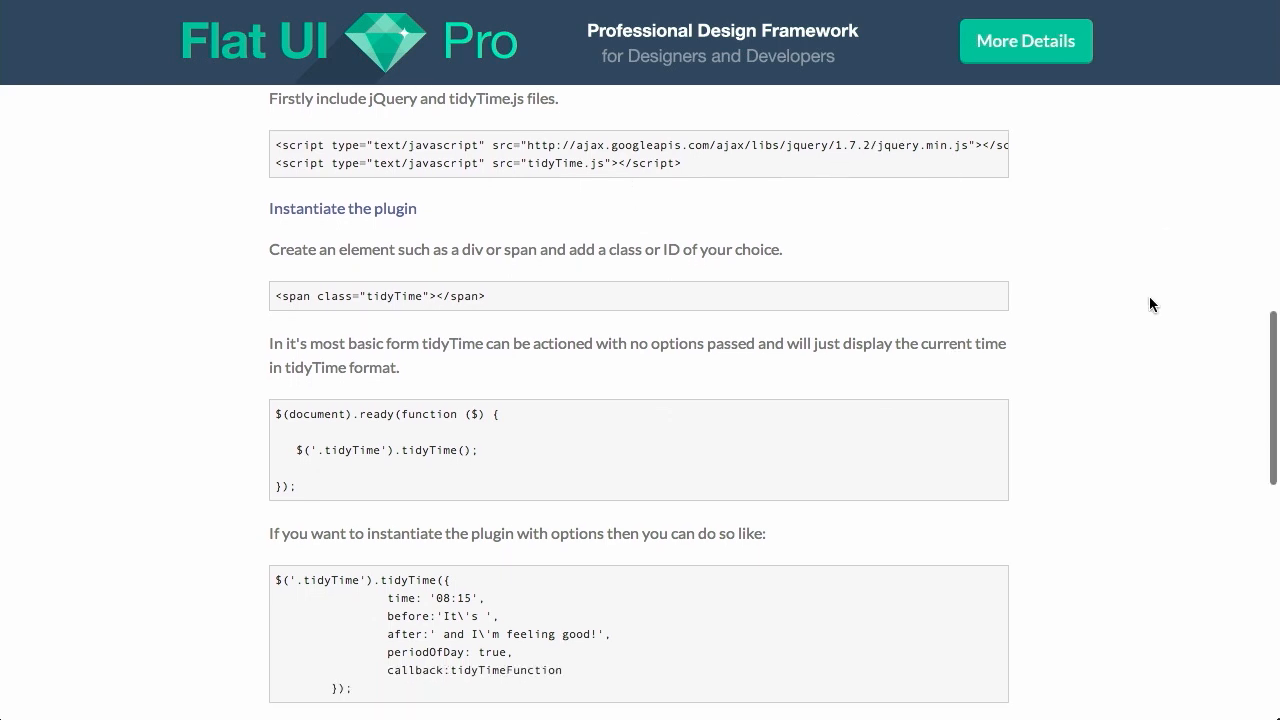
scroll("down", 3)
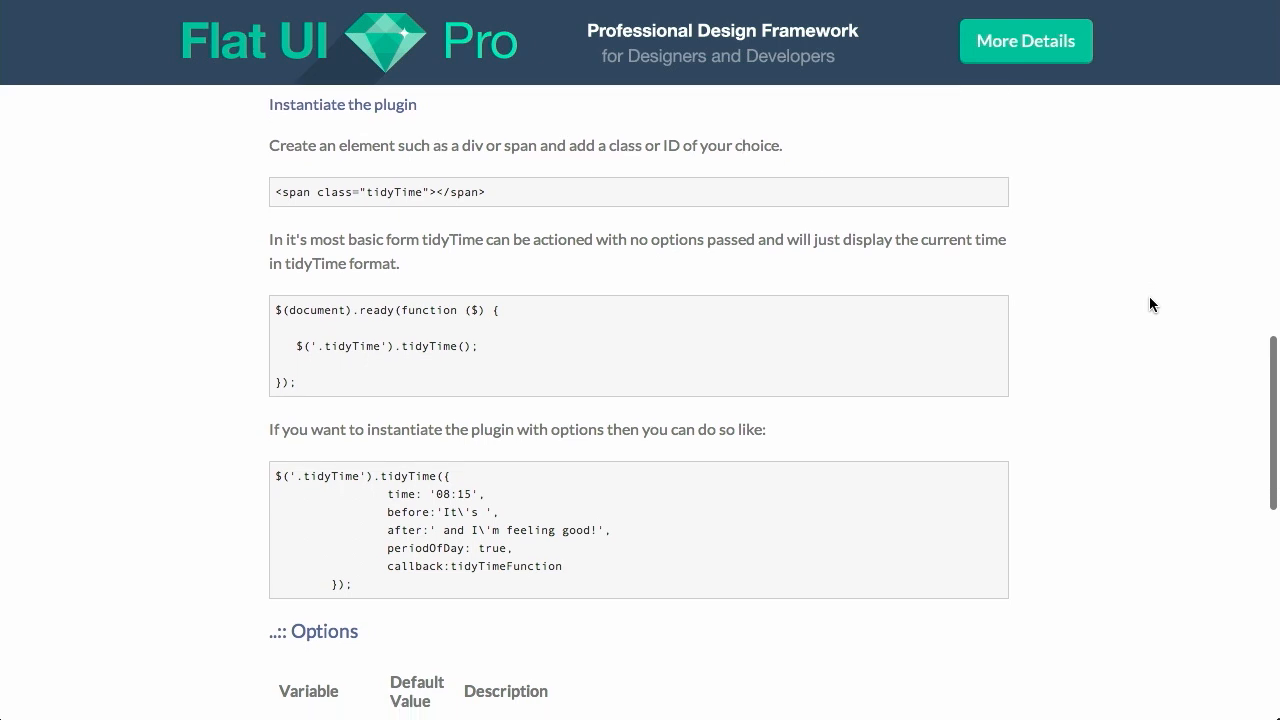
scroll("down", 3)
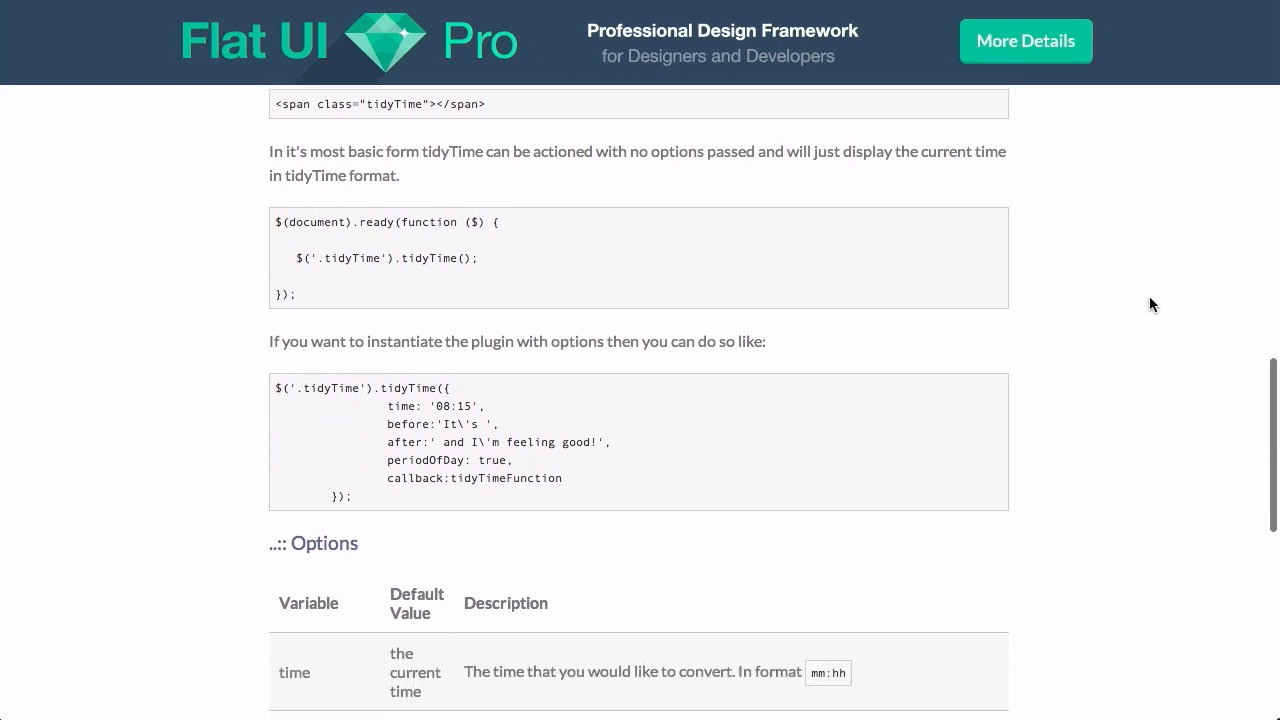
scroll("down", 3)
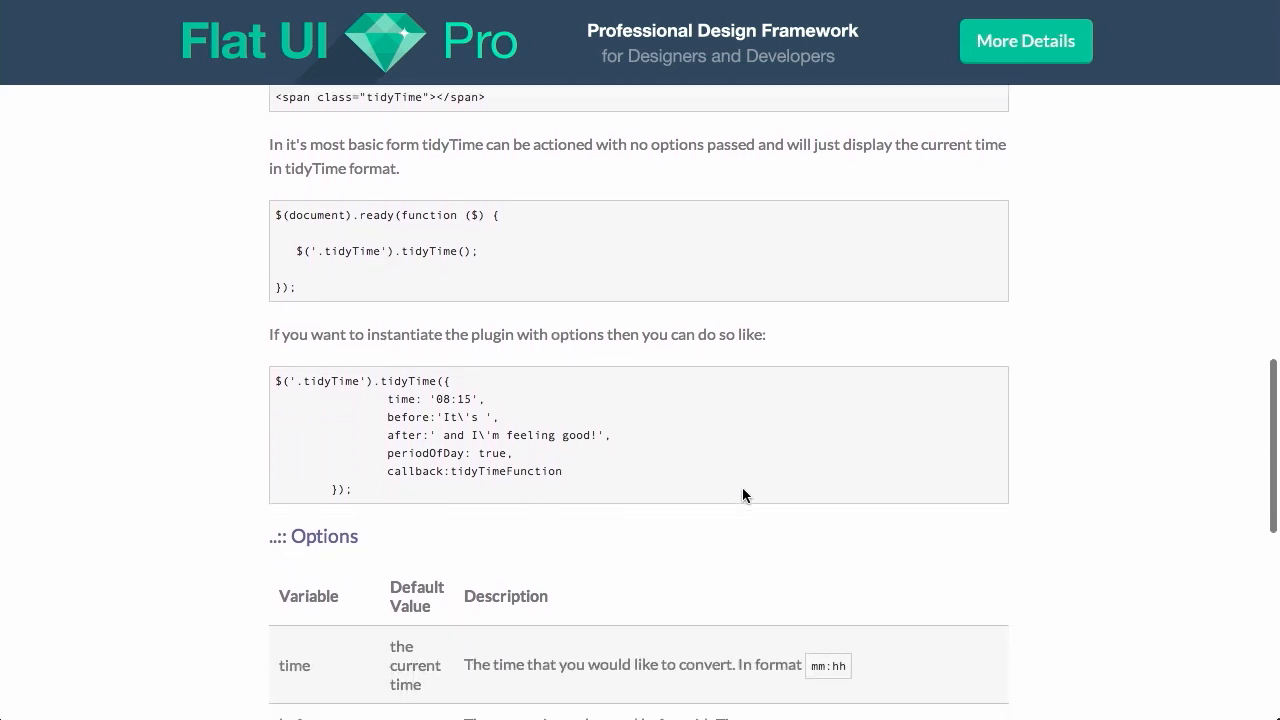
scroll("down", 3)
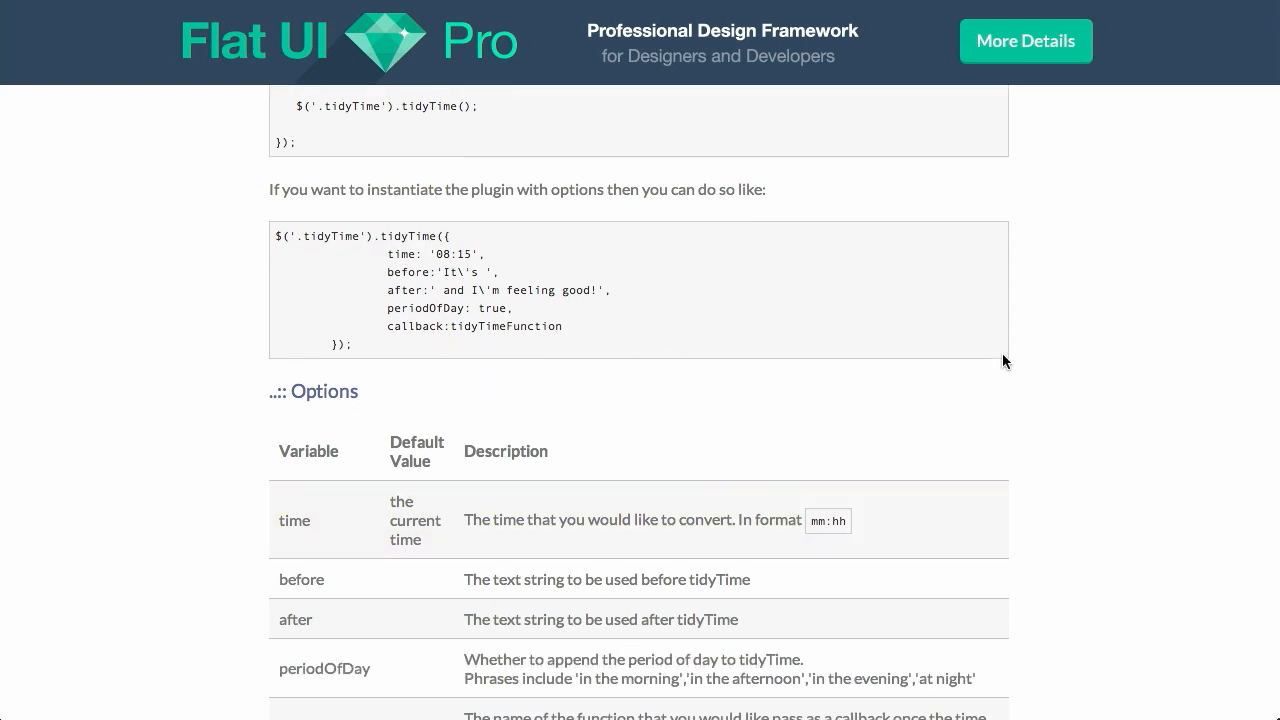
scroll("down", 3)
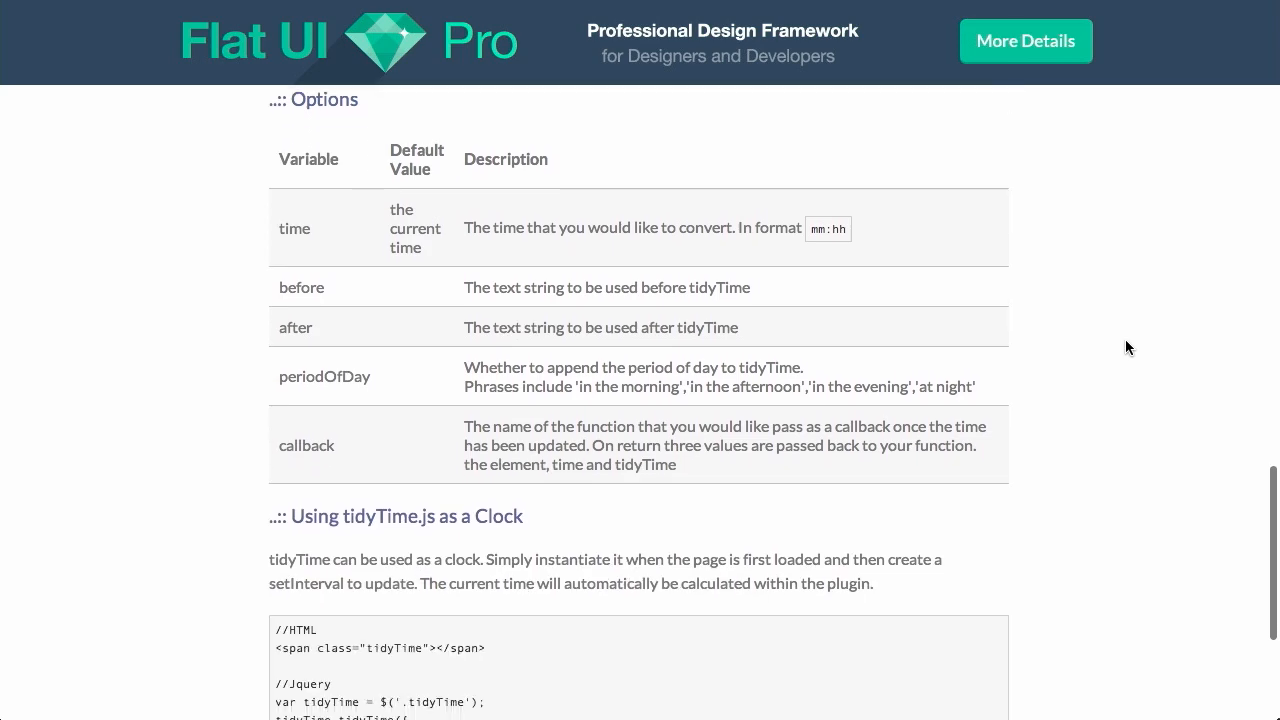
scroll("up", 3)
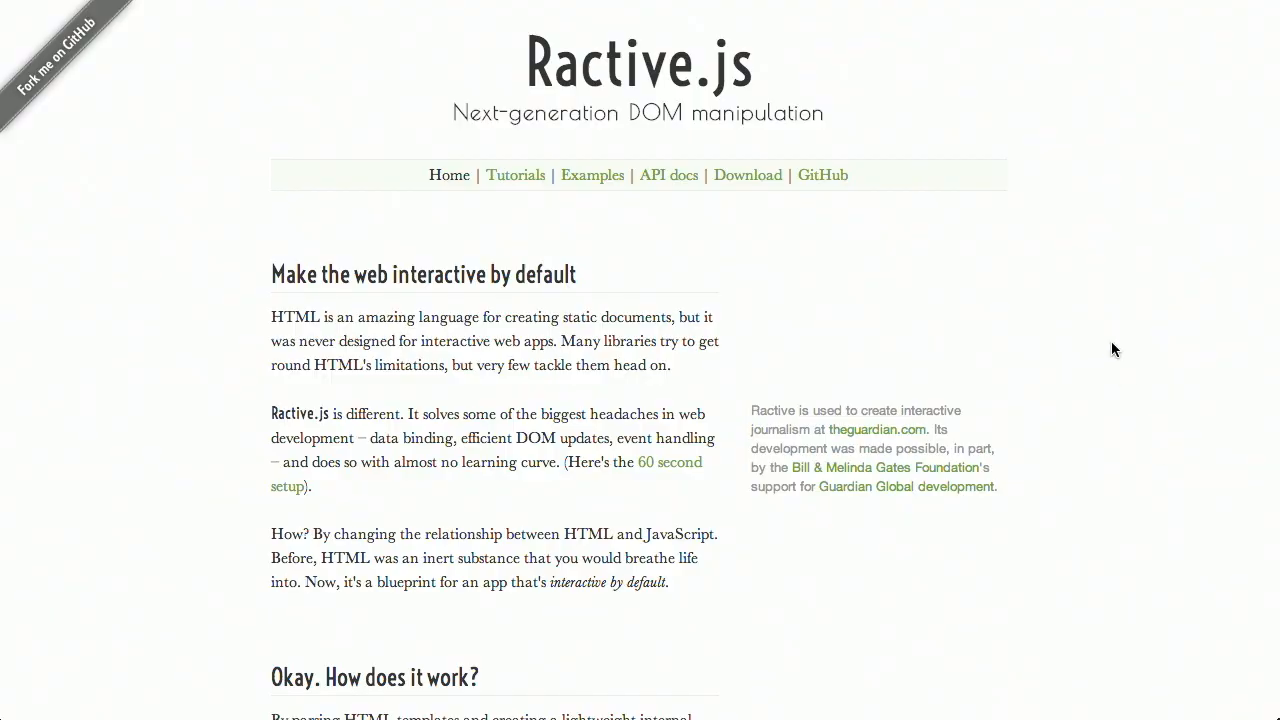
Step: Scroll Ractive.js to 'Okay. How does it work?' with its template, data and result code
scroll("down", 3)
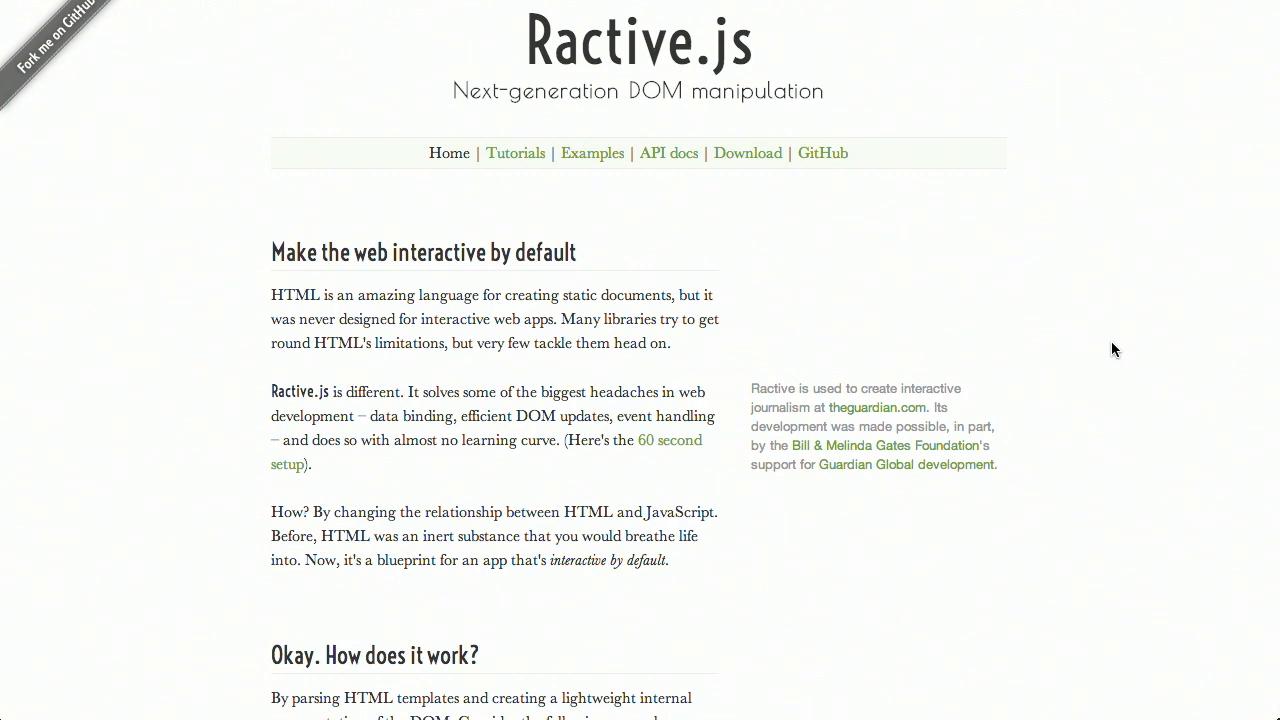
scroll("down", 3)
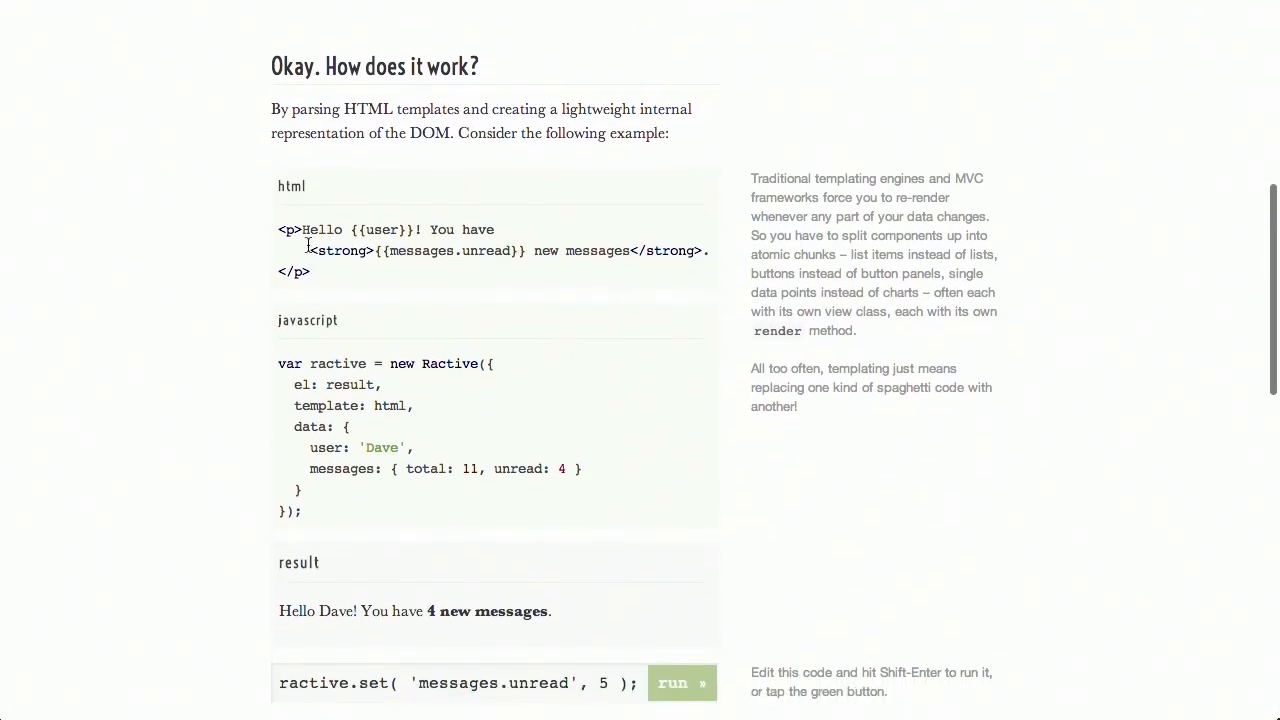
mouse_move(253, 266)
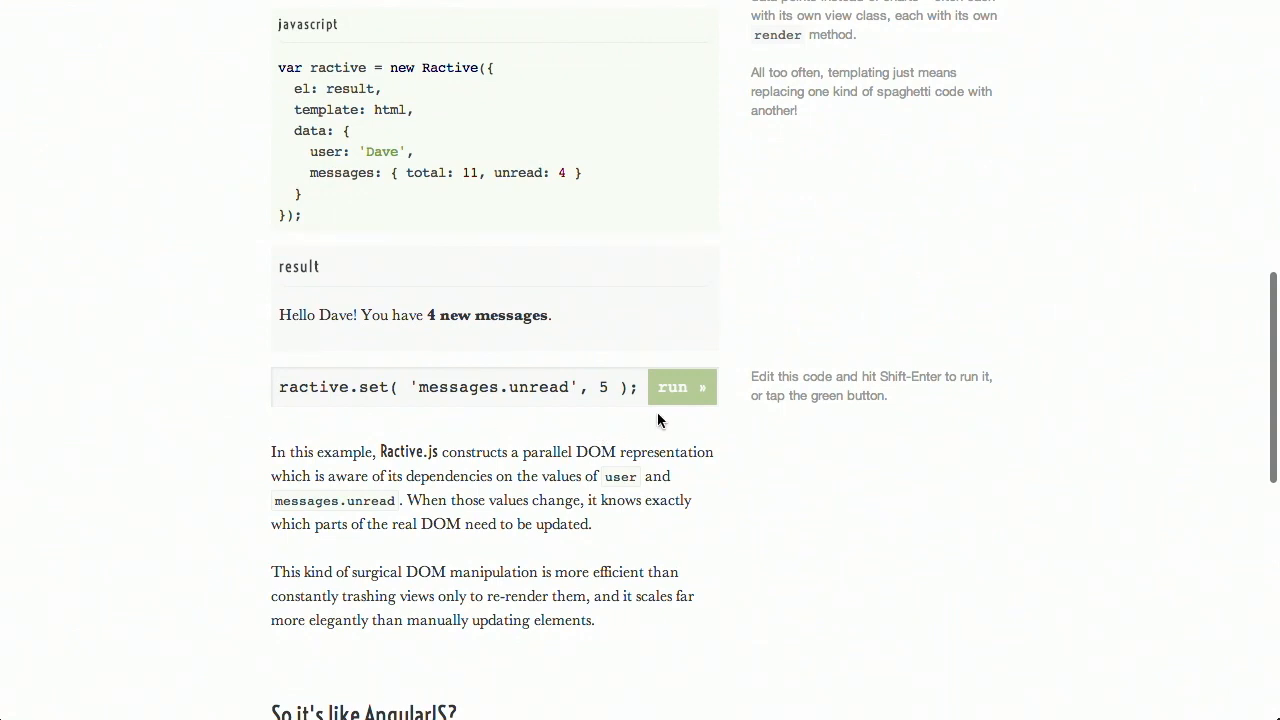
mouse_move(645, 437)
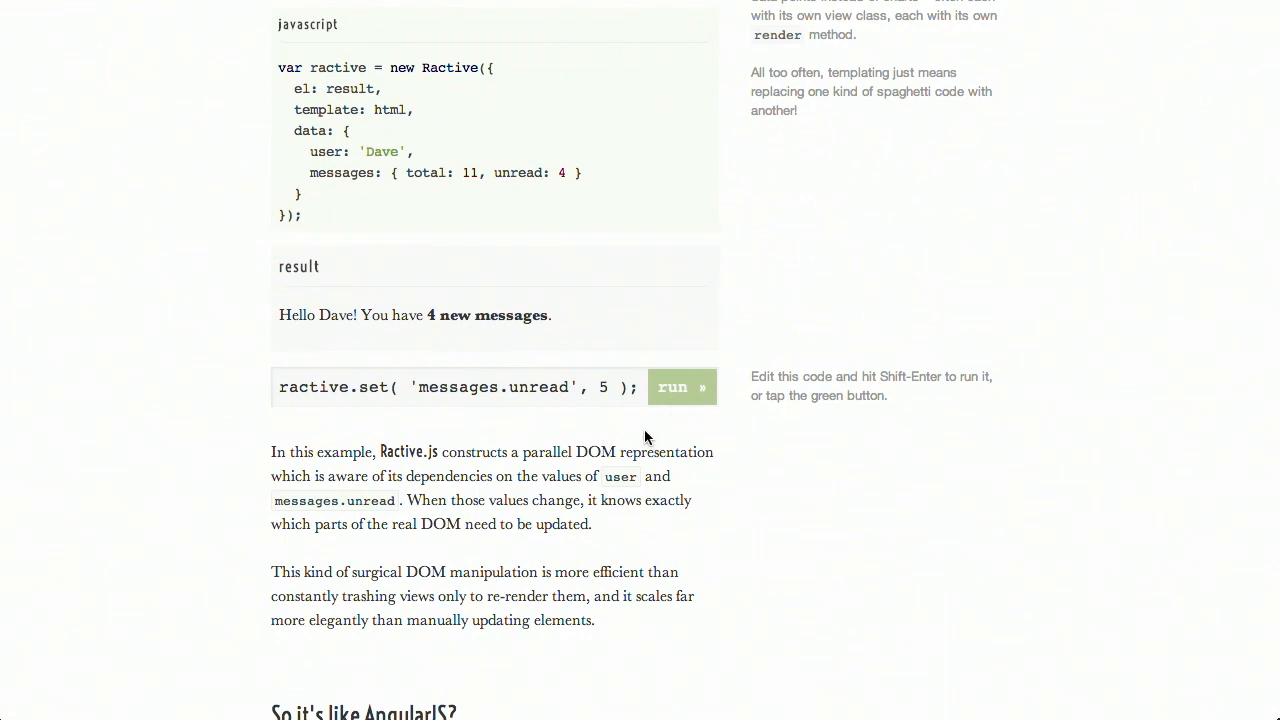
mouse_move(830, 450)
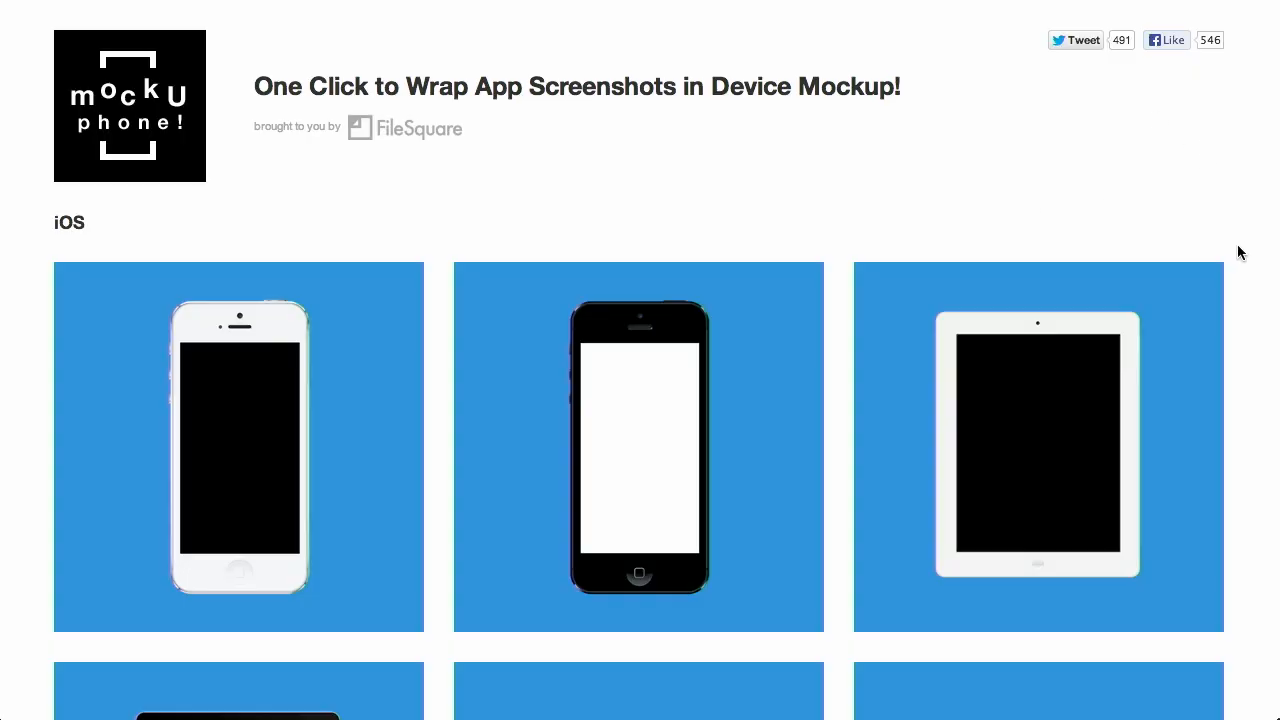
Step: Choose the white iPad device to reach its 'Drop files here' upload page
left_click(1037, 445)
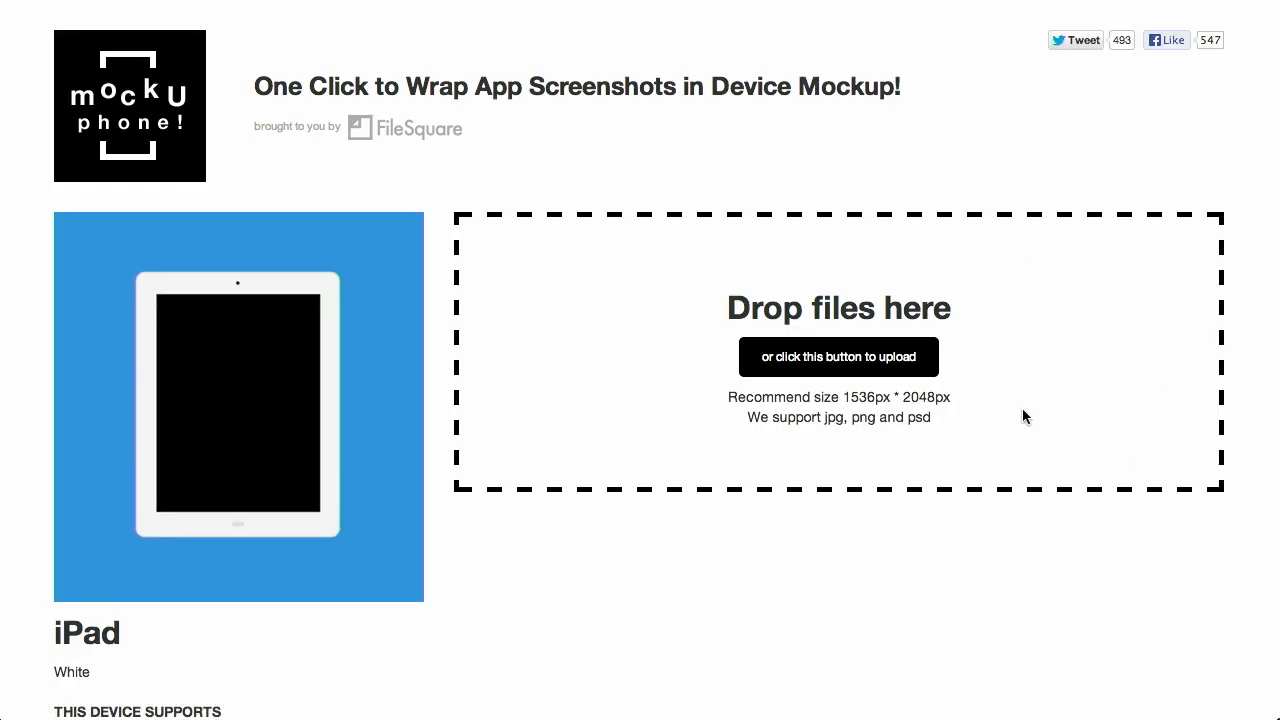
mouse_move(945, 275)
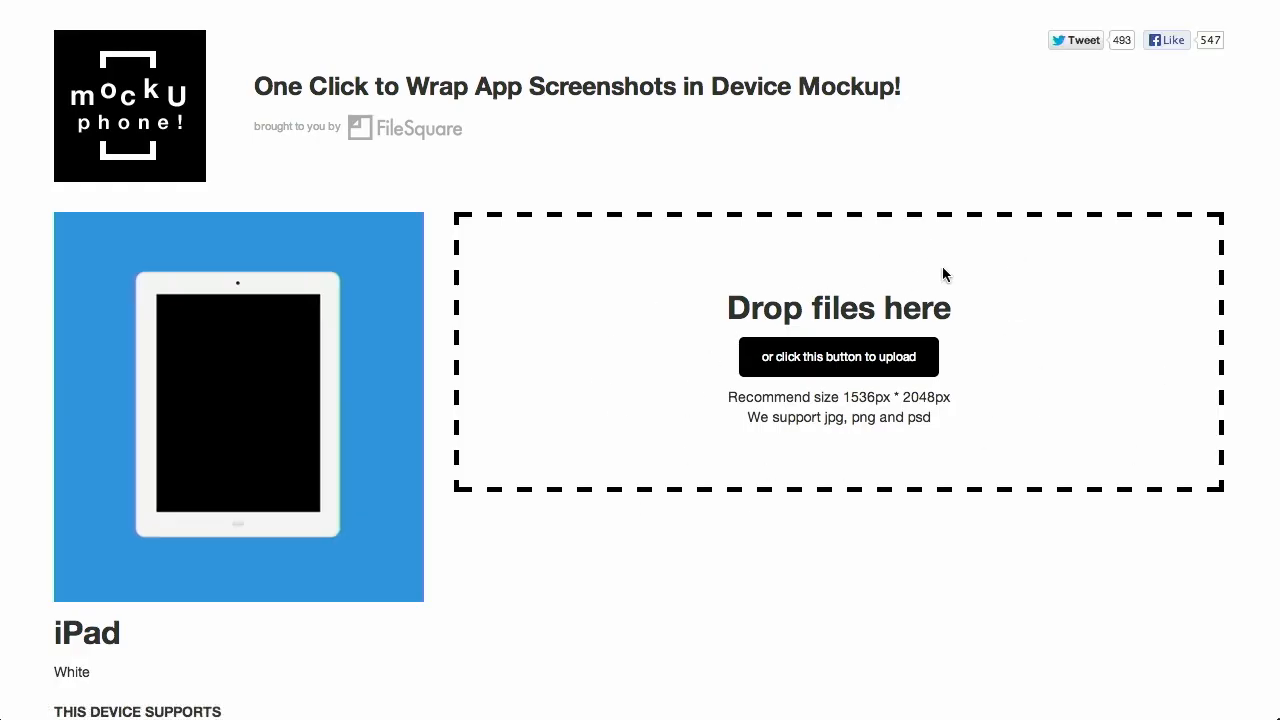
mouse_move(812, 373)
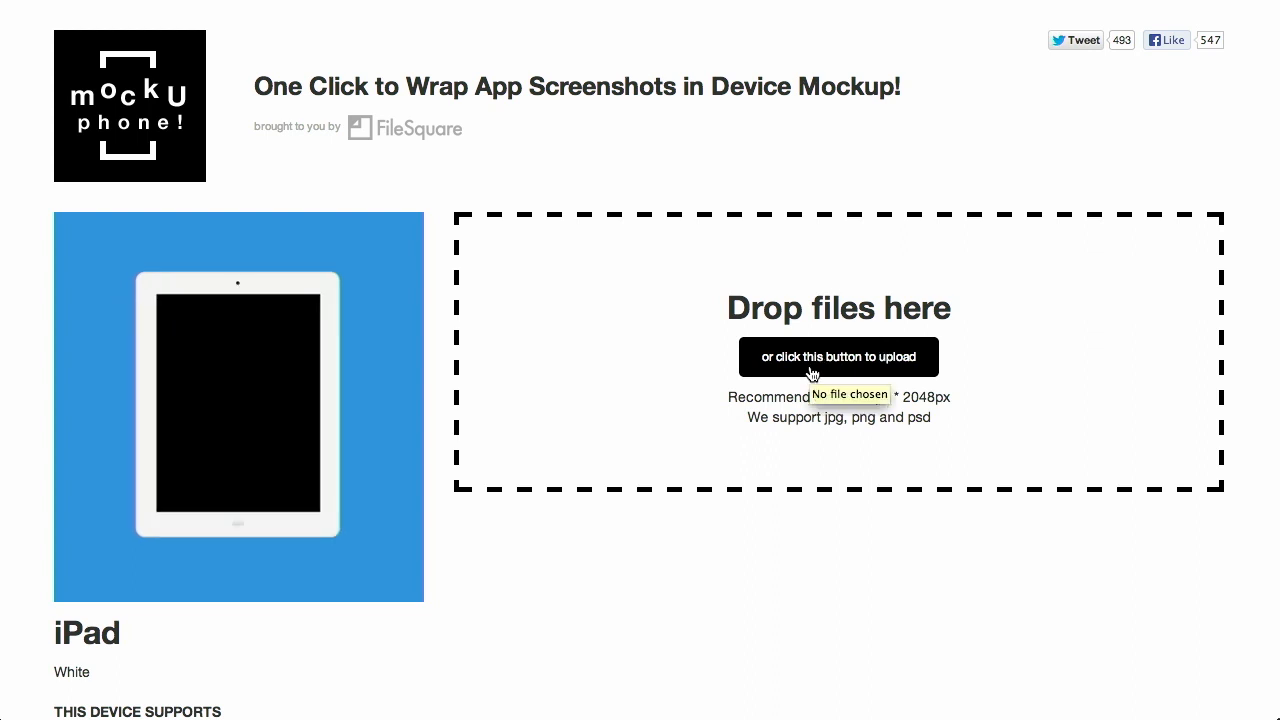
mouse_move(910, 180)
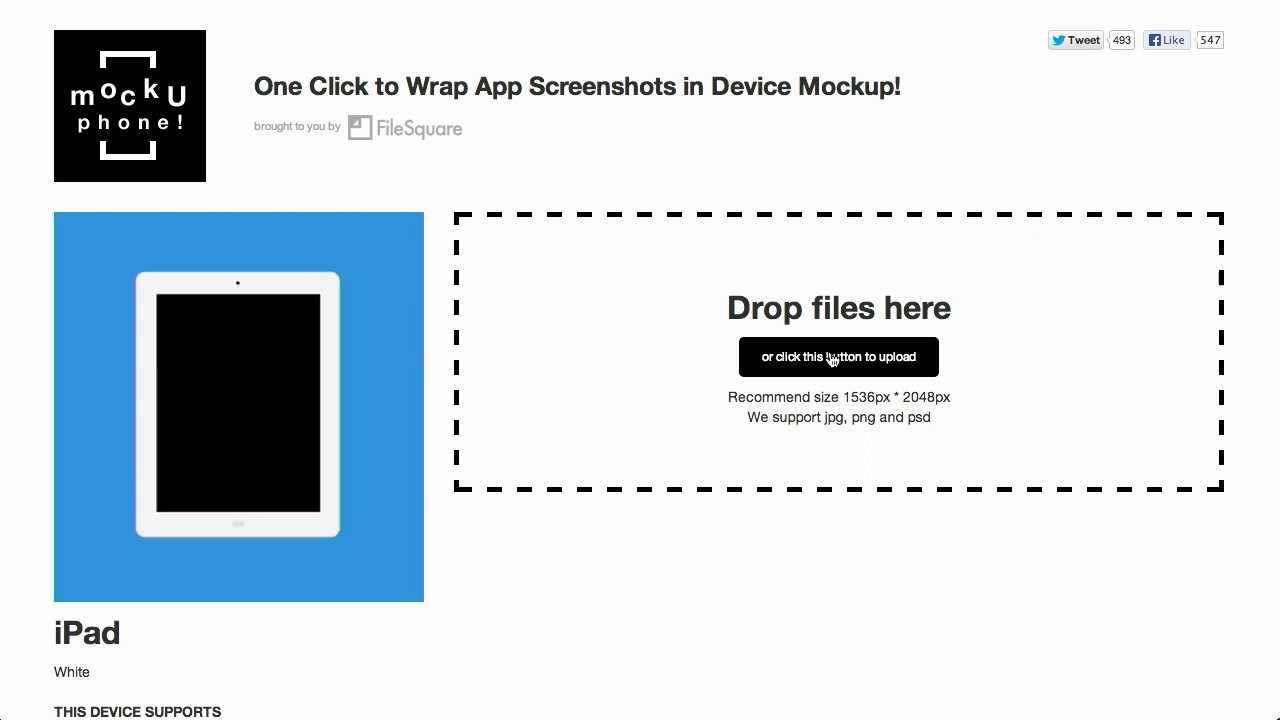
Step: Upload the Desktop screenshot to the white iPad mockup
left_click(838, 357)
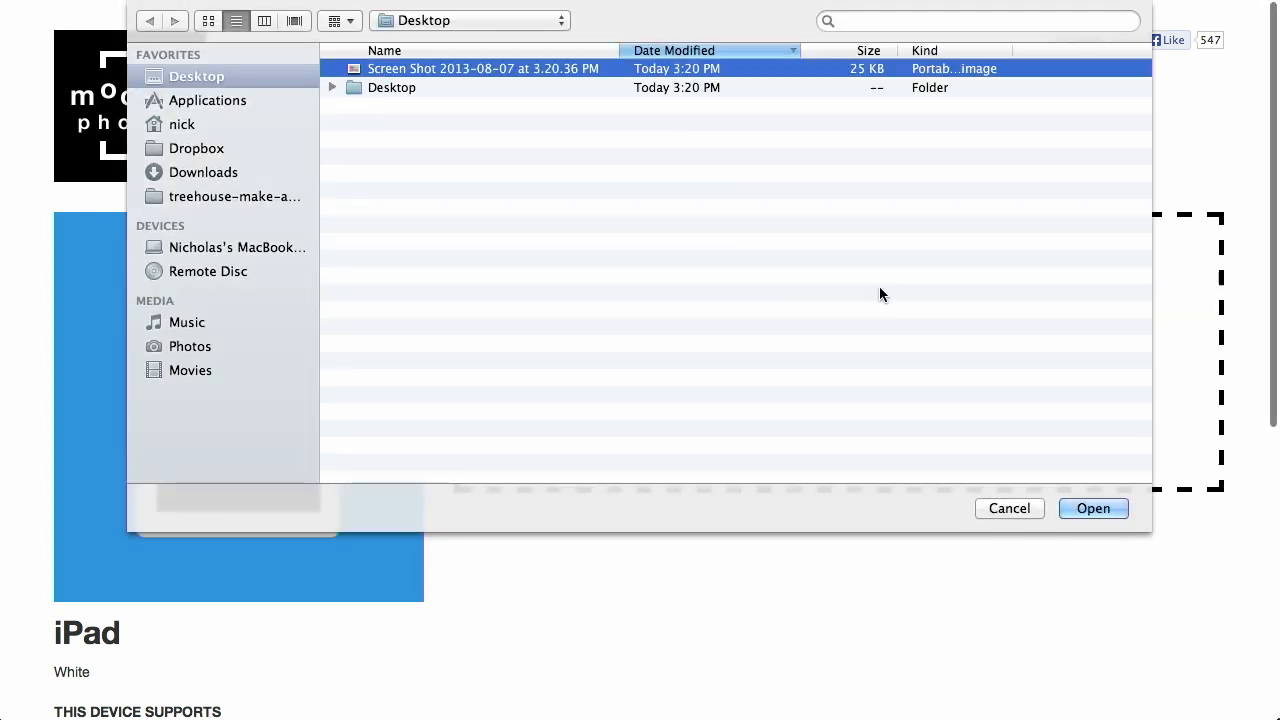
left_click(1093, 508)
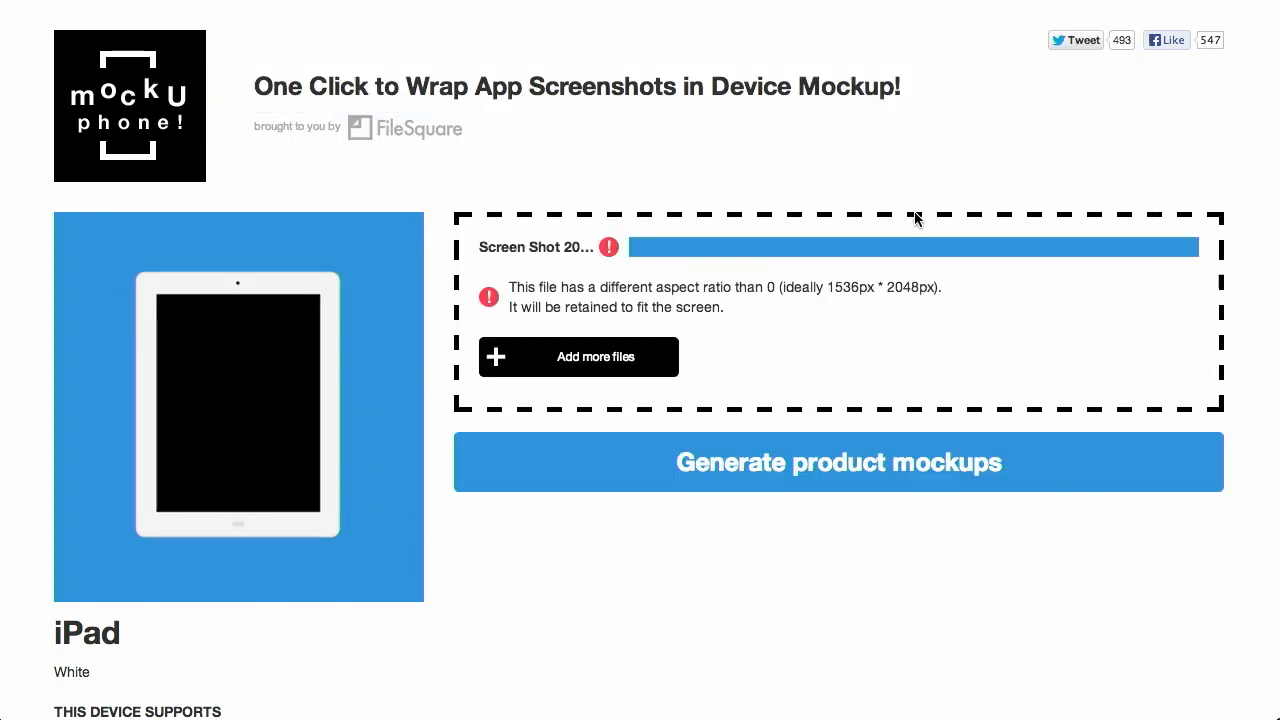
mouse_move(715, 146)
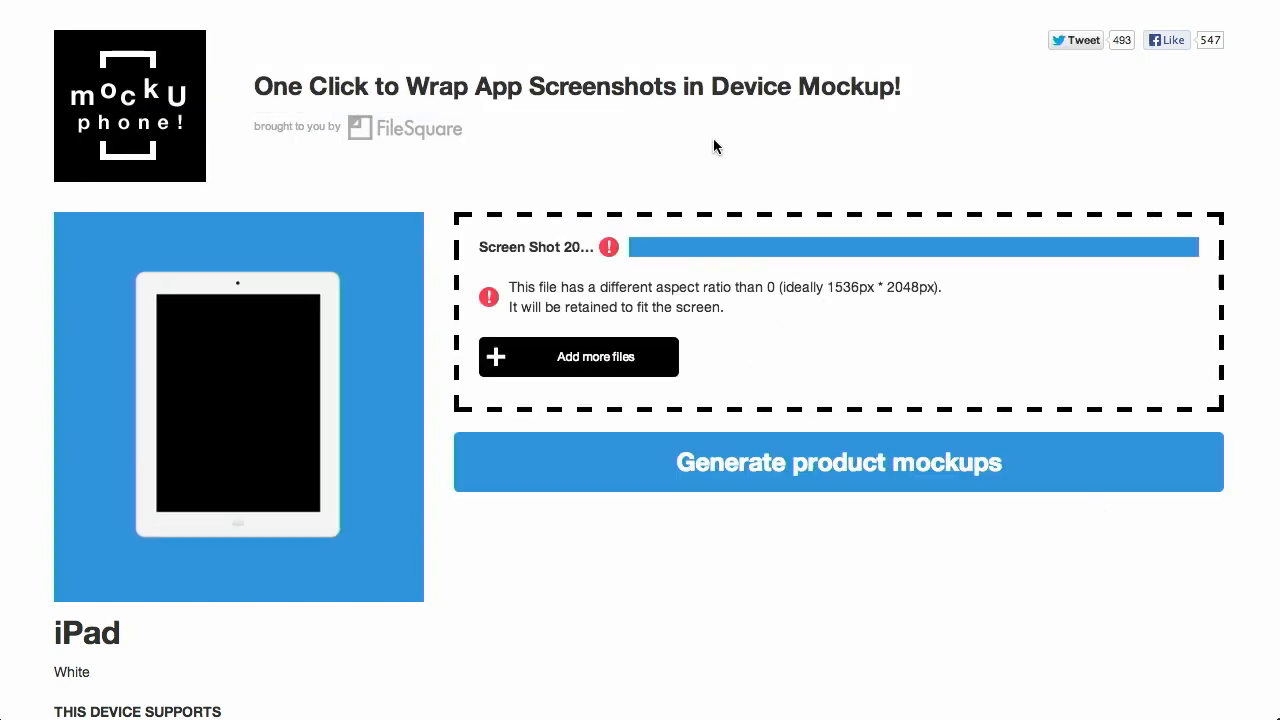
mouse_move(928, 277)
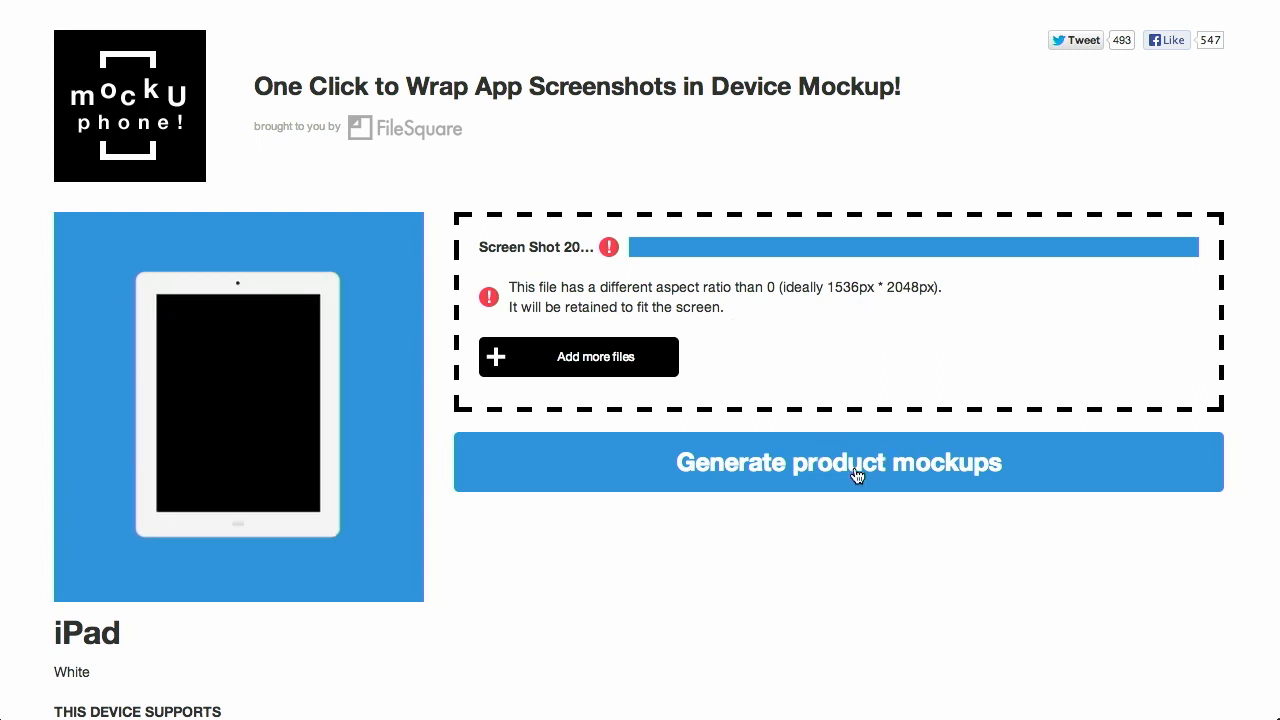
Step: Generate the product mockups and scroll to view the framed iPad image
left_click(838, 462)
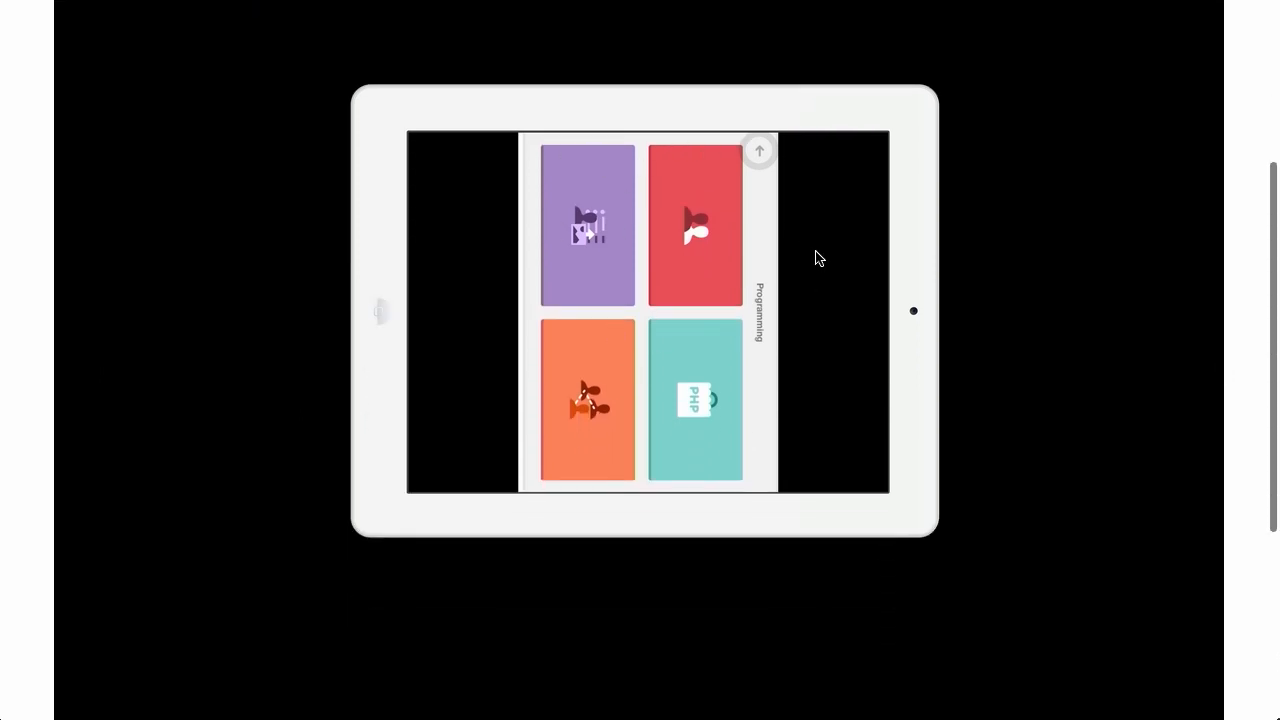
mouse_move(1046, 254)
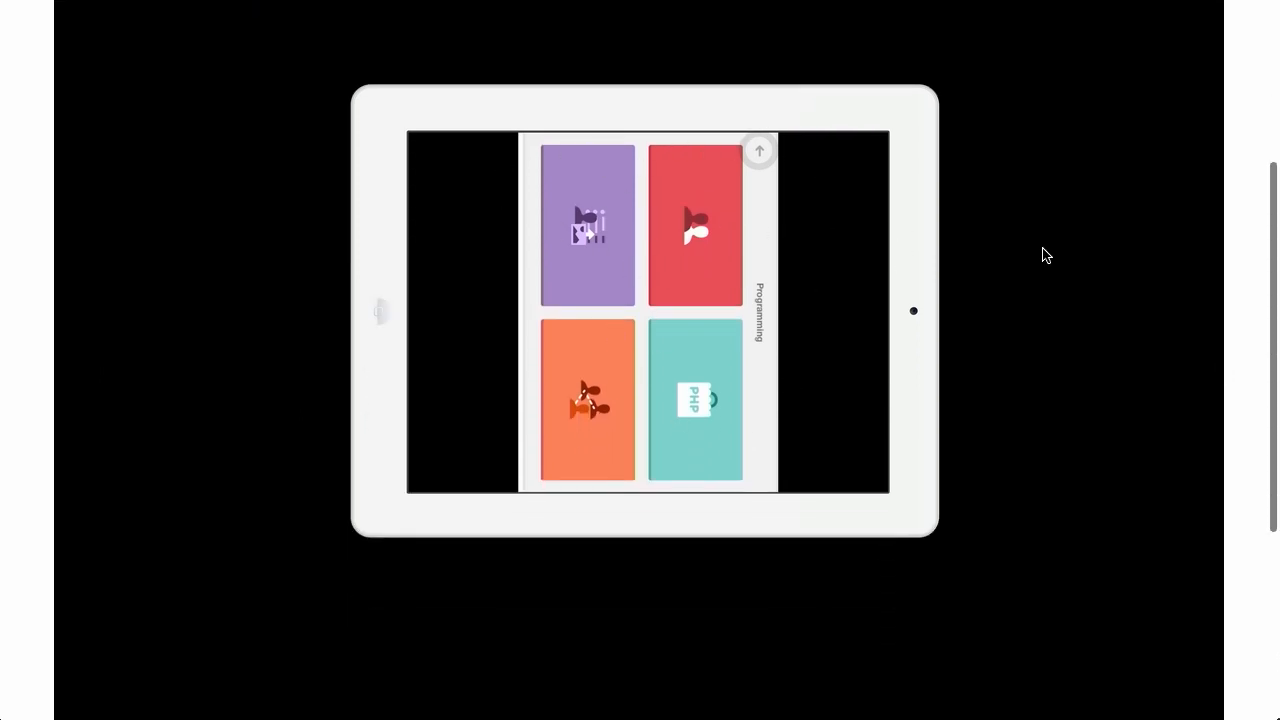
scroll("down", 3)
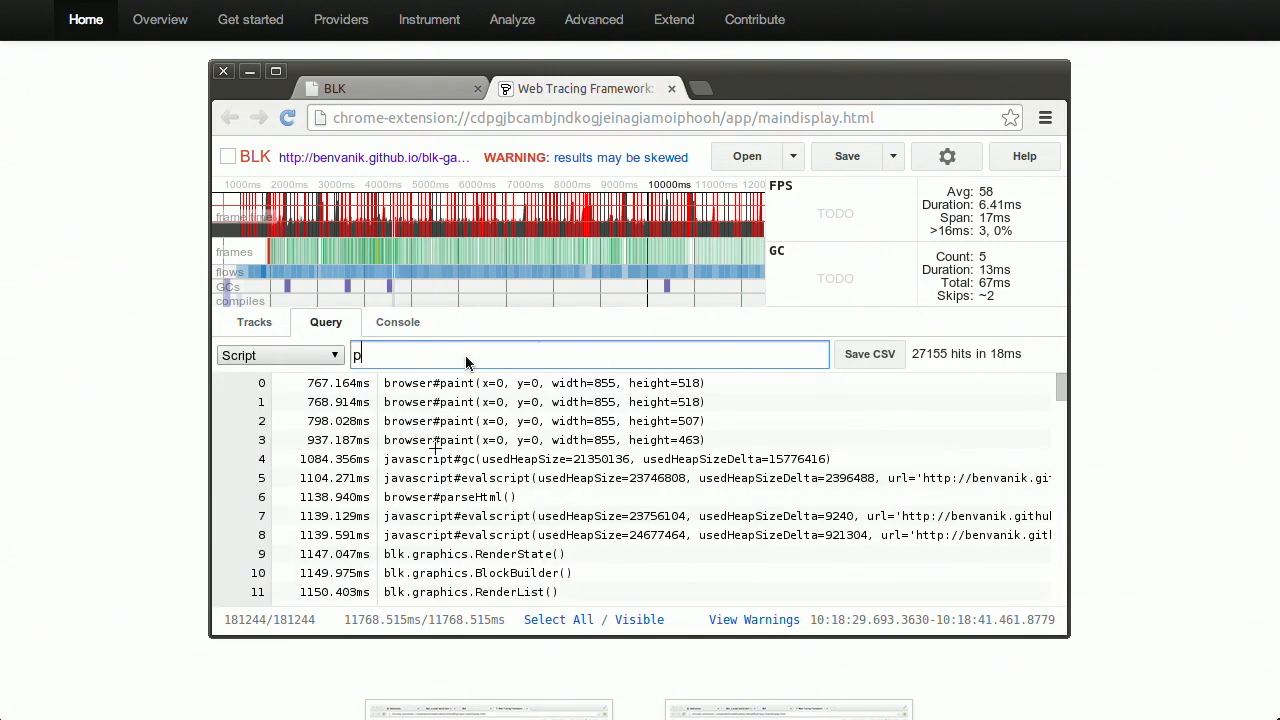
Step: Switch to another demo screenshot, then view the BLK game's recorded trace timeline
left_click(253, 321)
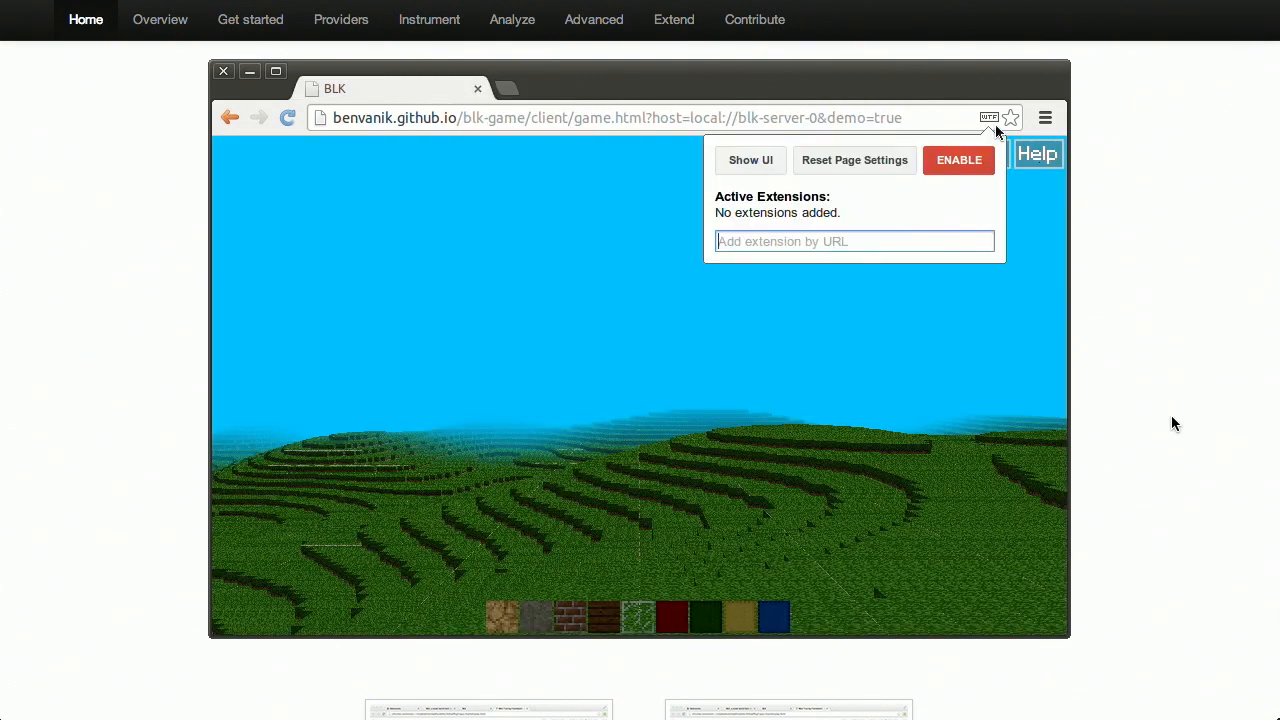
left_click(957, 160)
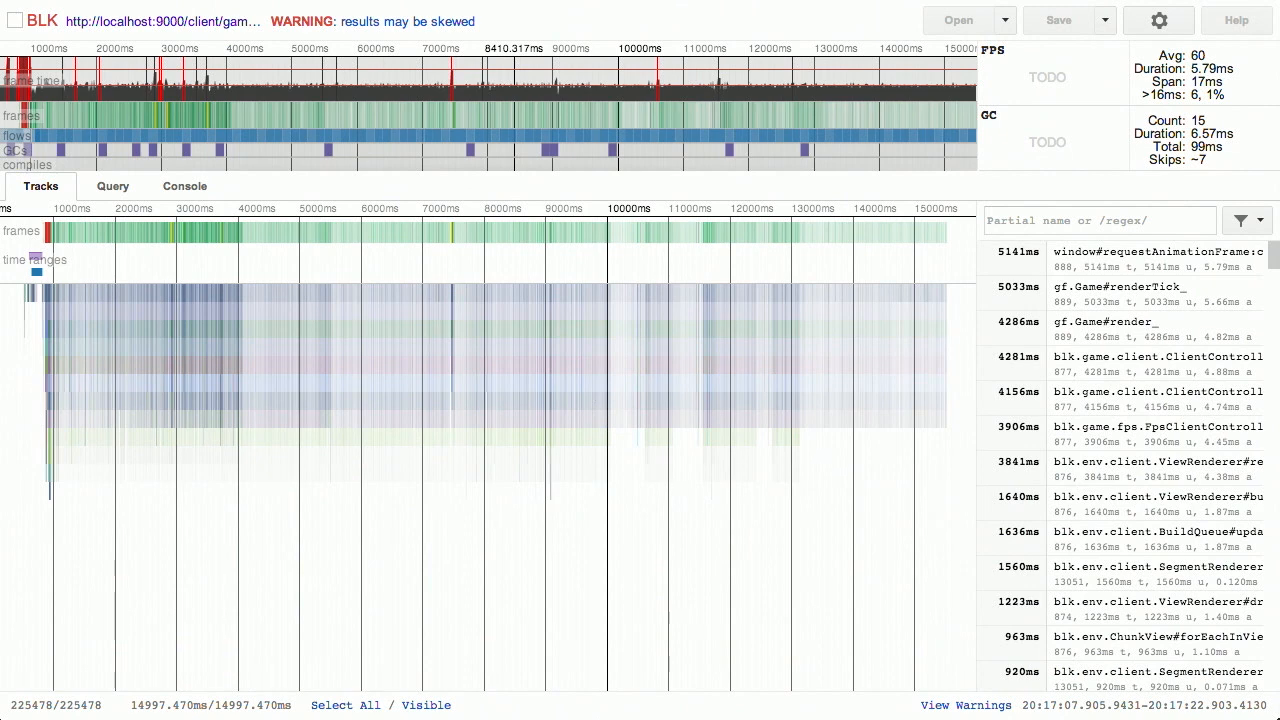
mouse_move(393, 23)
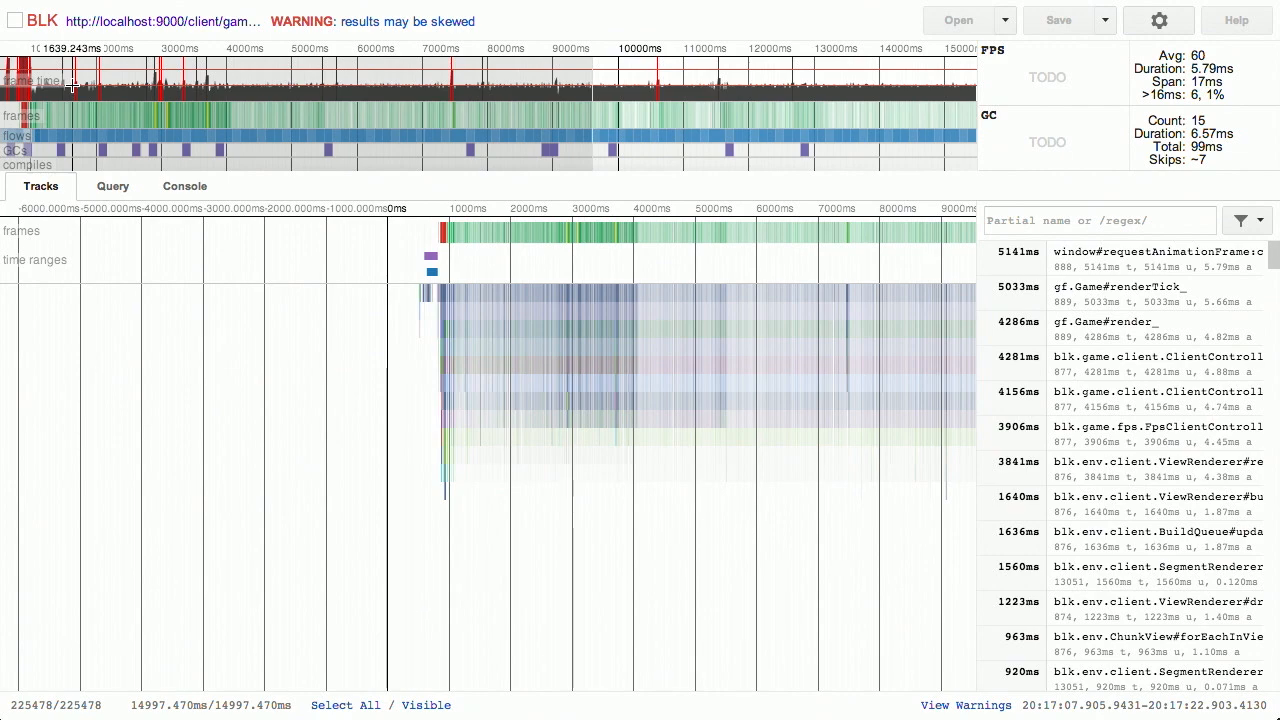
mouse_move(497, 293)
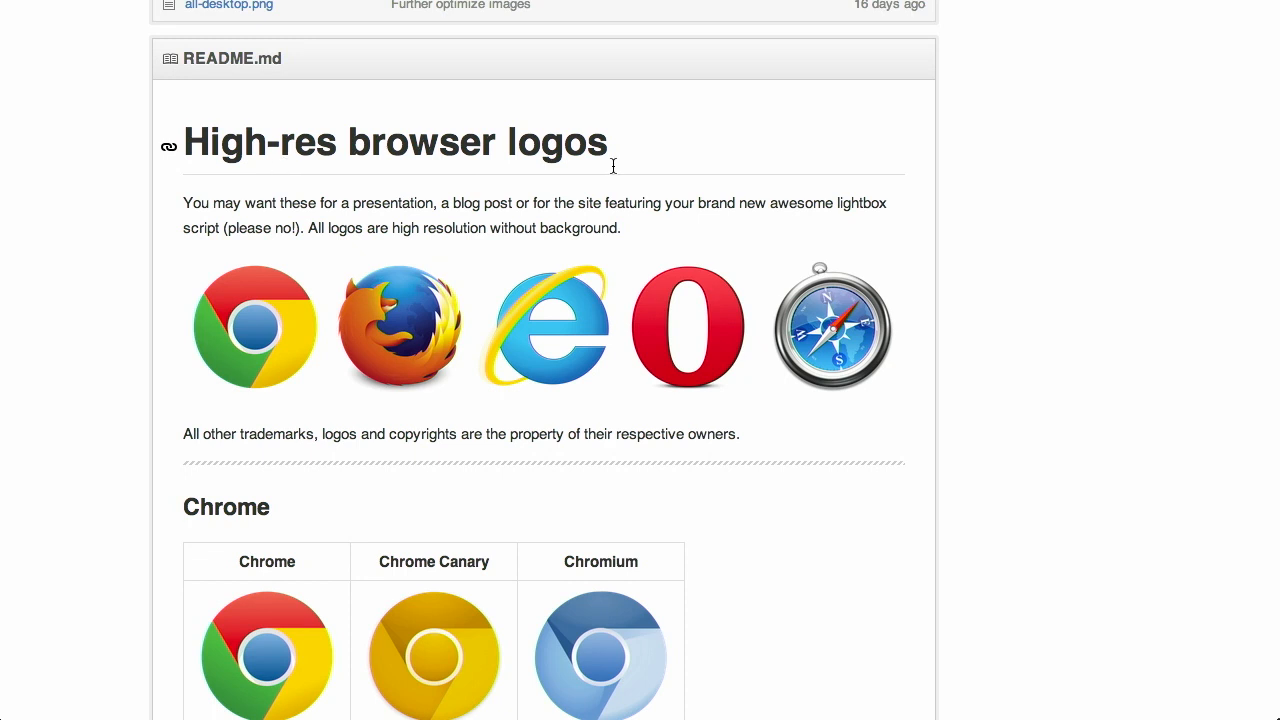
mouse_move(395, 169)
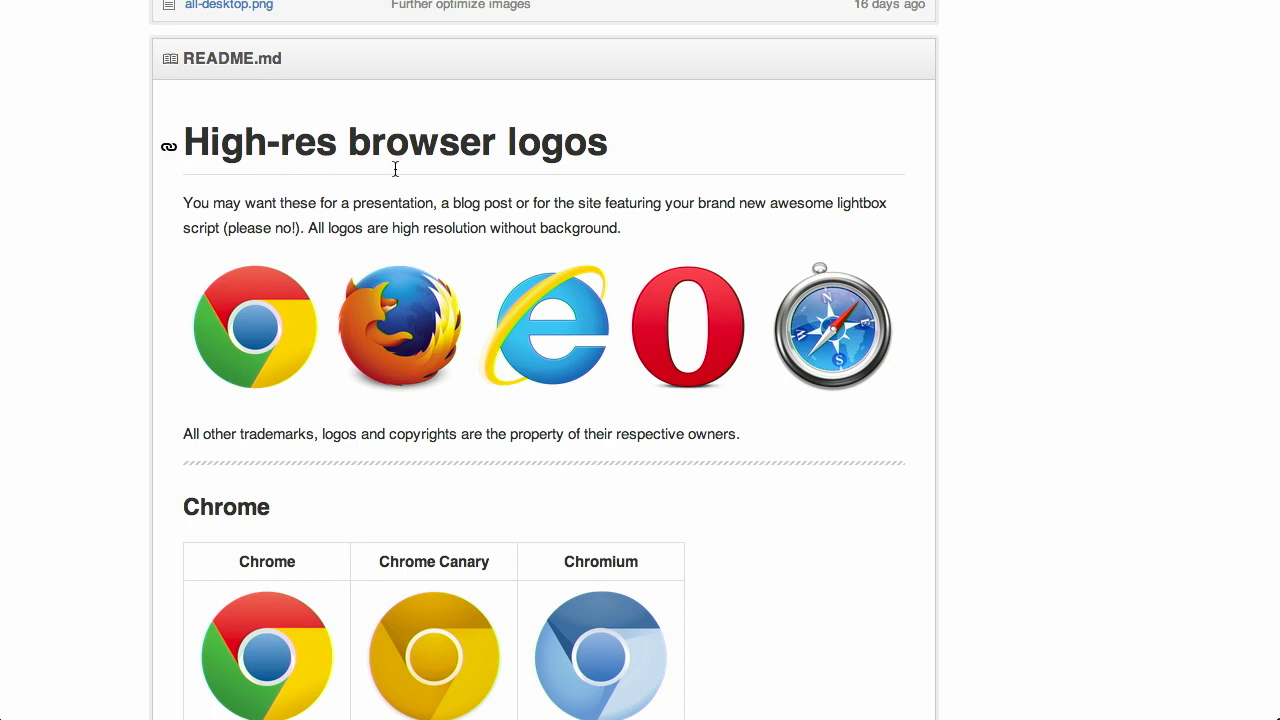
mouse_move(448, 380)
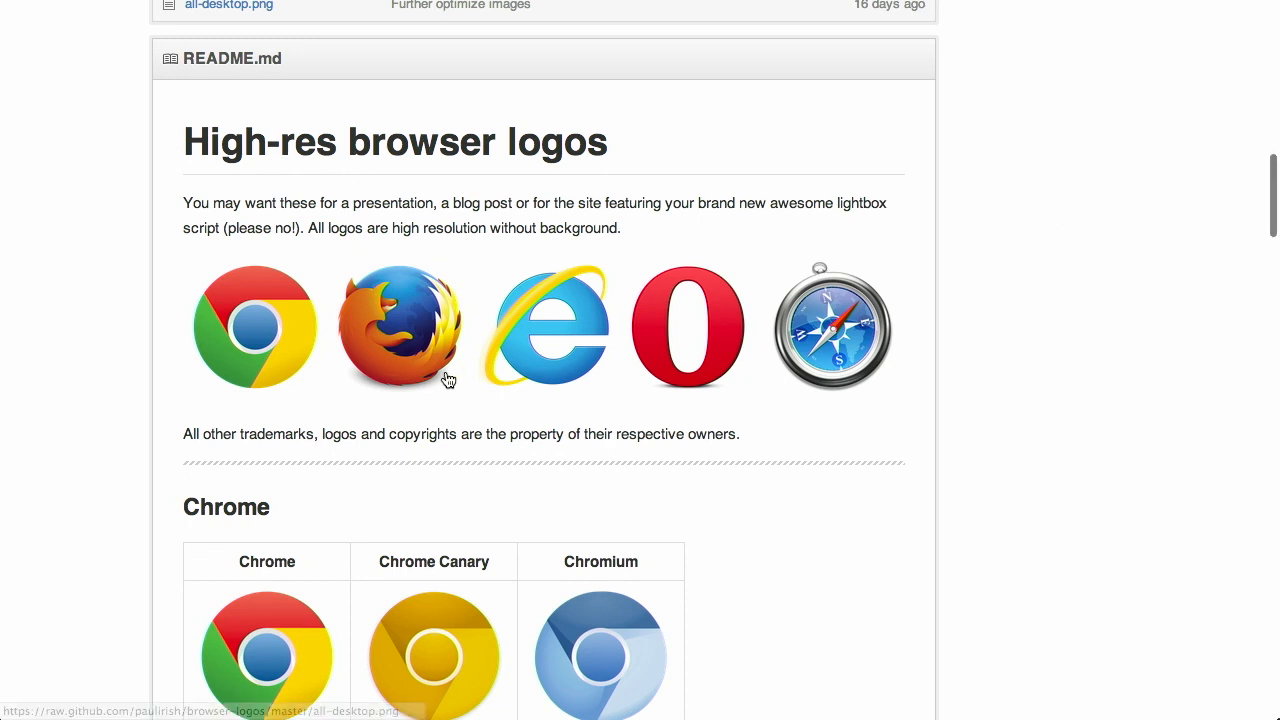
mouse_move(974, 360)
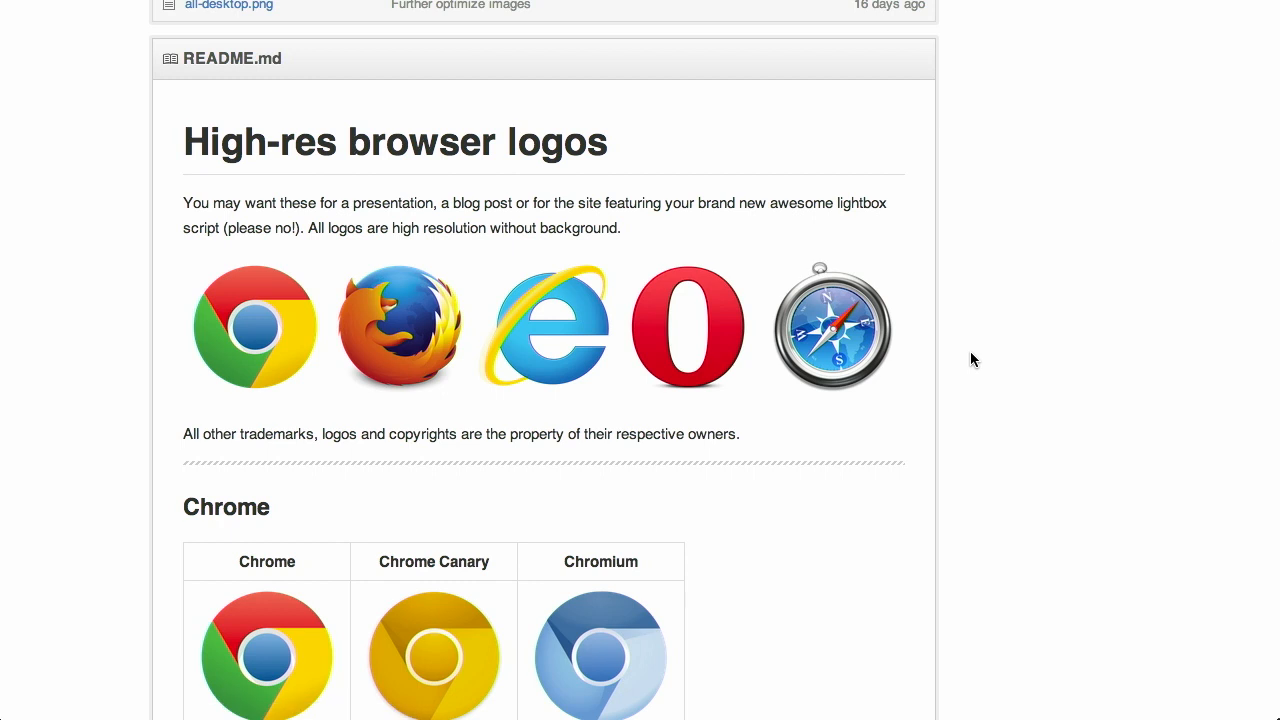
mouse_move(978, 347)
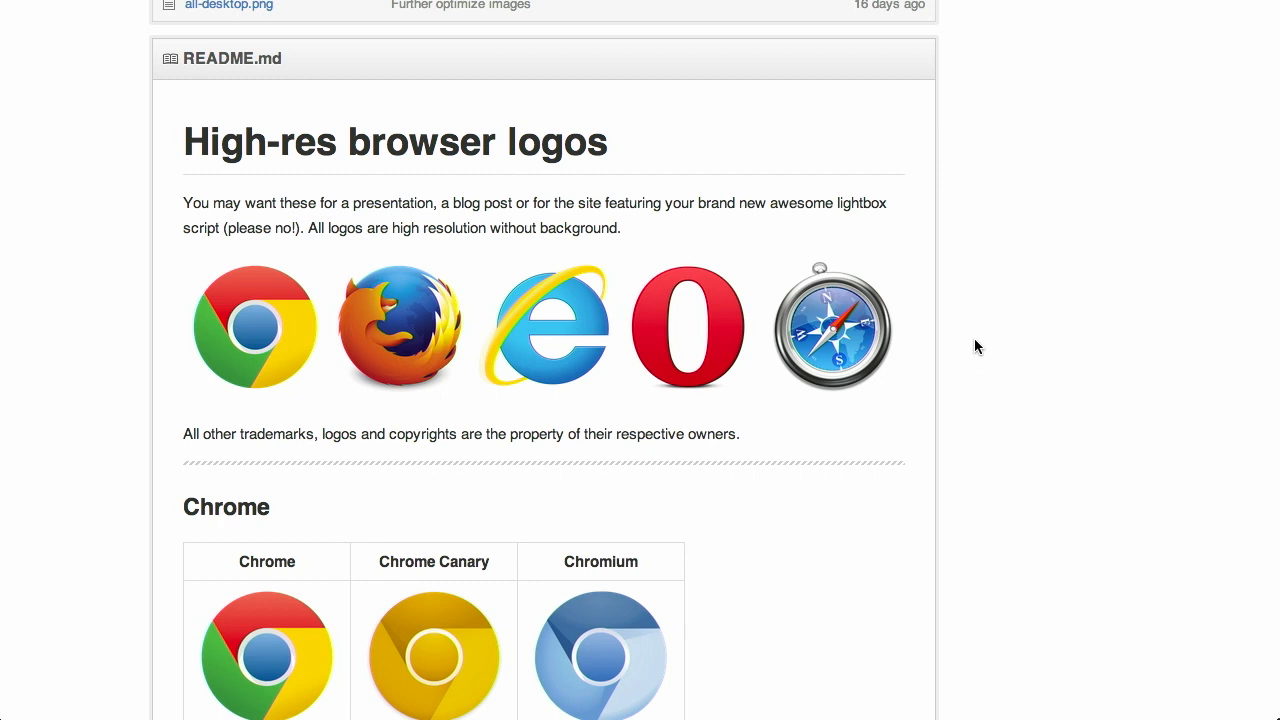
Step: Scroll the High-res browser logos README down to the Browser Ponies section
scroll("down", 3)
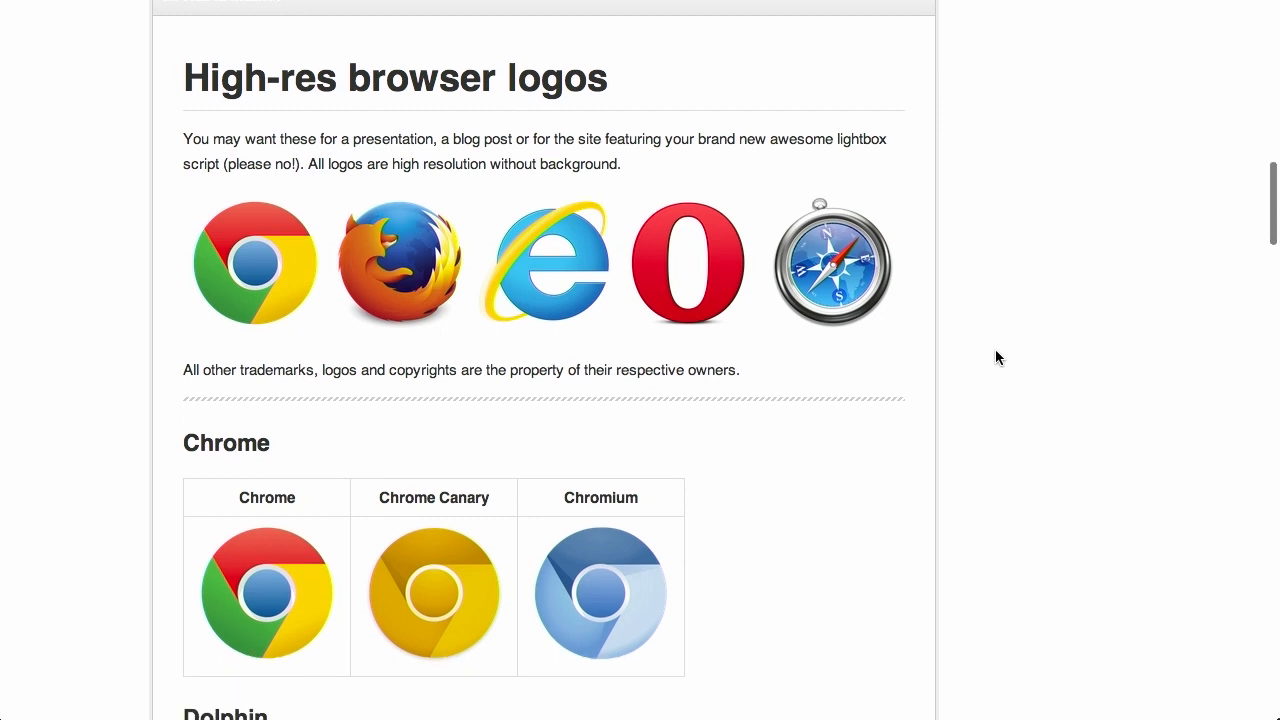
scroll("down", 3)
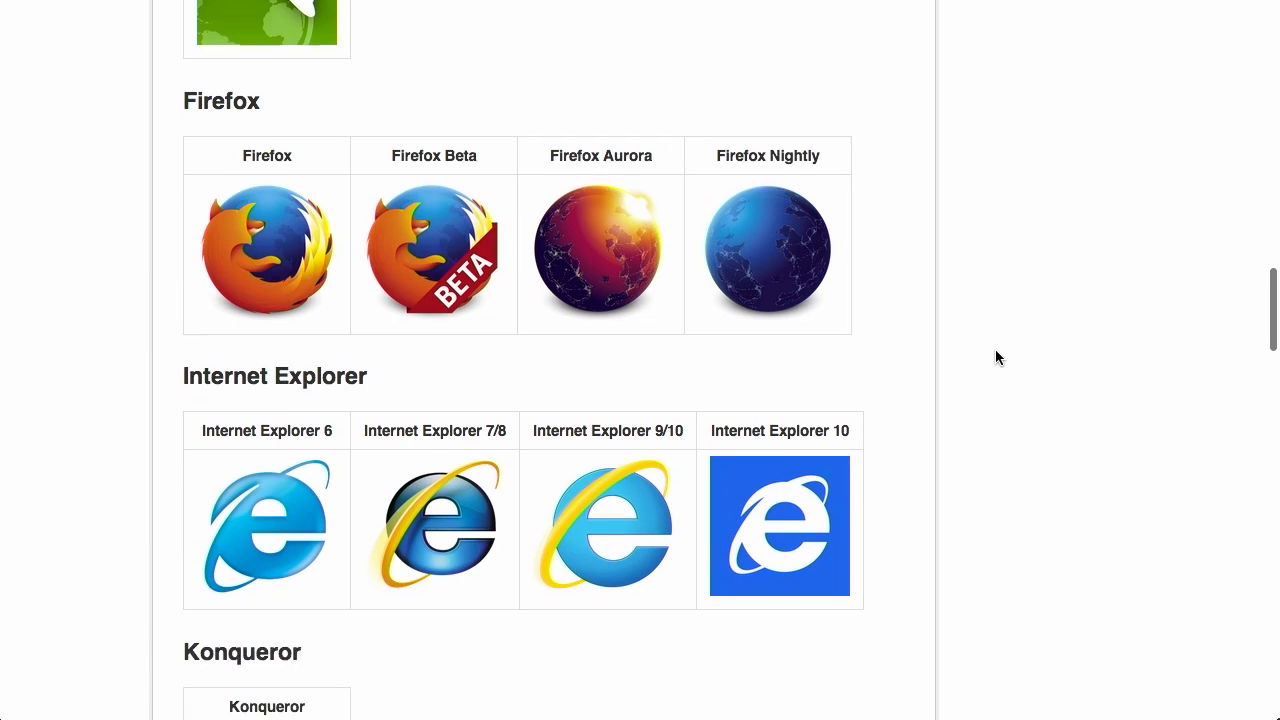
scroll("down", 3)
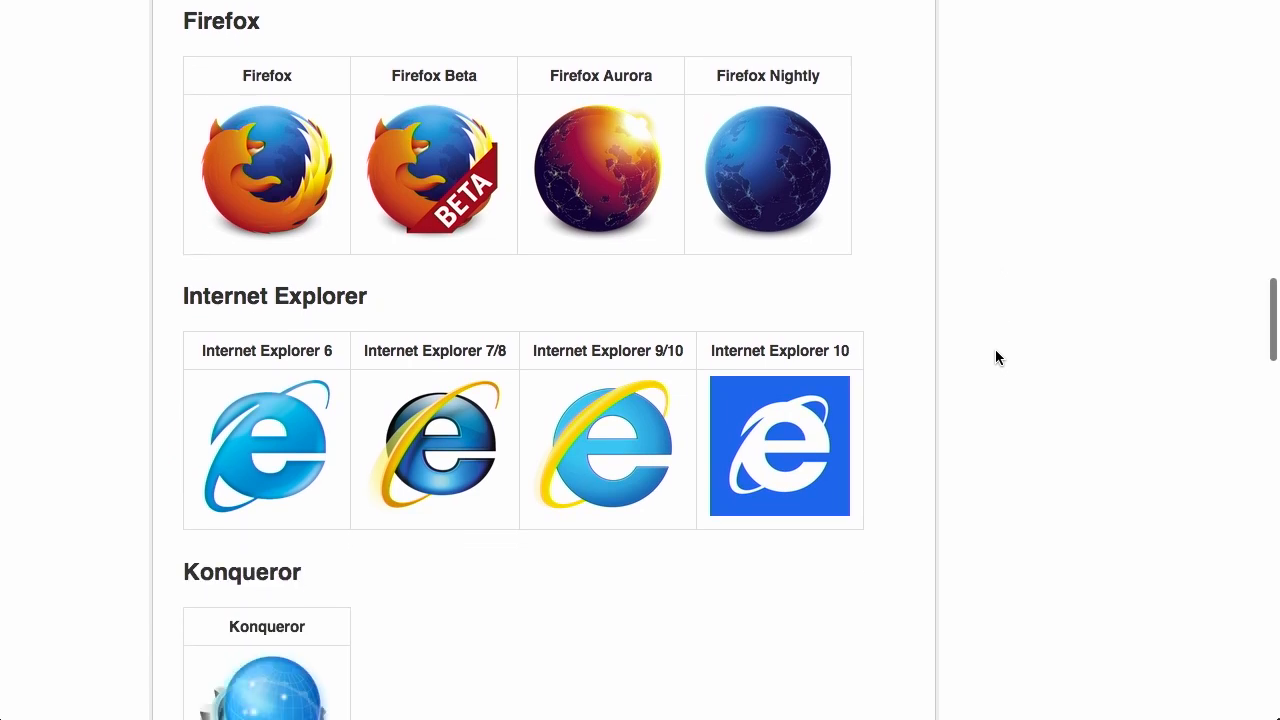
scroll("down", 3)
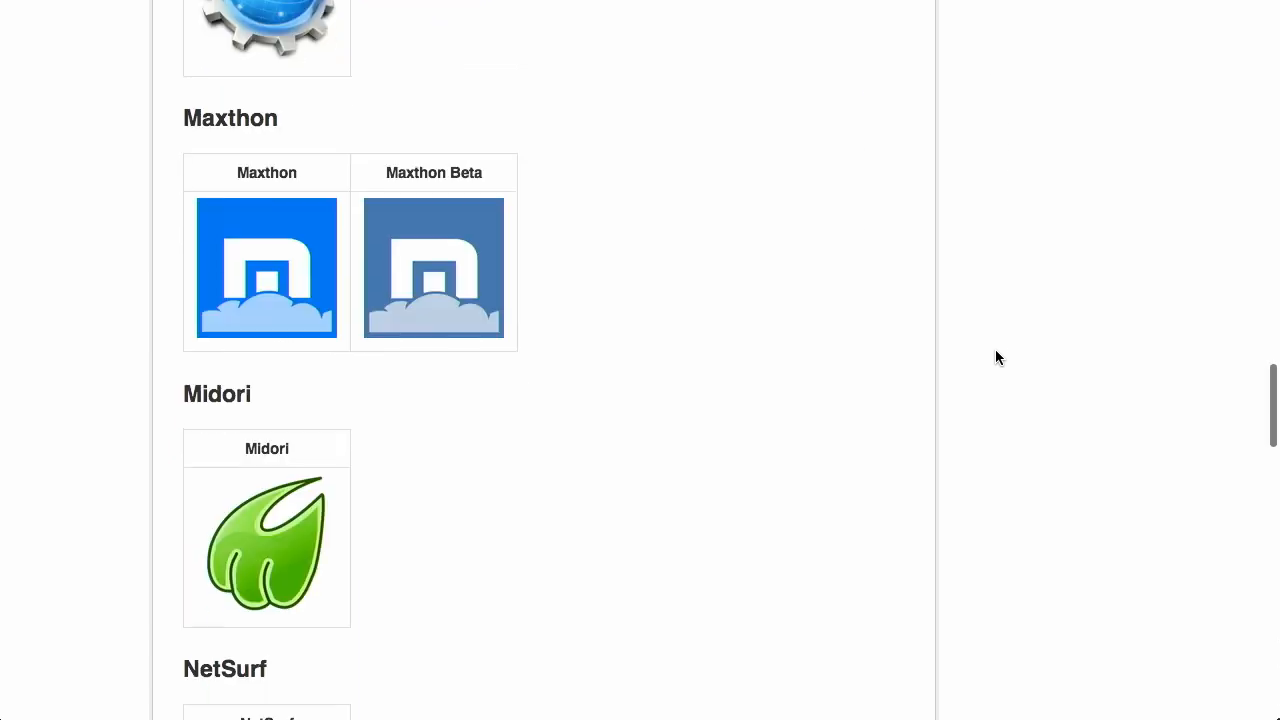
scroll("down", 3)
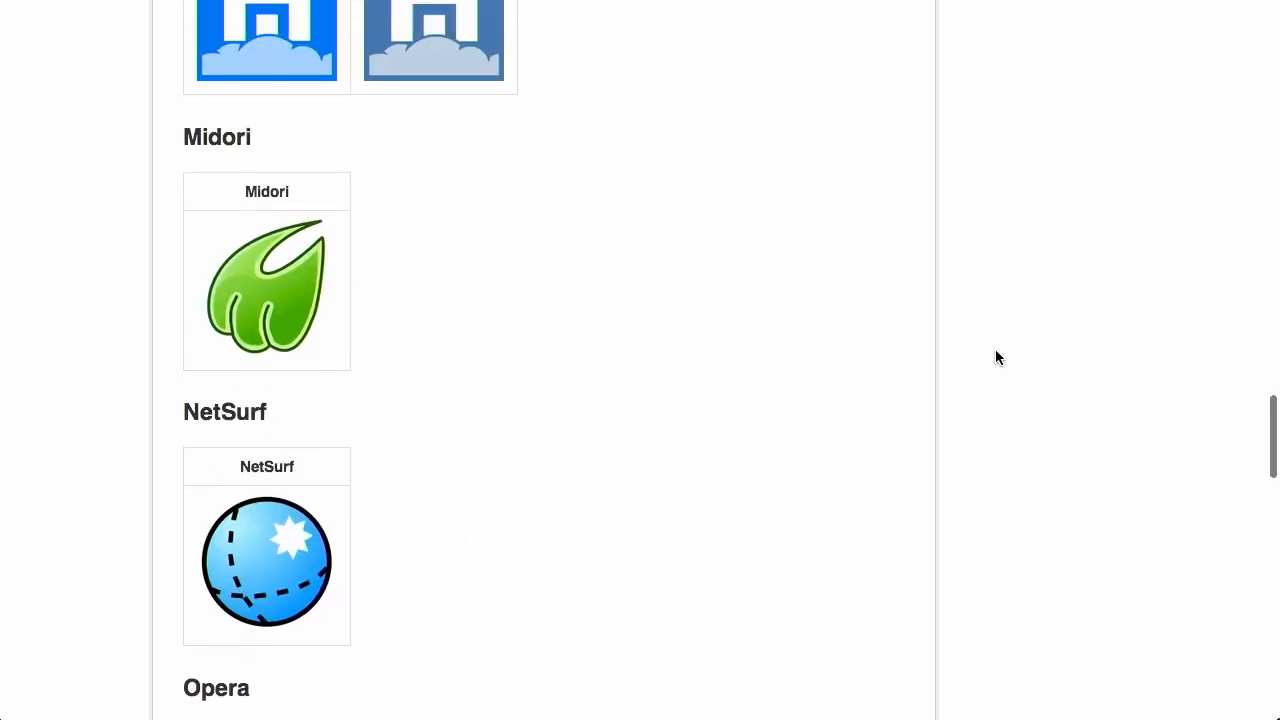
scroll("down", 3)
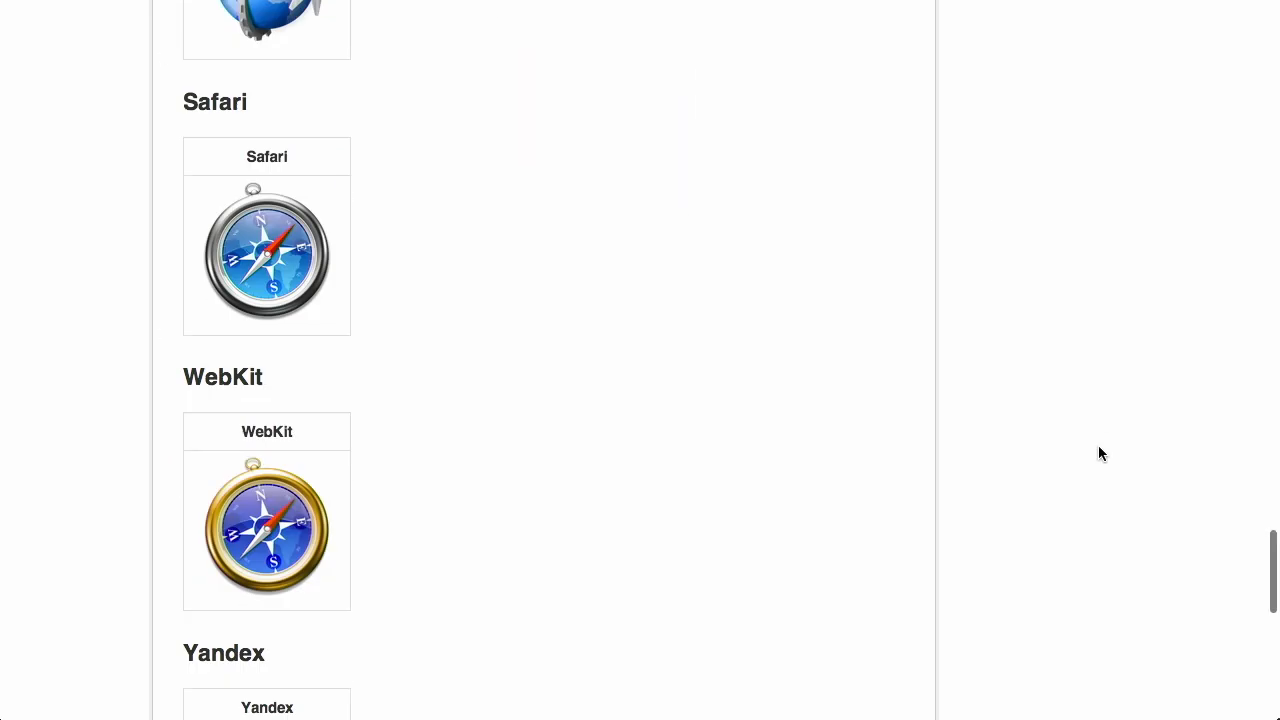
scroll("down", 3)
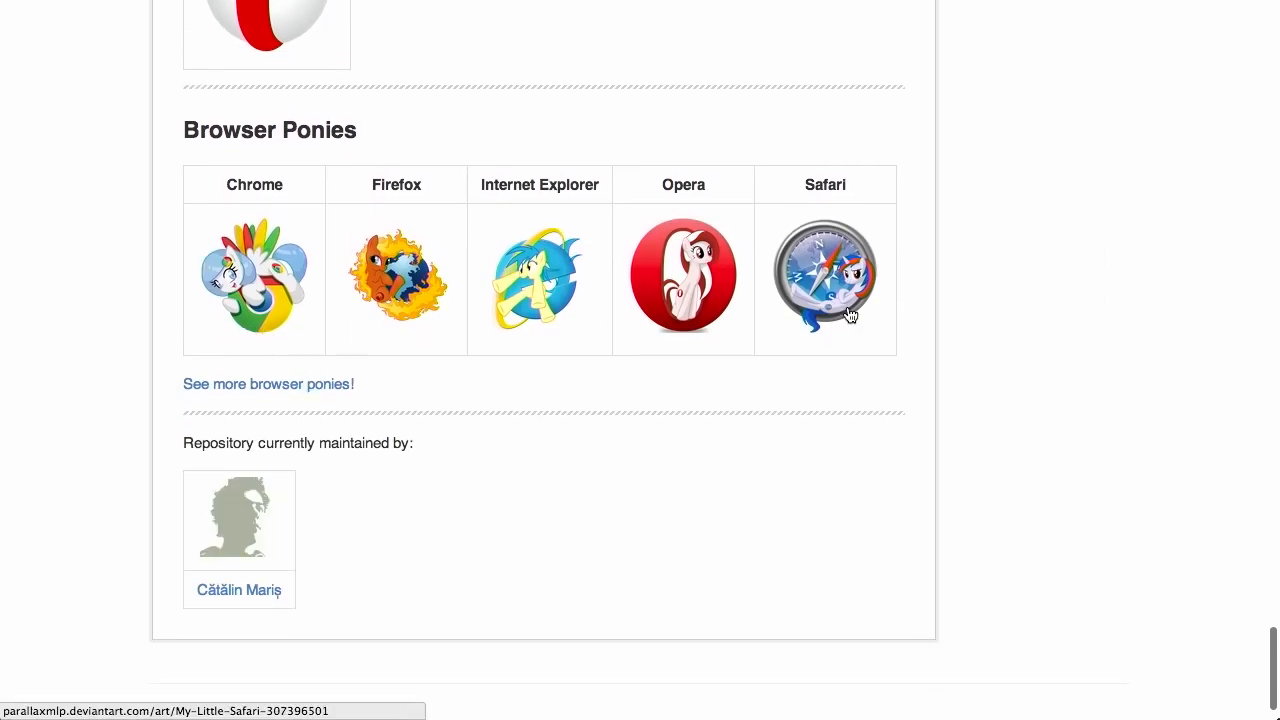
mouse_move(1127, 352)
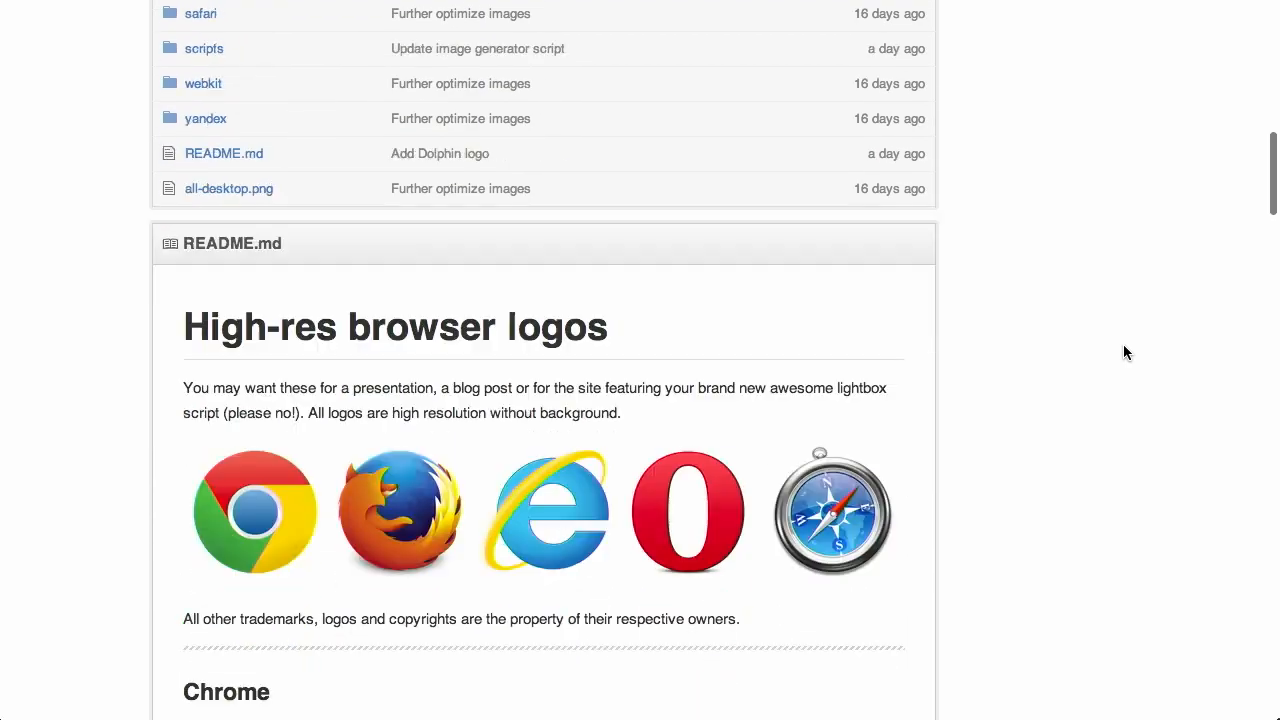
scroll("down", 3)
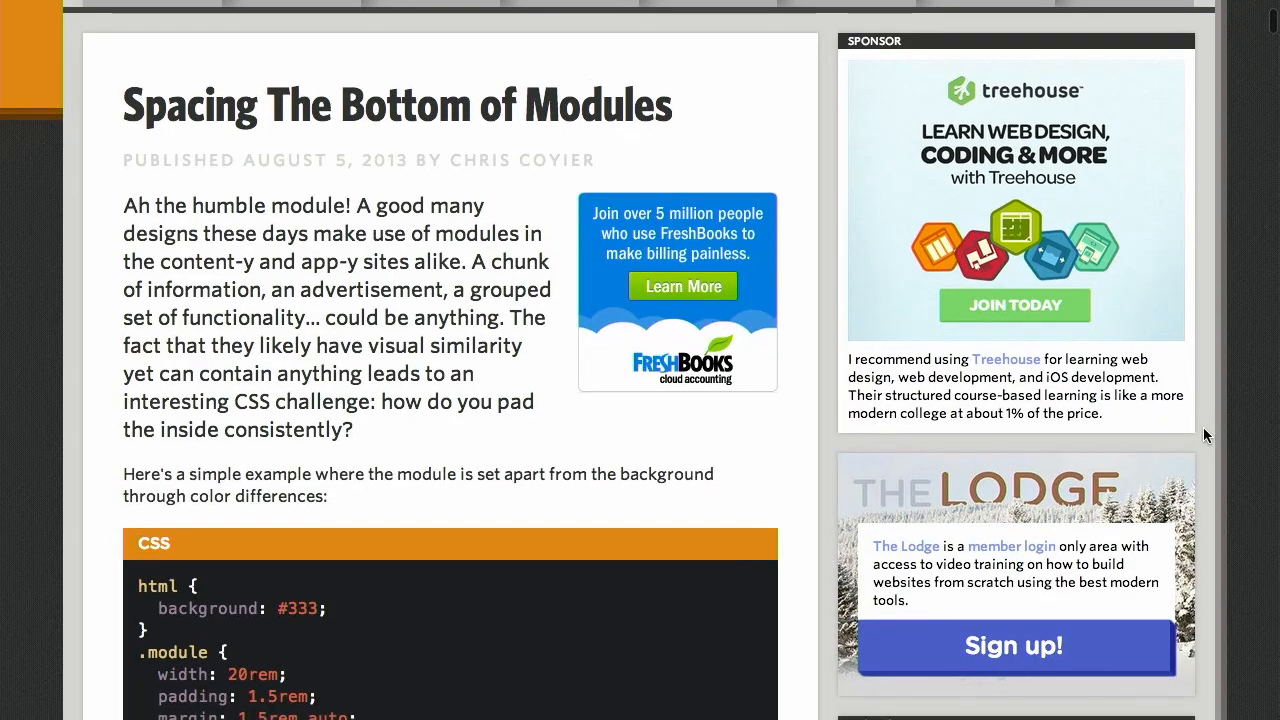
Step: Read through the chained last-child selector code blocks in the CSS-Tricks article
scroll("down", 3)
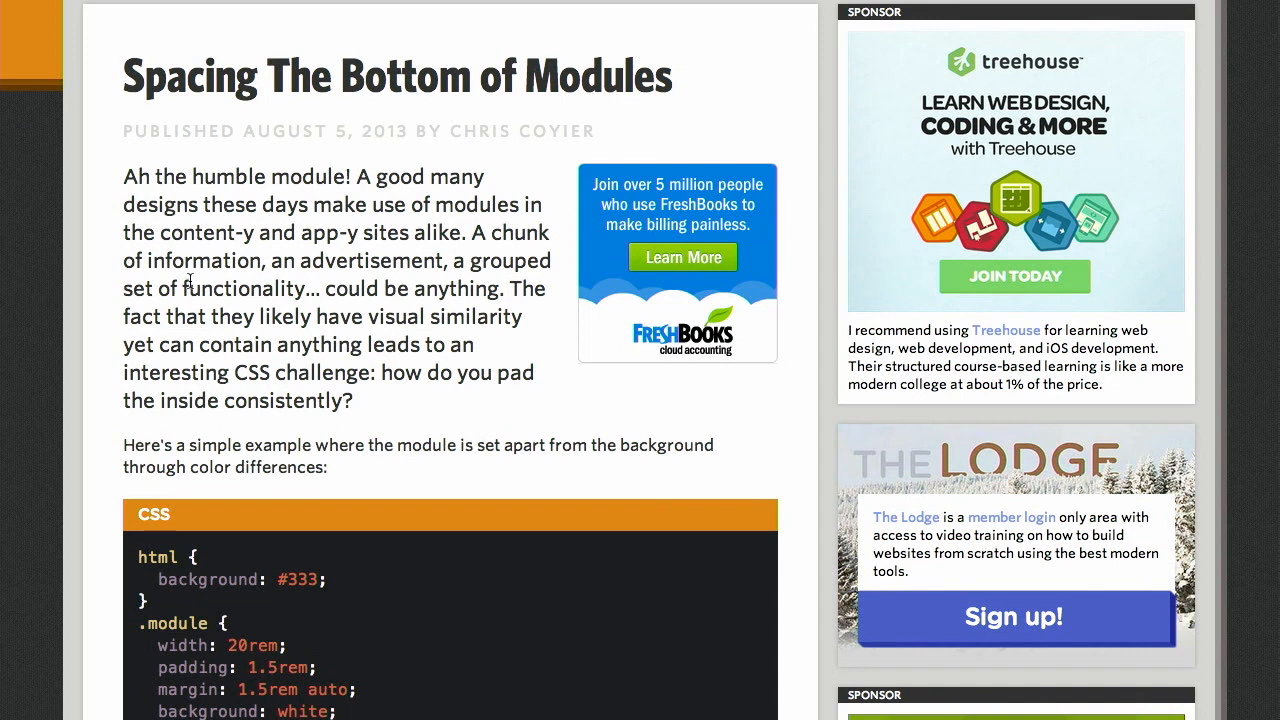
mouse_move(340, 248)
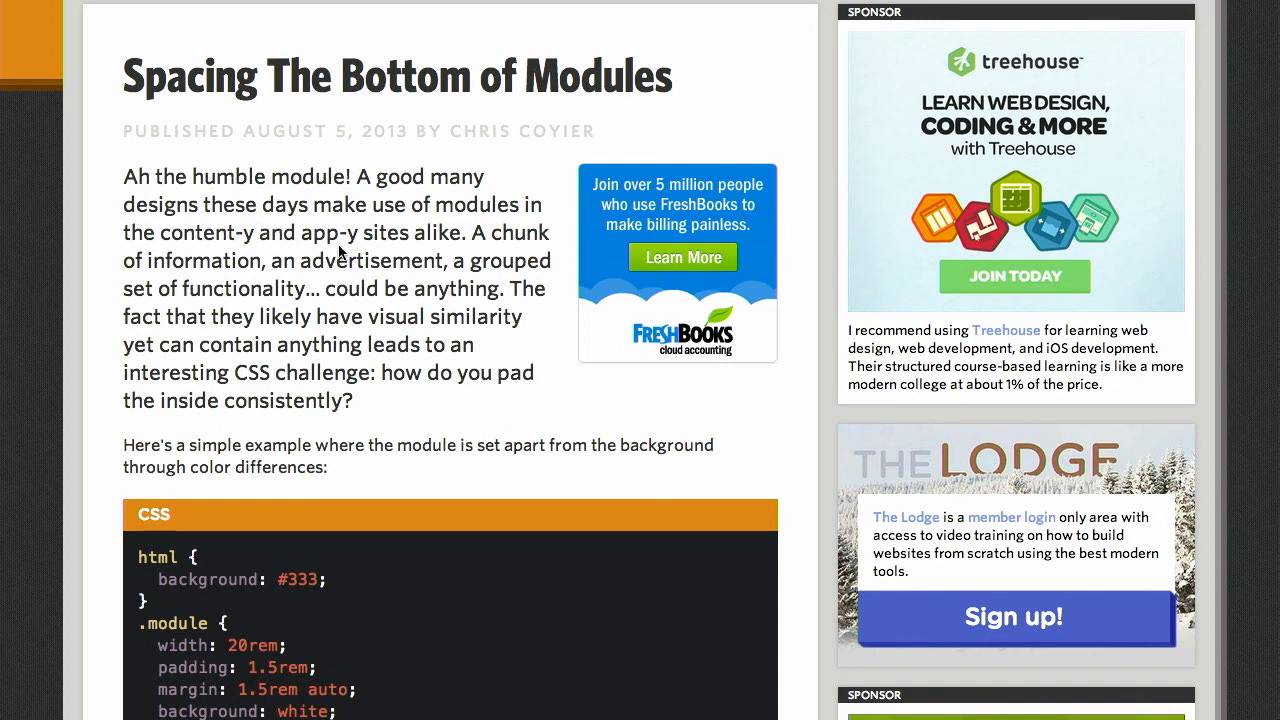
mouse_move(515, 310)
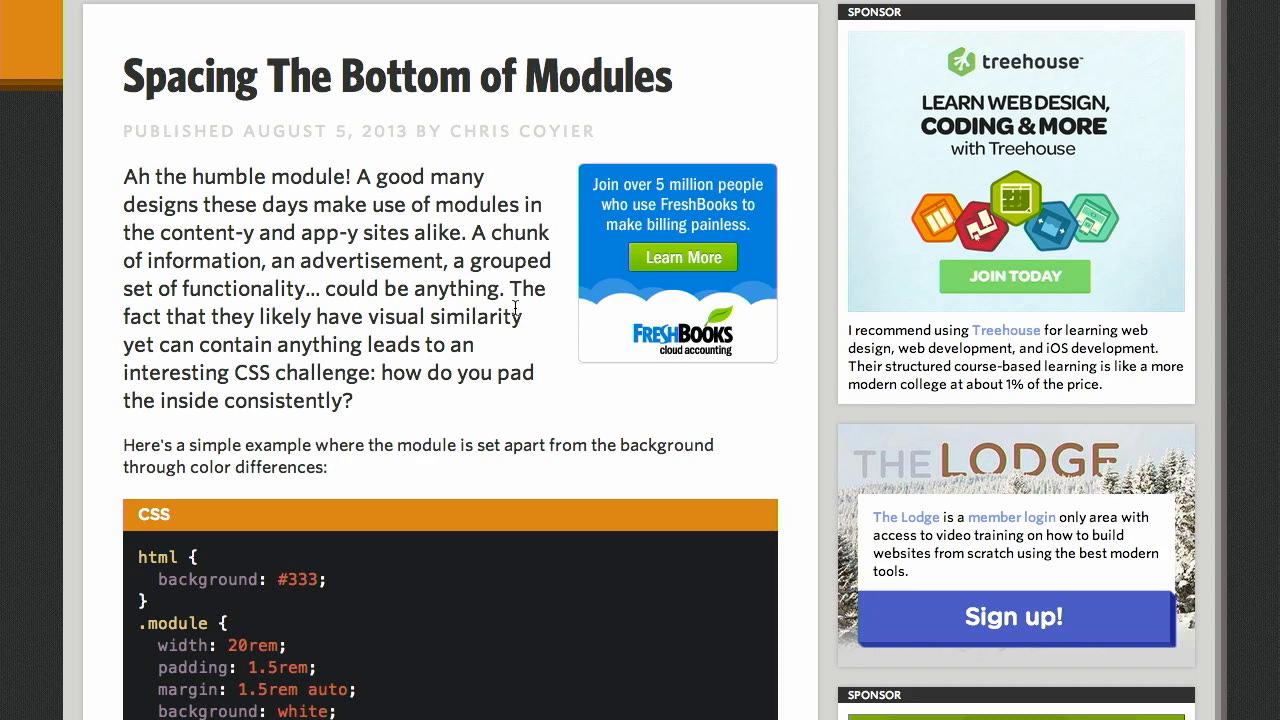
scroll("down", 3)
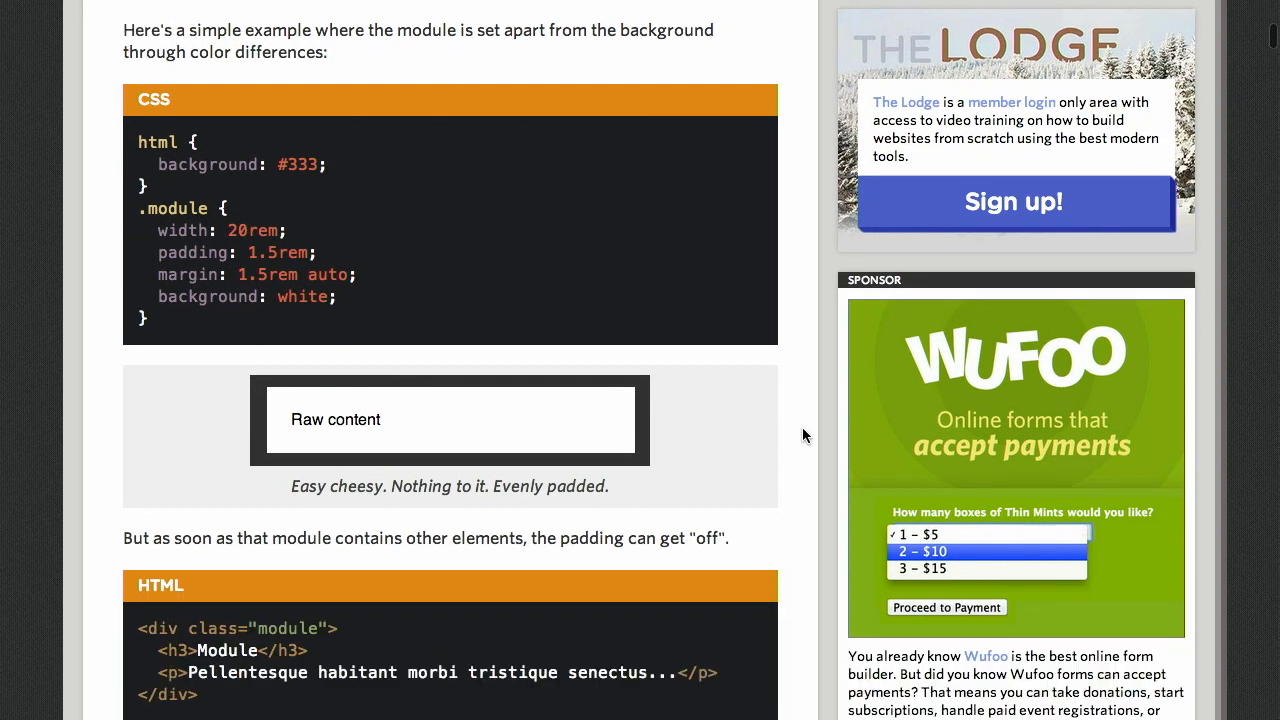
scroll("down", 3)
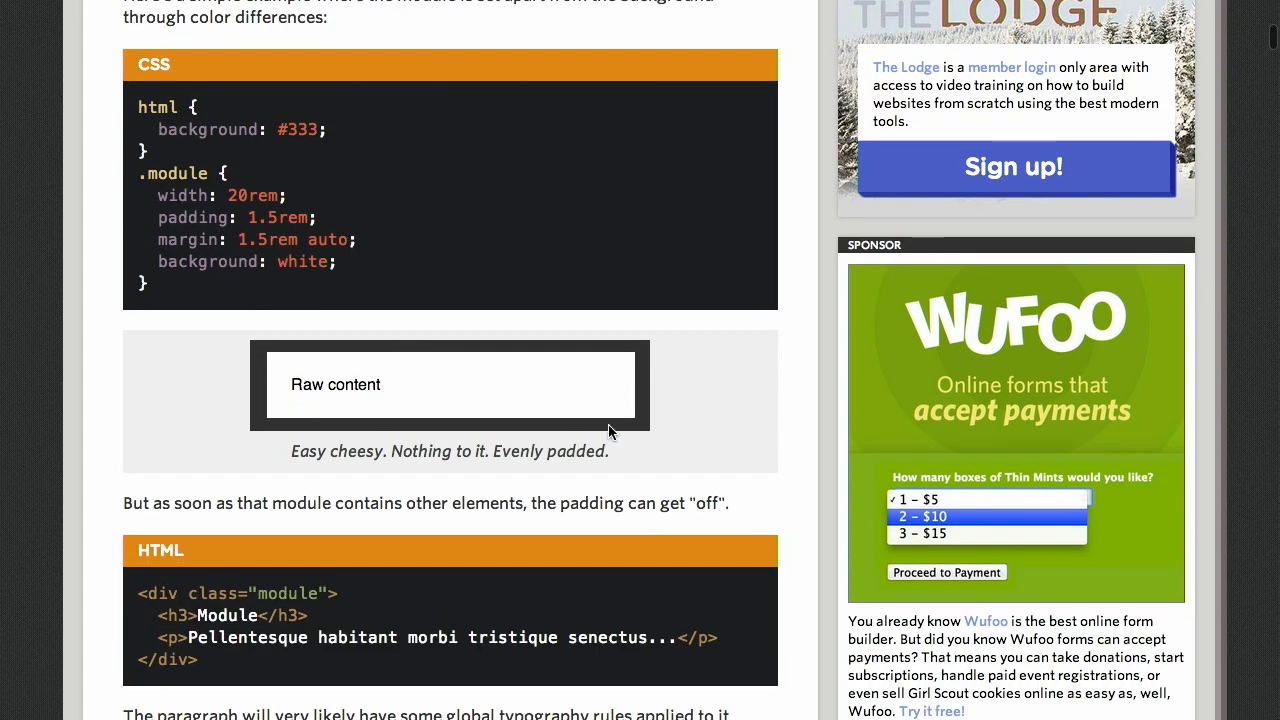
mouse_move(722, 352)
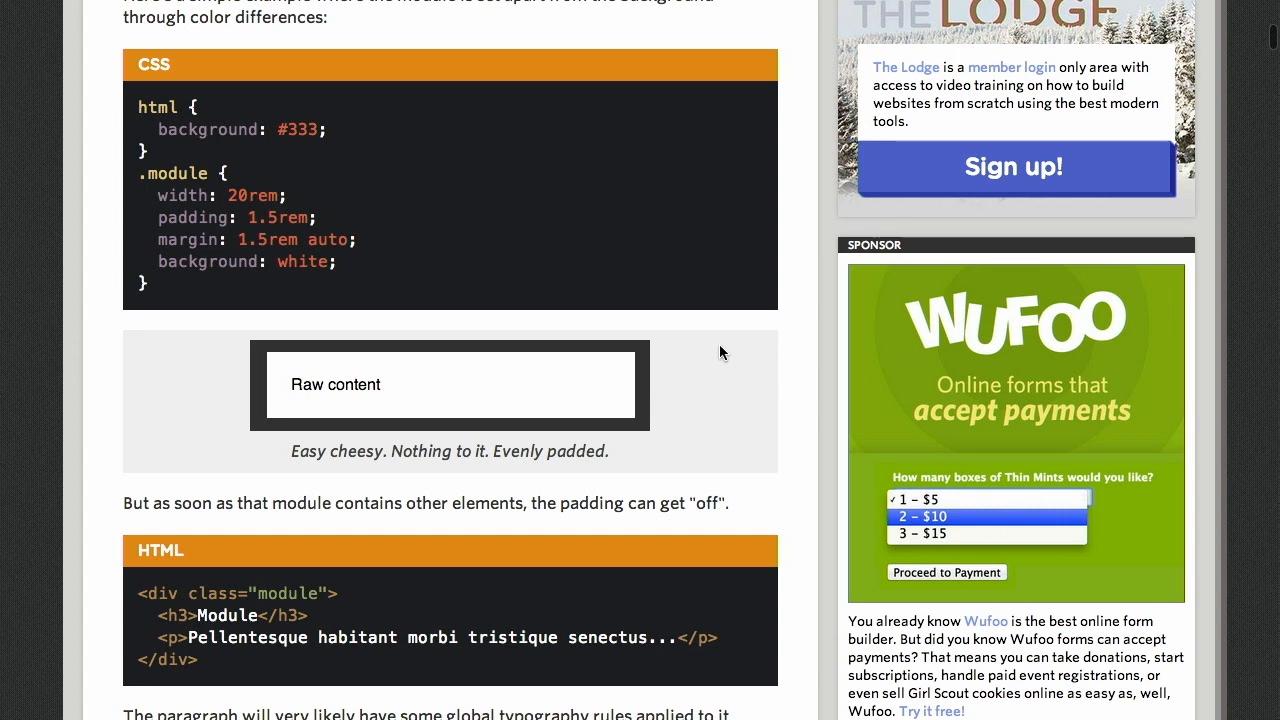
mouse_move(797, 326)
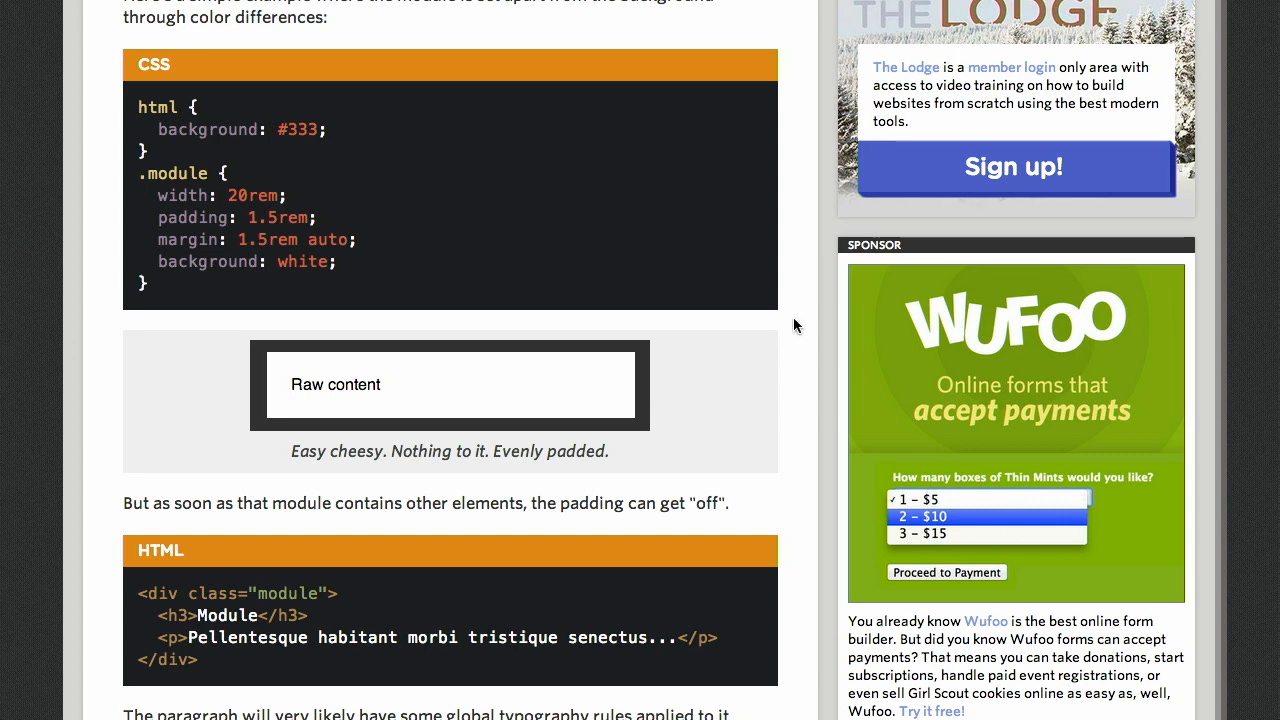
mouse_move(350, 392)
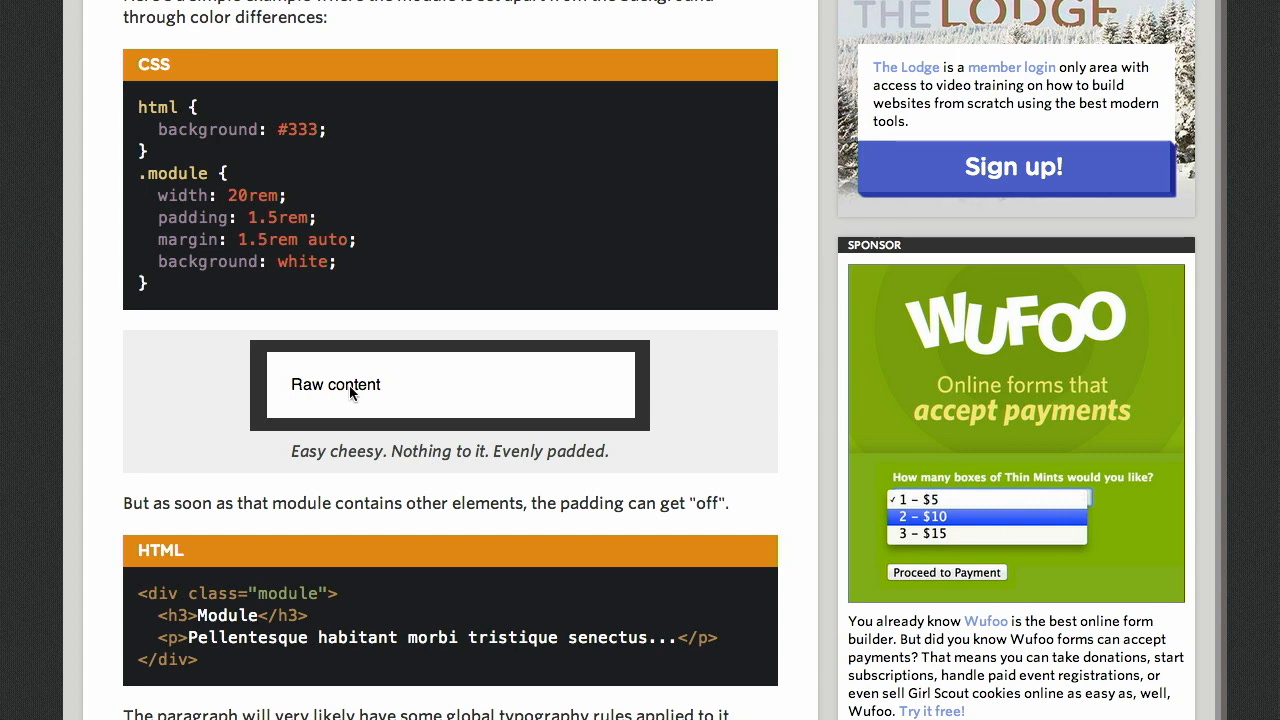
mouse_move(601, 352)
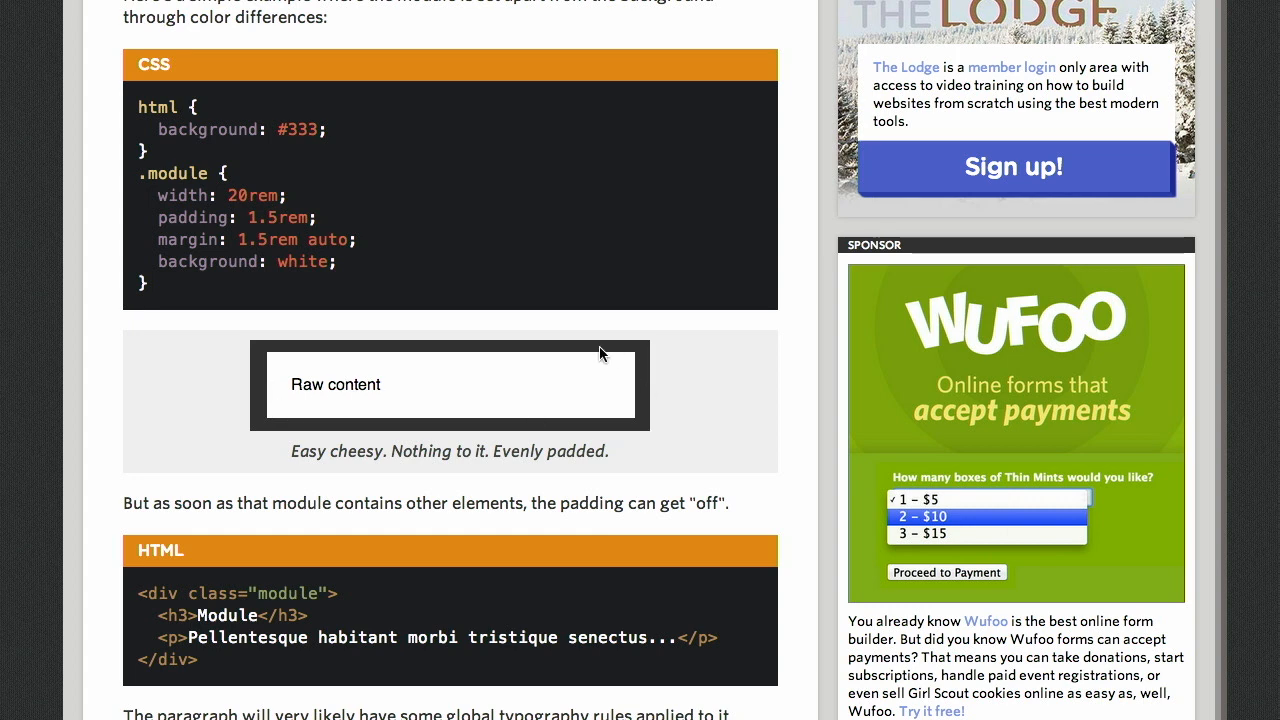
mouse_move(250, 370)
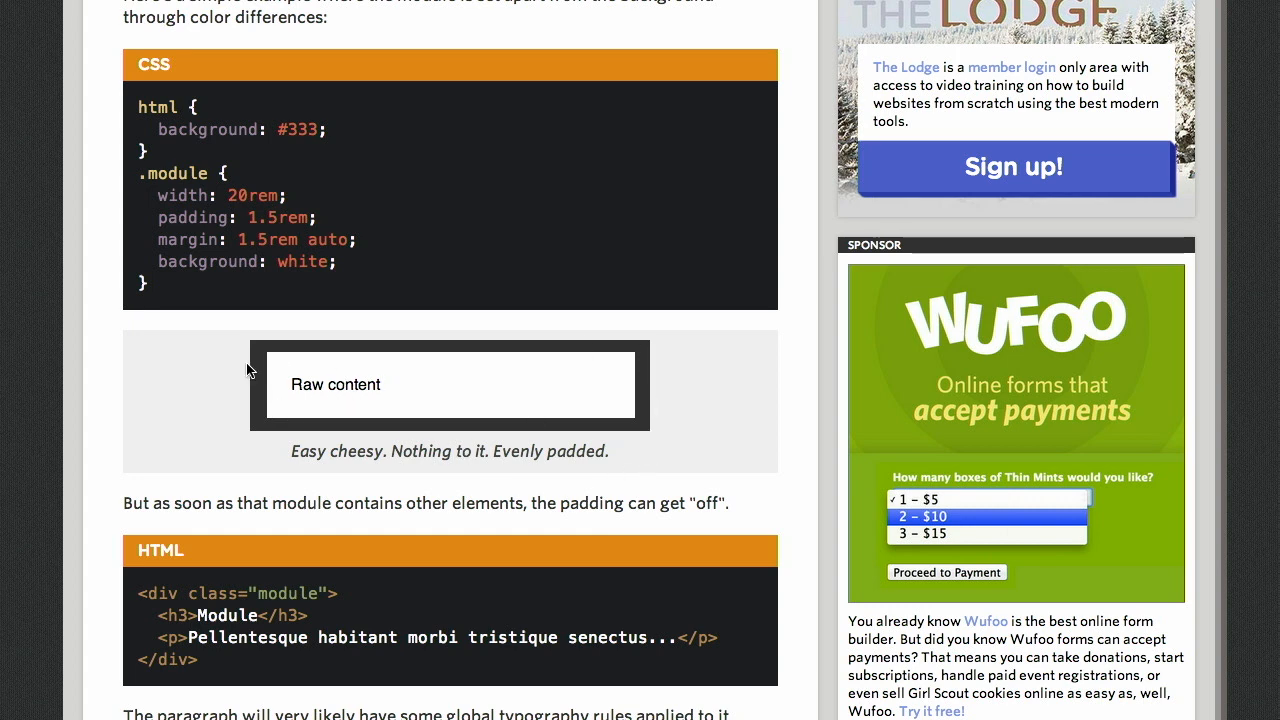
mouse_move(592, 420)
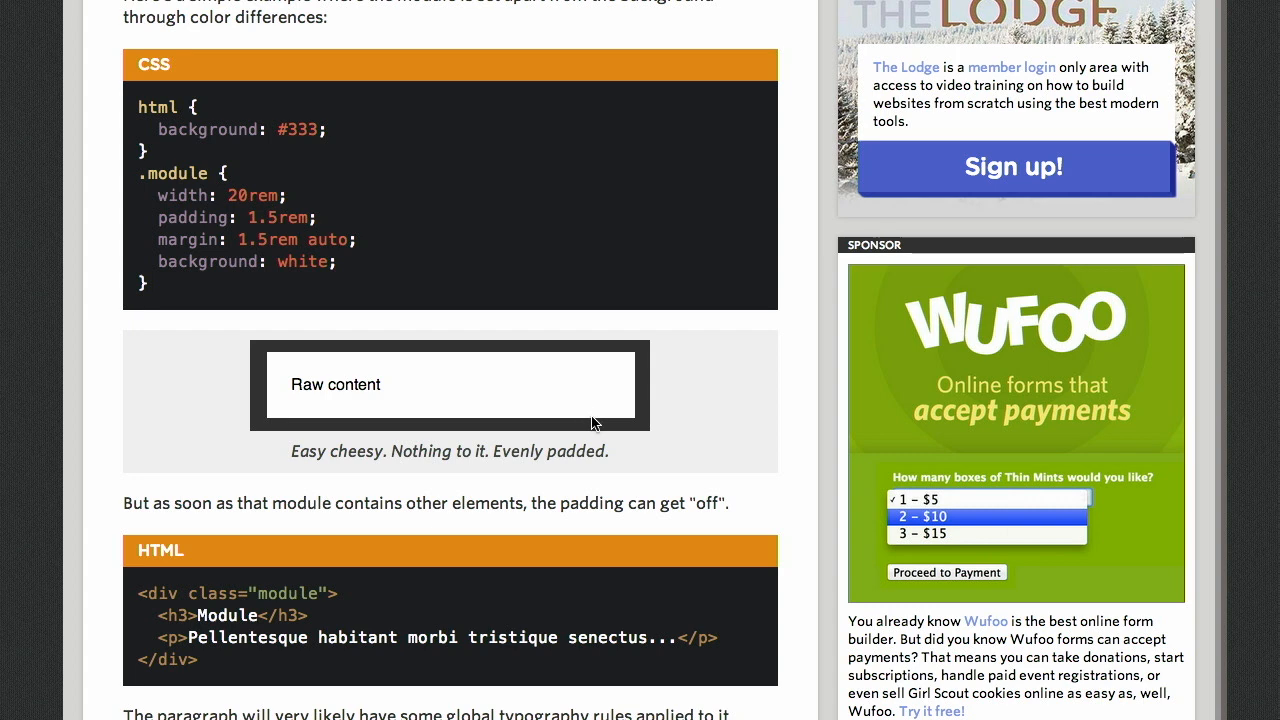
mouse_move(383, 391)
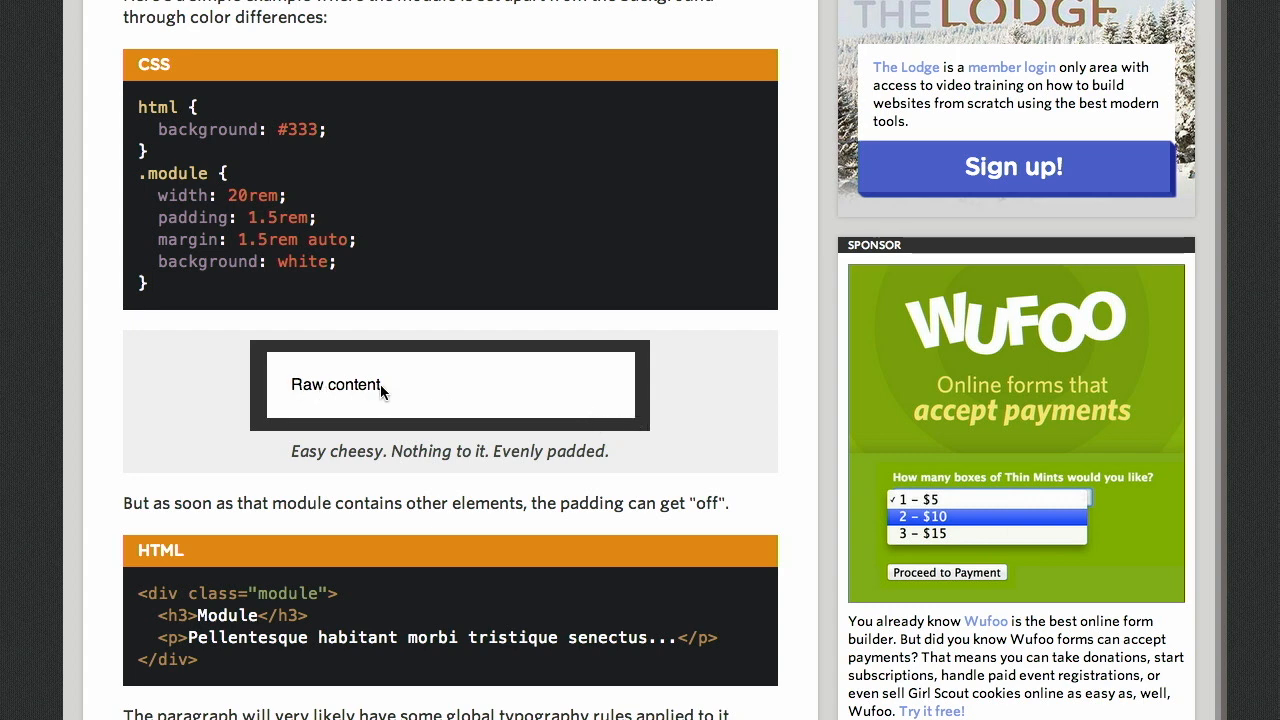
mouse_move(740, 445)
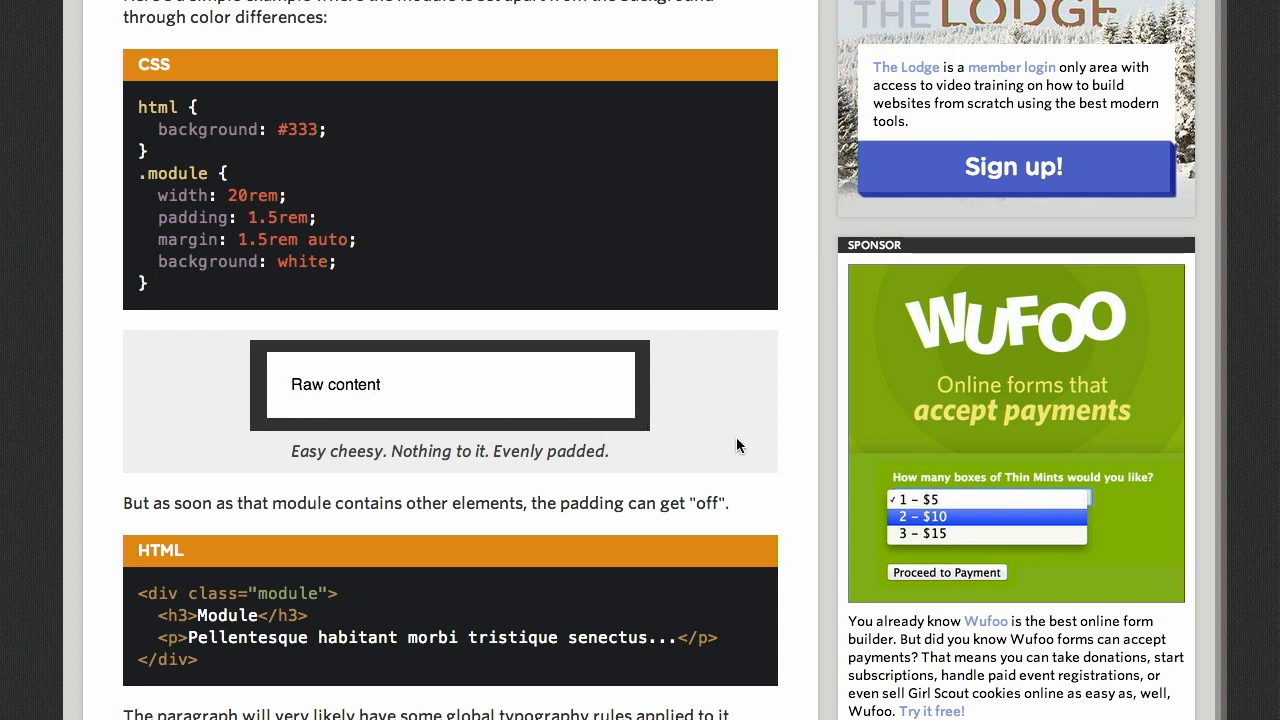
scroll("down", 3)
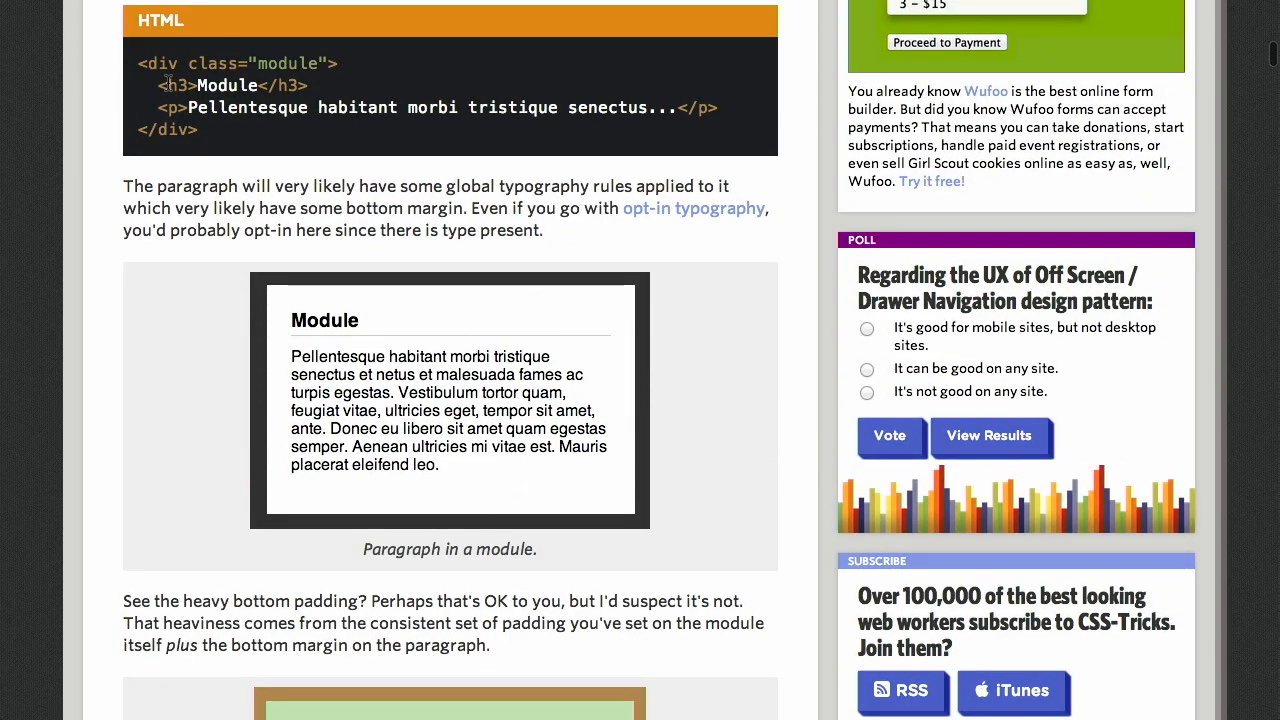
double_click(160, 85)
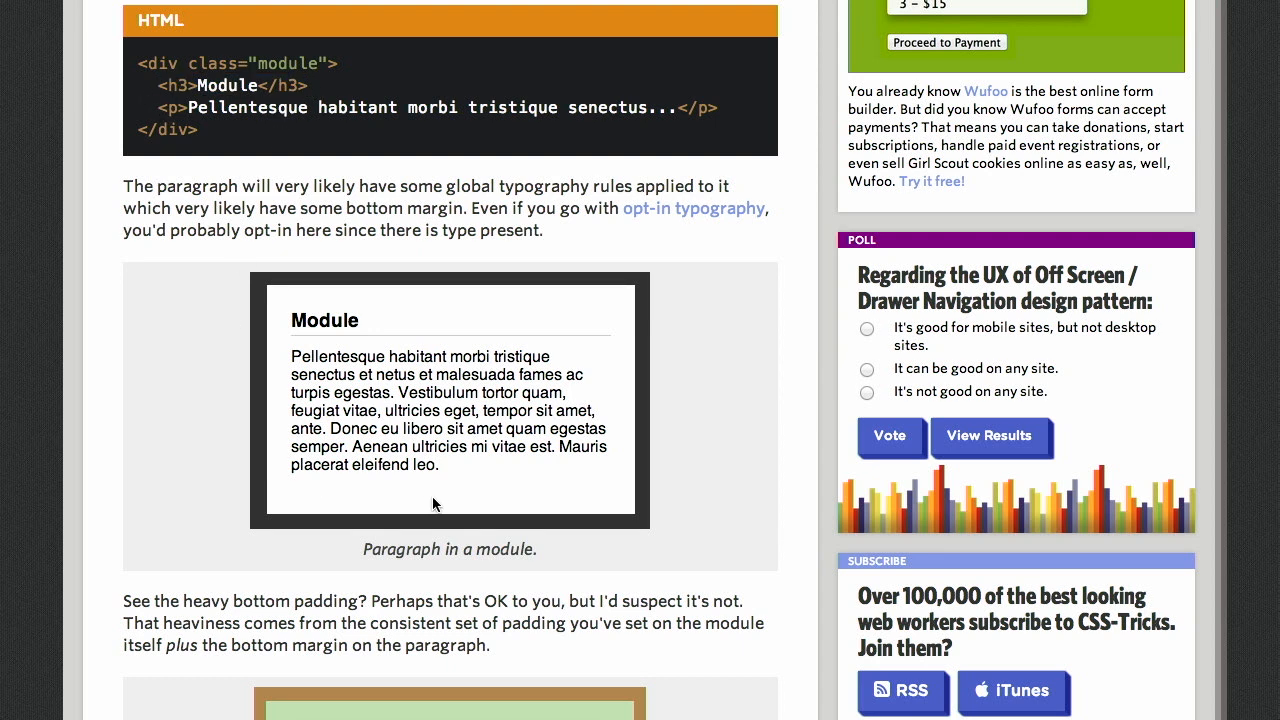
mouse_move(367, 485)
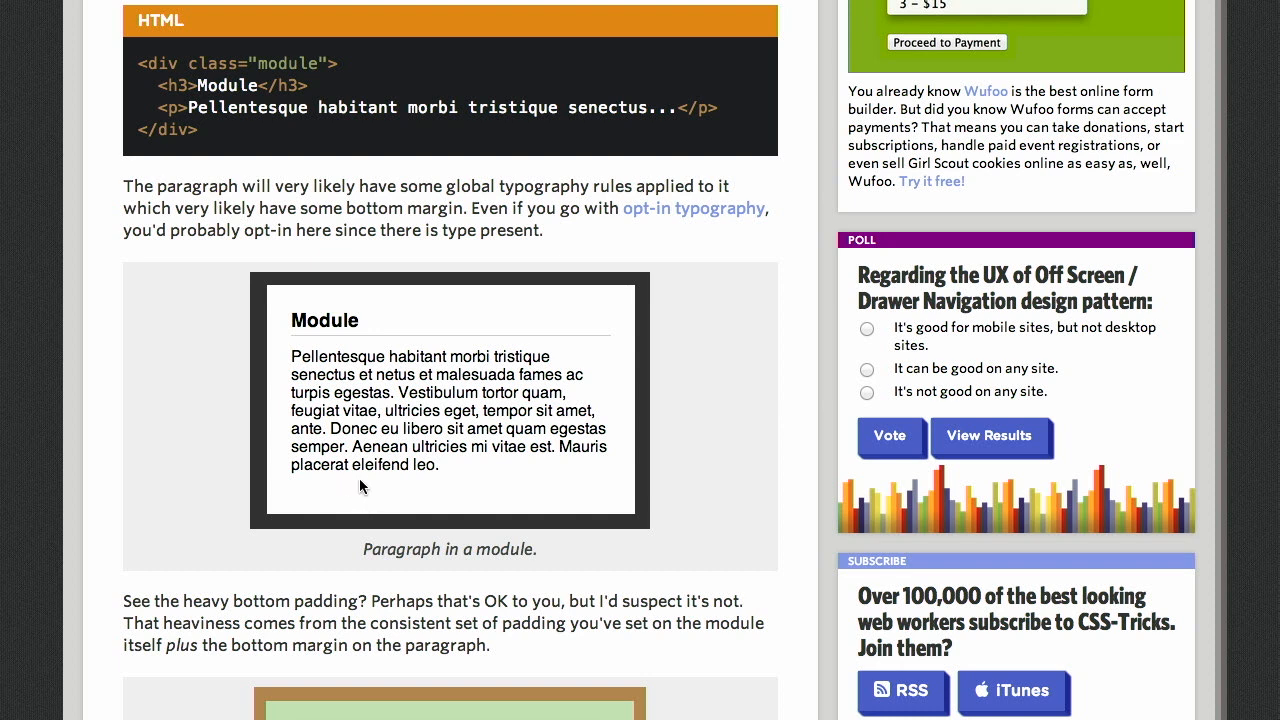
mouse_move(918, 507)
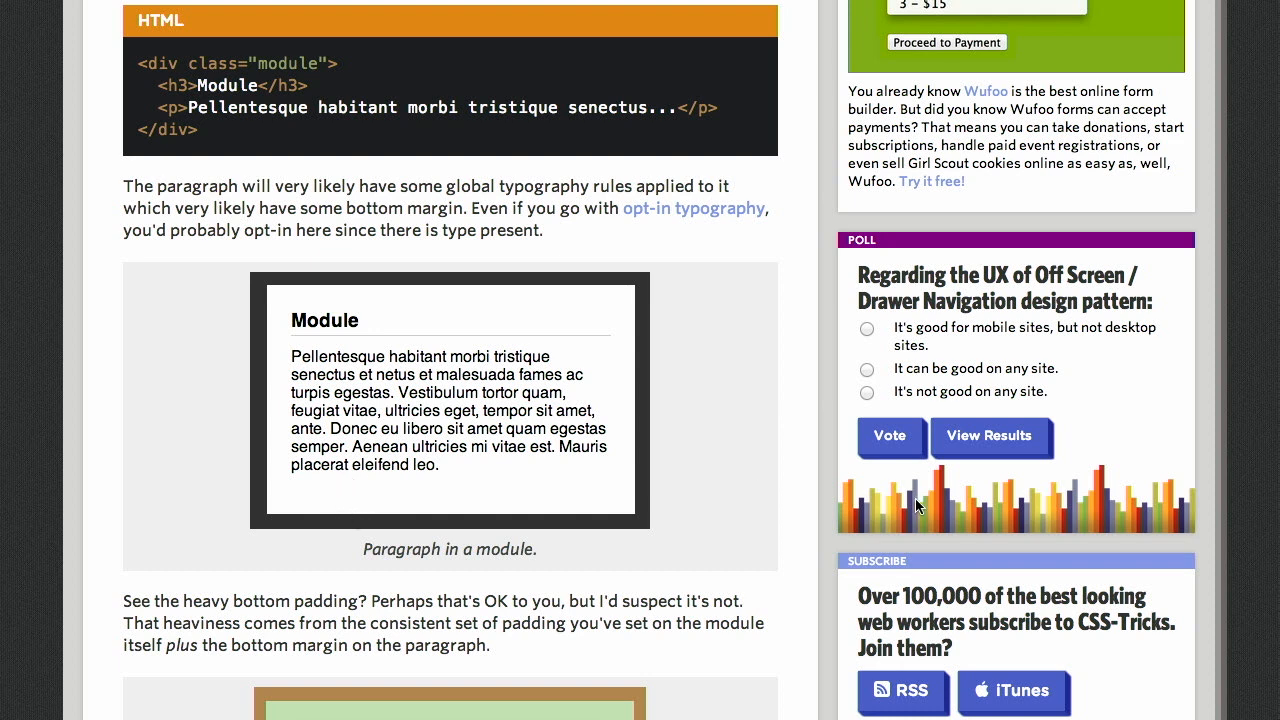
Step: Continue down the article until the module spacing CodePen visual demo appears
scroll("down", 3)
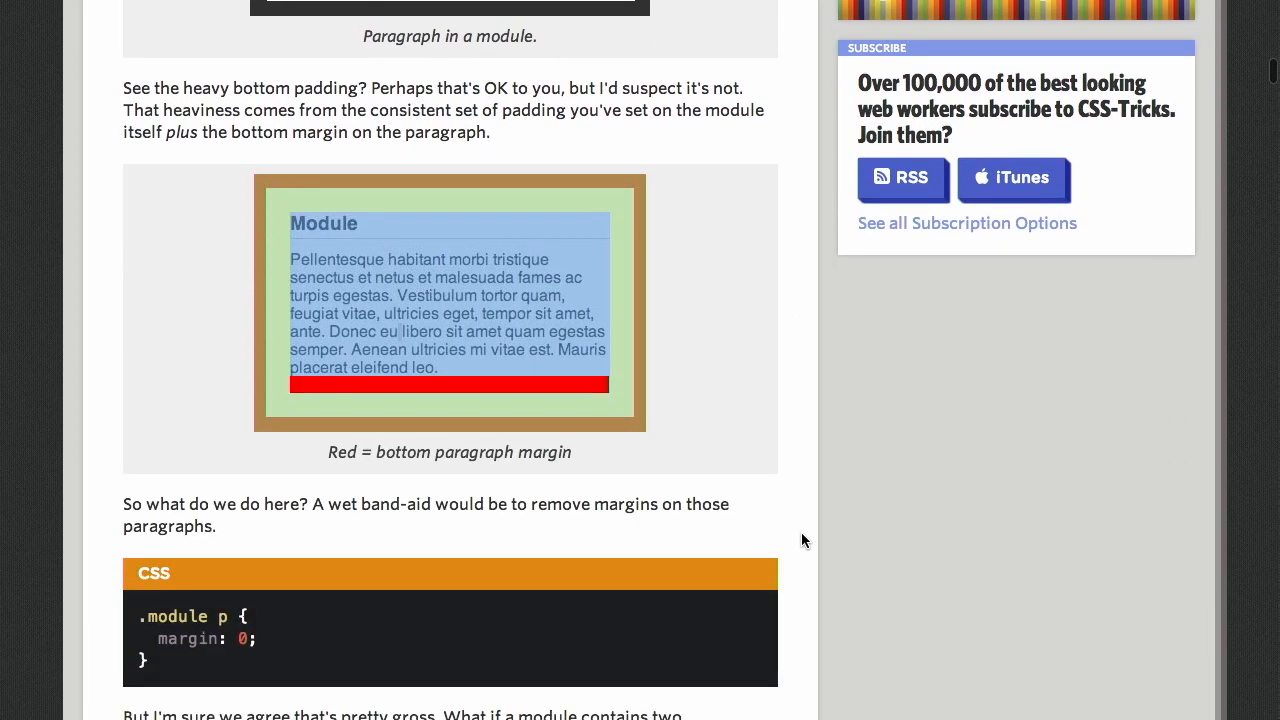
mouse_move(560, 395)
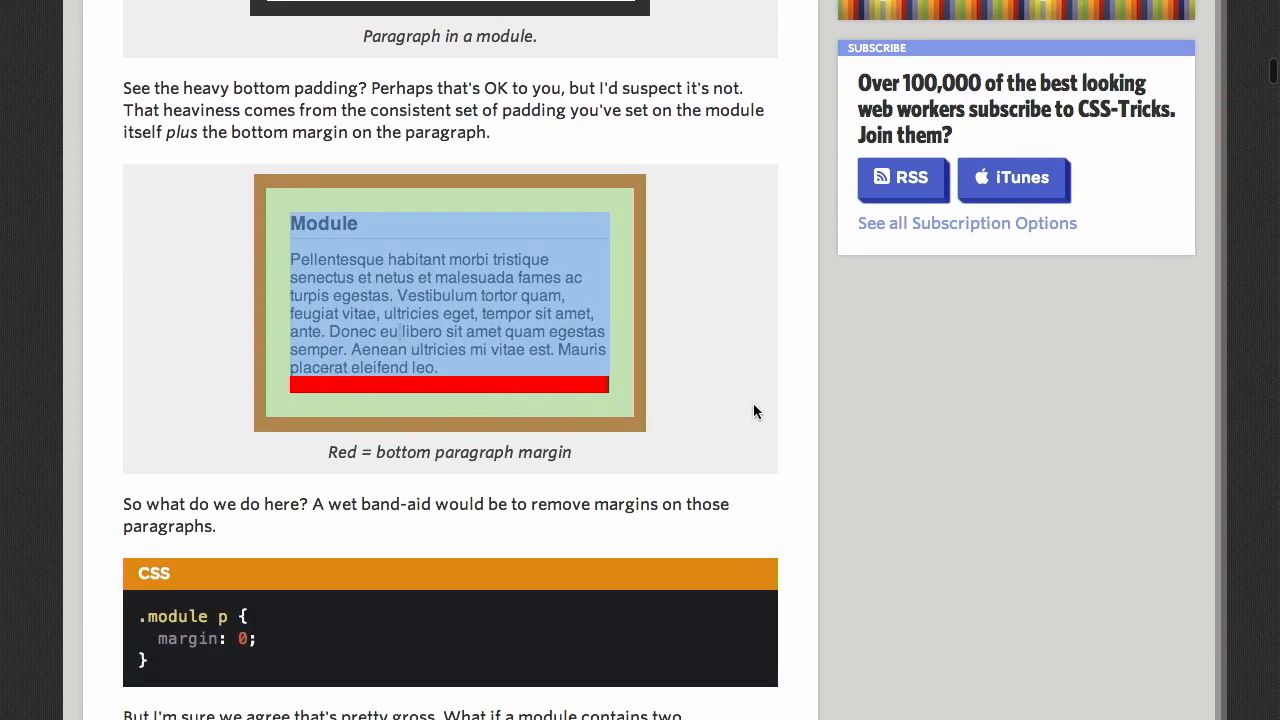
mouse_move(798, 457)
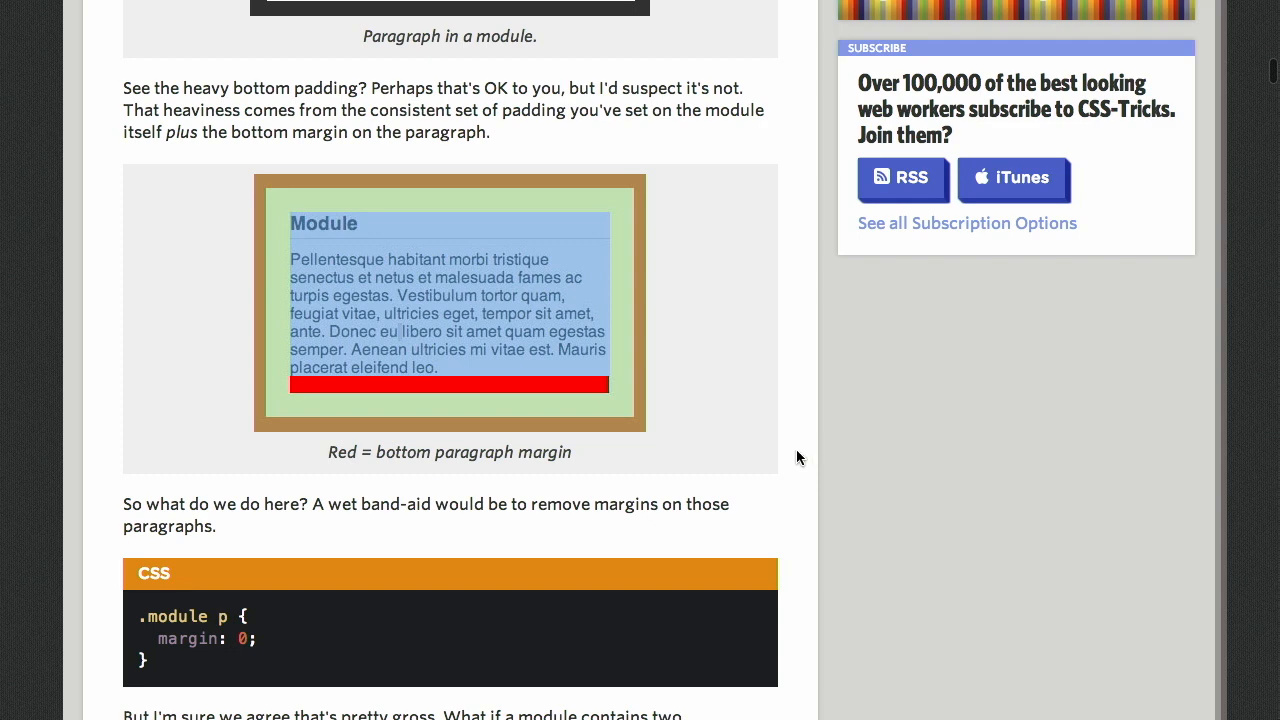
scroll("down", 3)
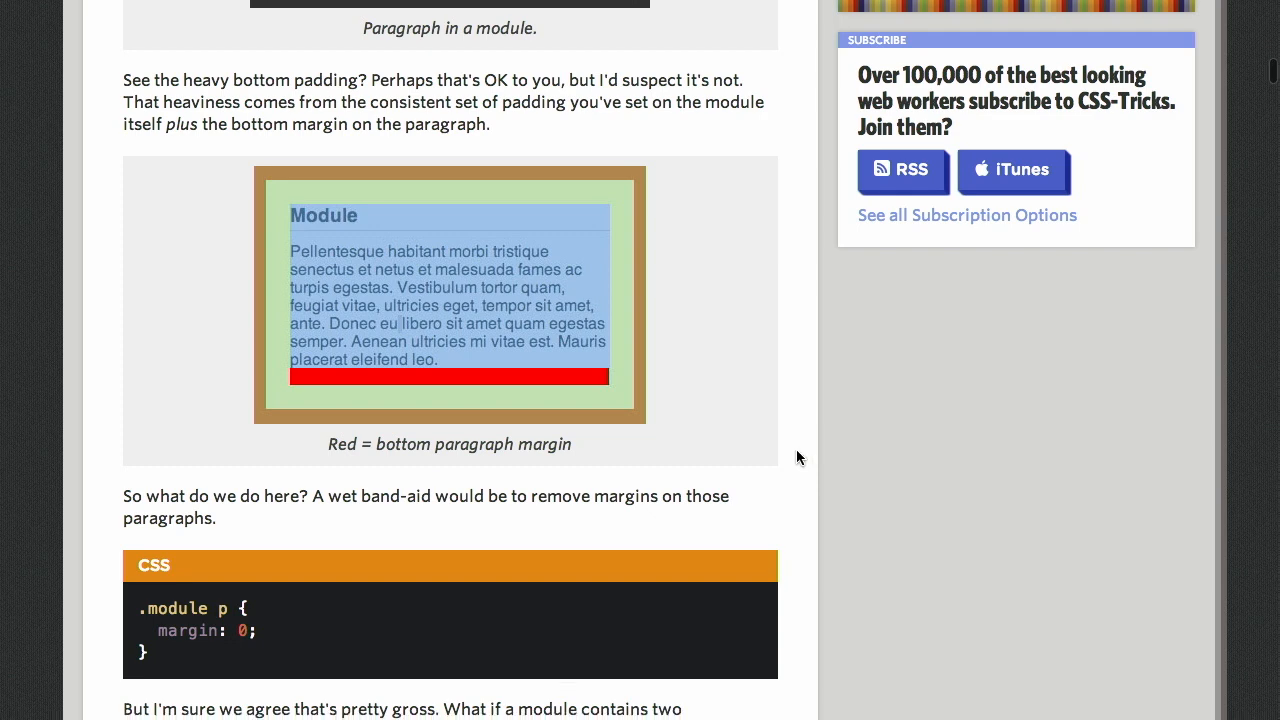
scroll("down", 3)
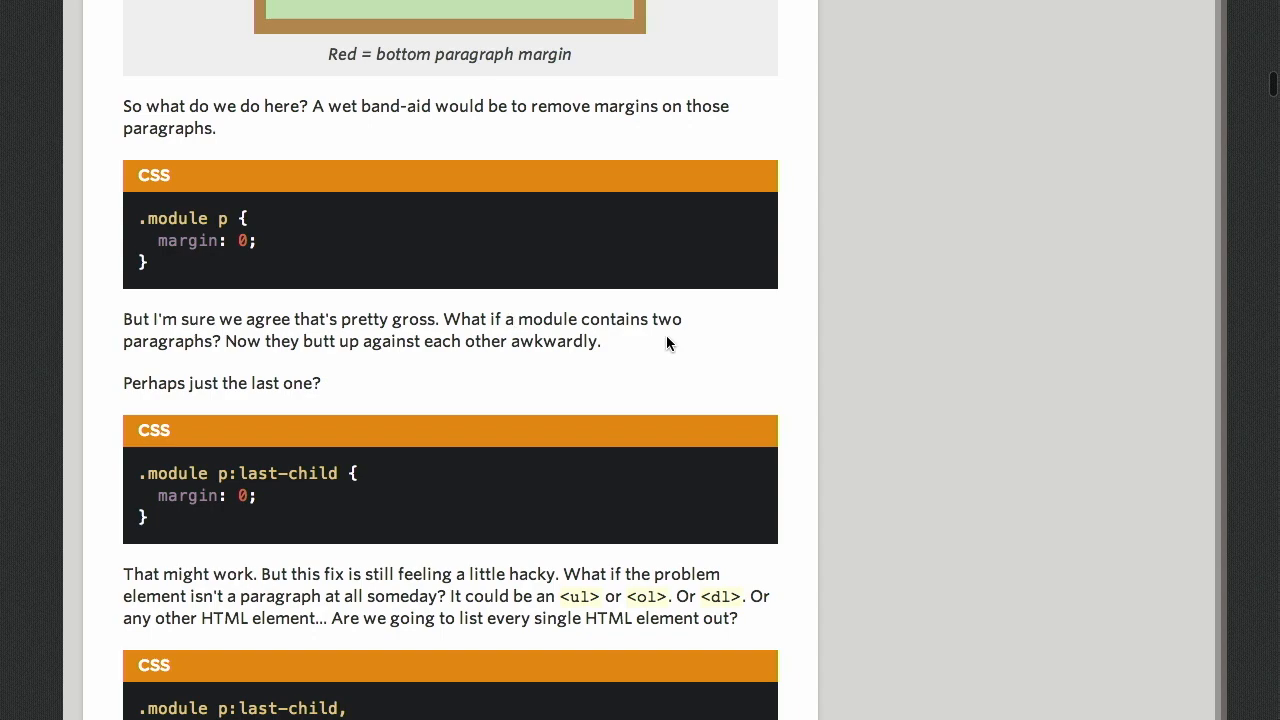
scroll("down", 3)
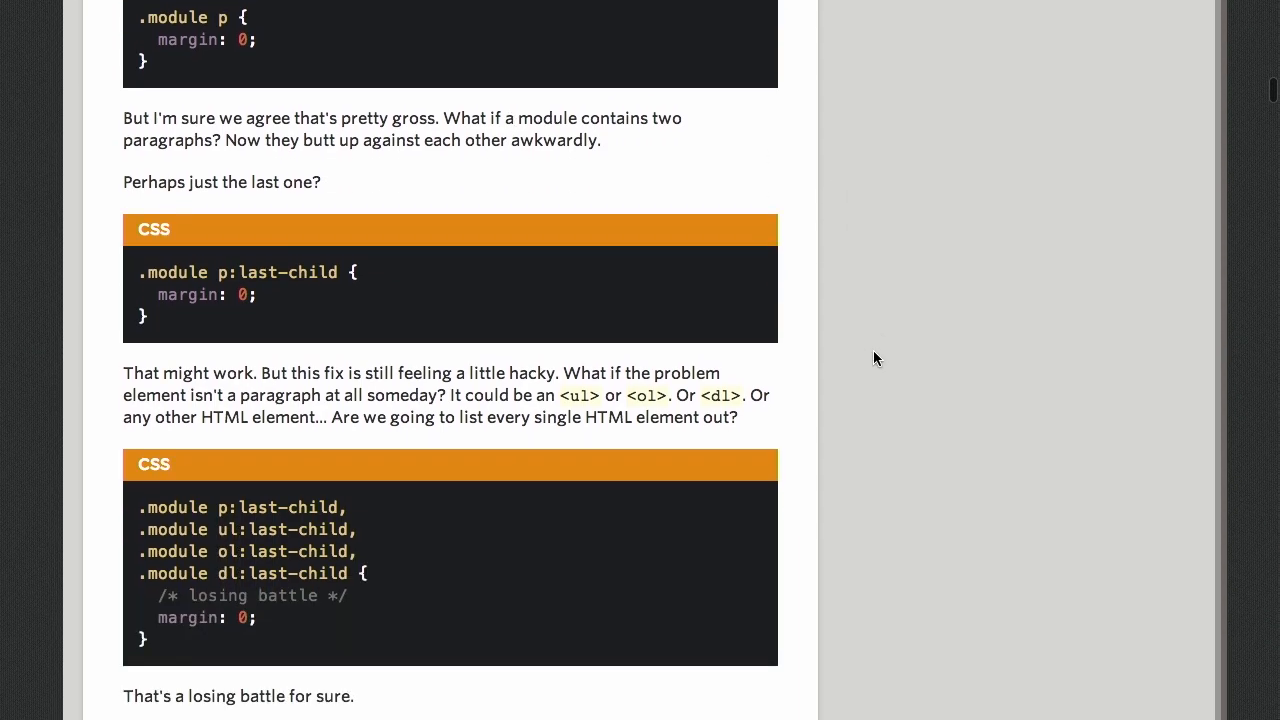
scroll("down", 3)
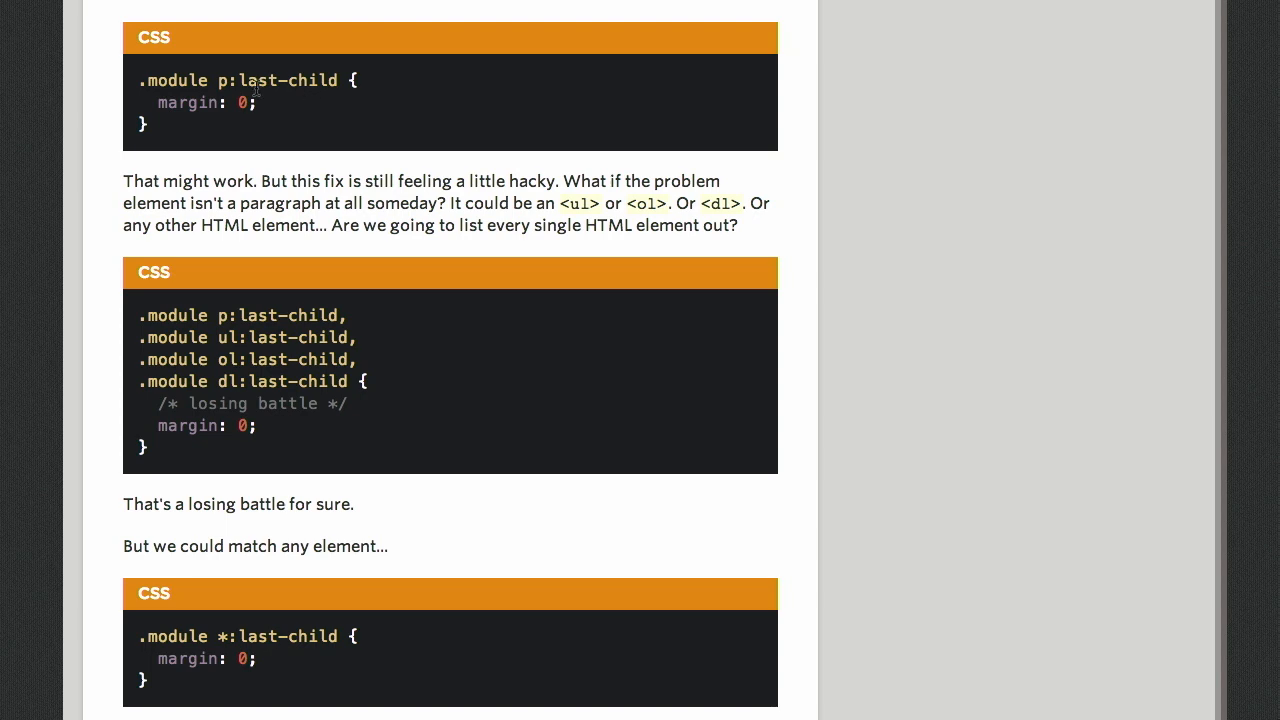
mouse_move(720, 130)
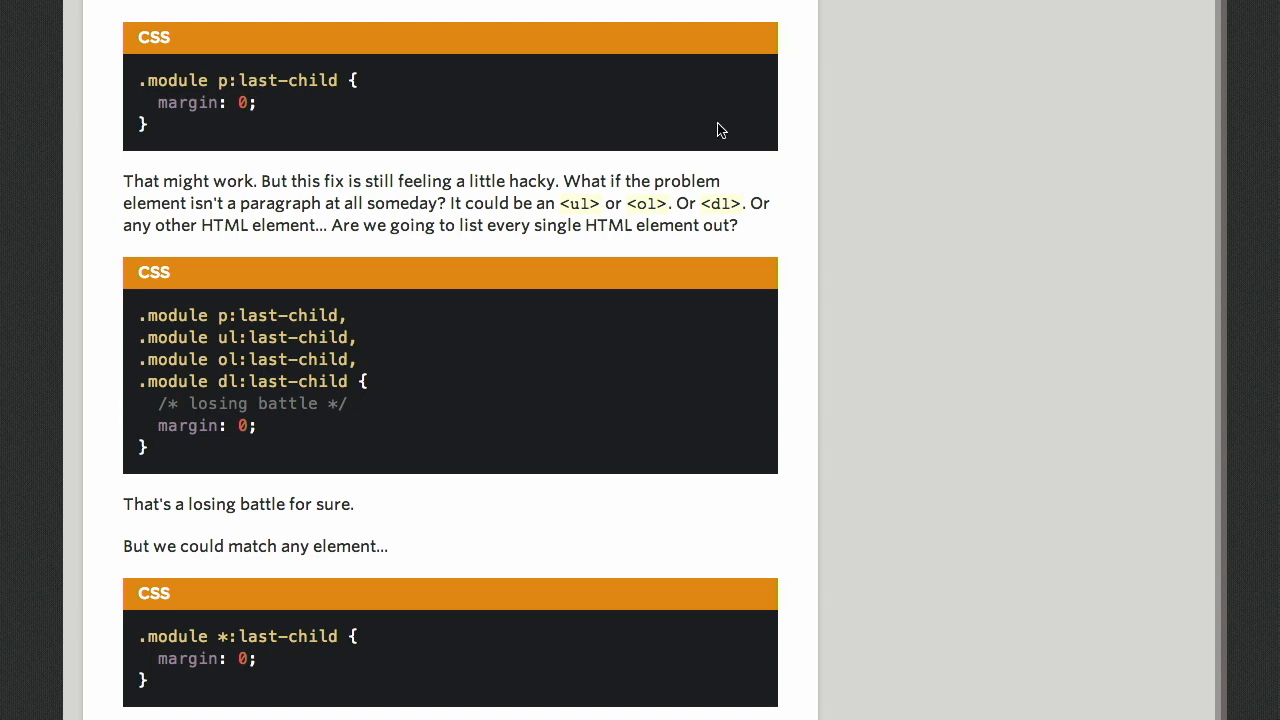
scroll("down", 3)
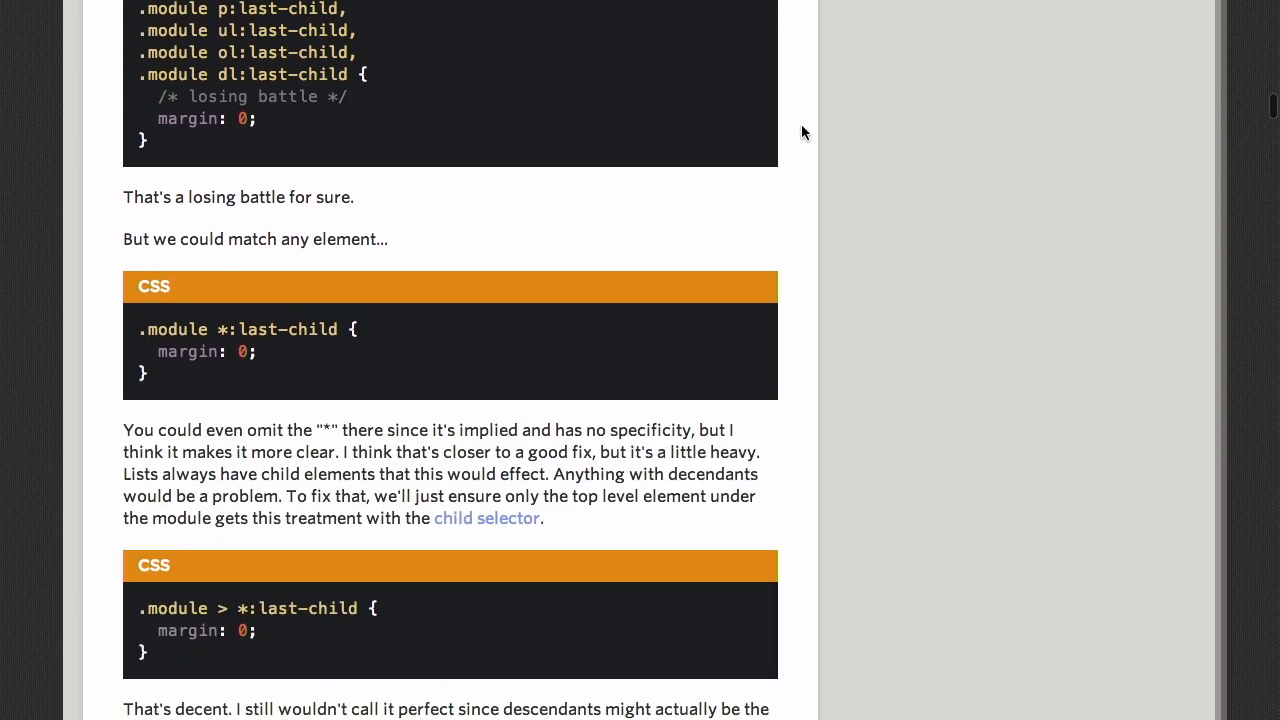
scroll("down", 3)
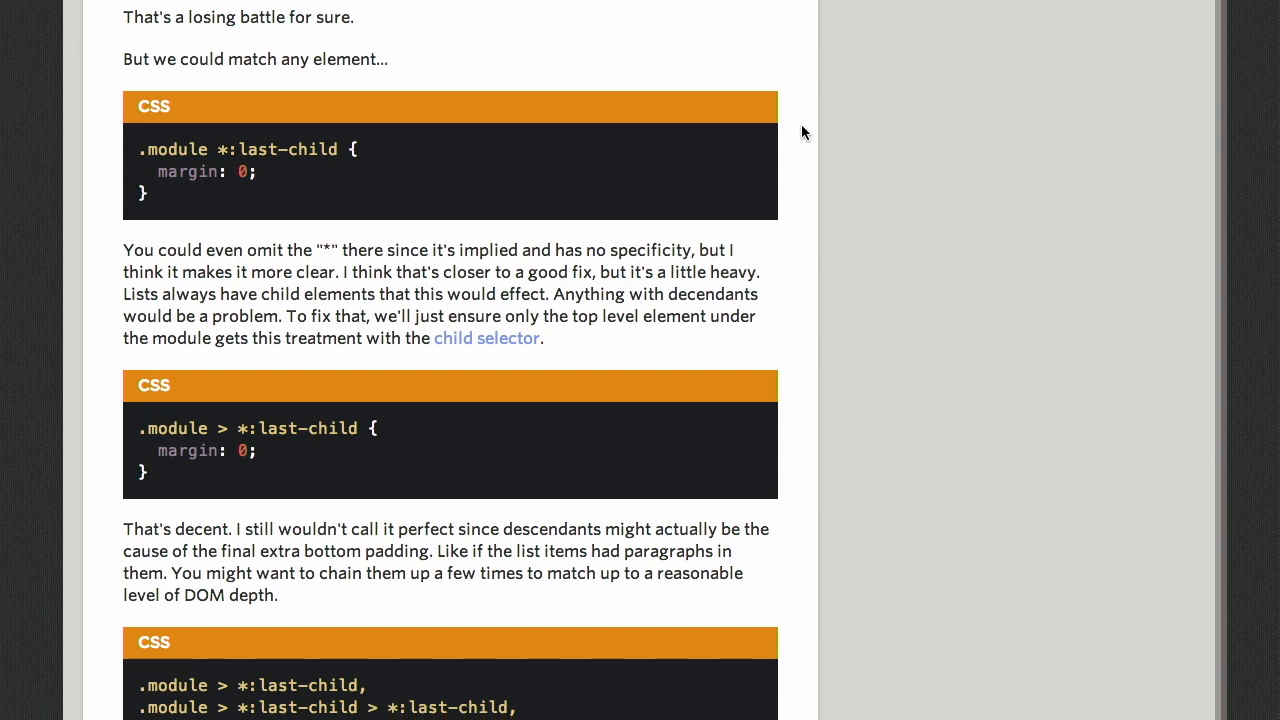
mouse_move(817, 399)
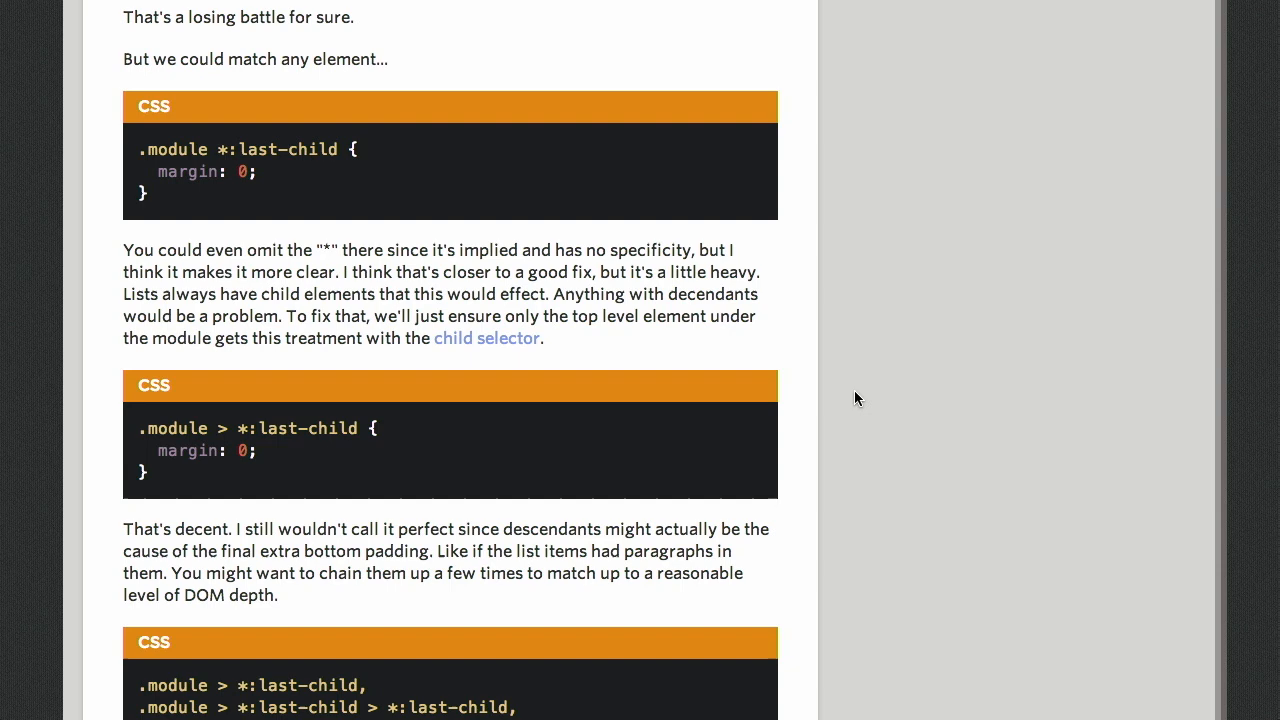
scroll("down", 3)
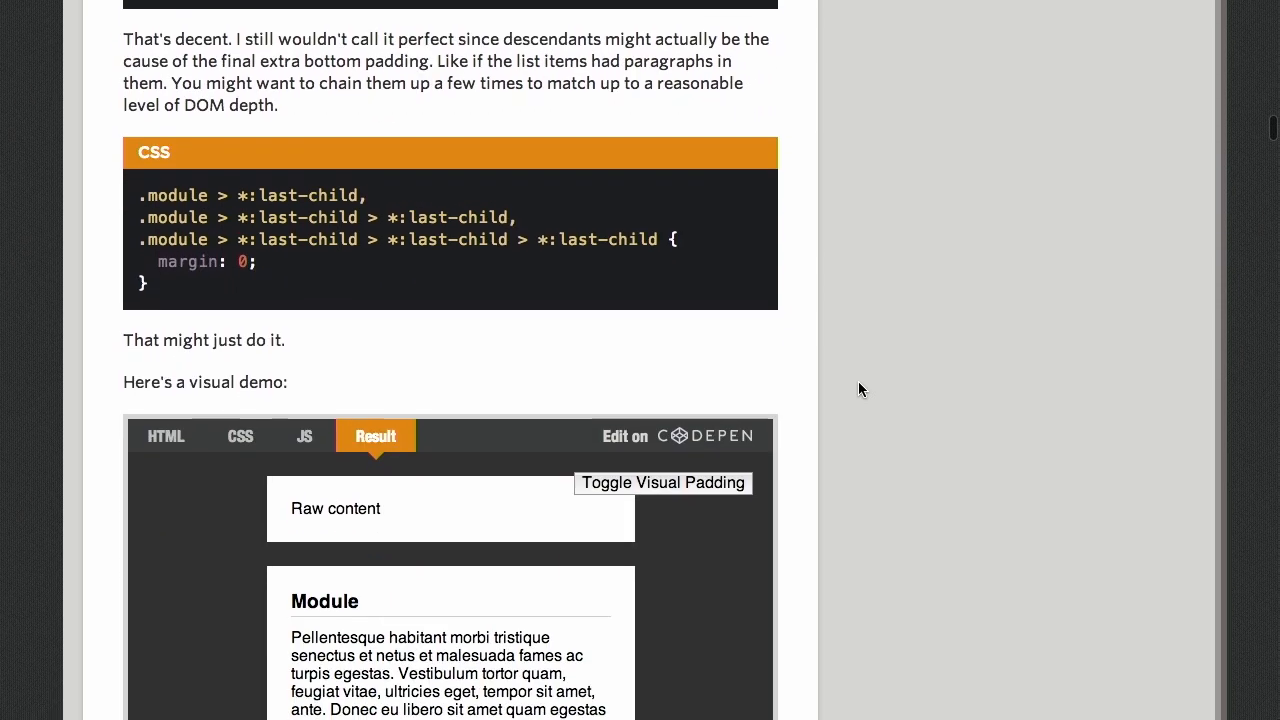
scroll("down", 3)
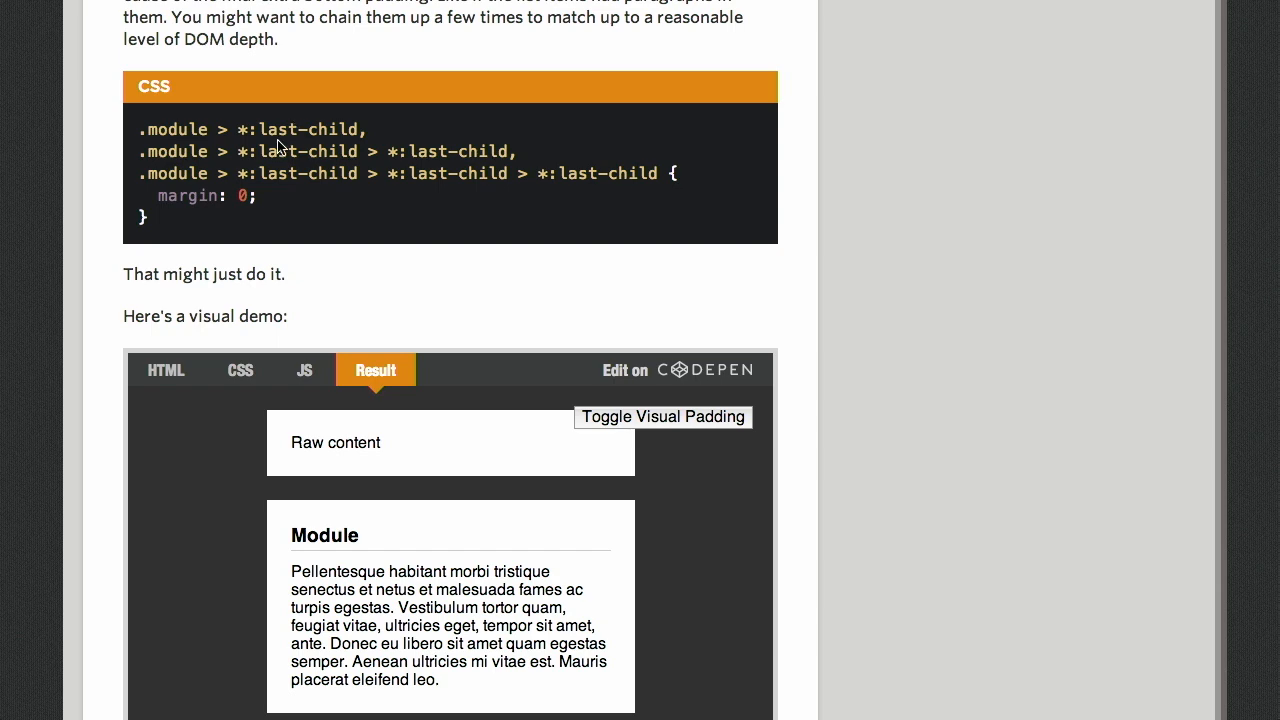
mouse_move(535, 165)
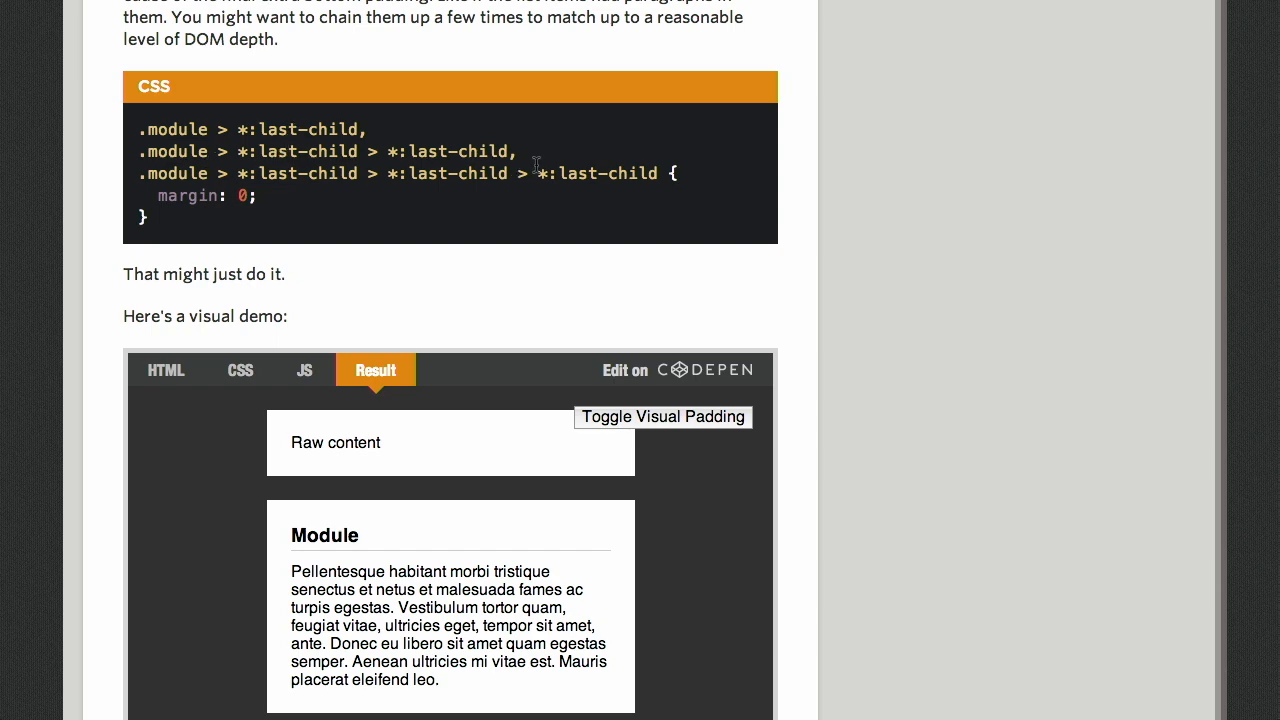
scroll("down", 3)
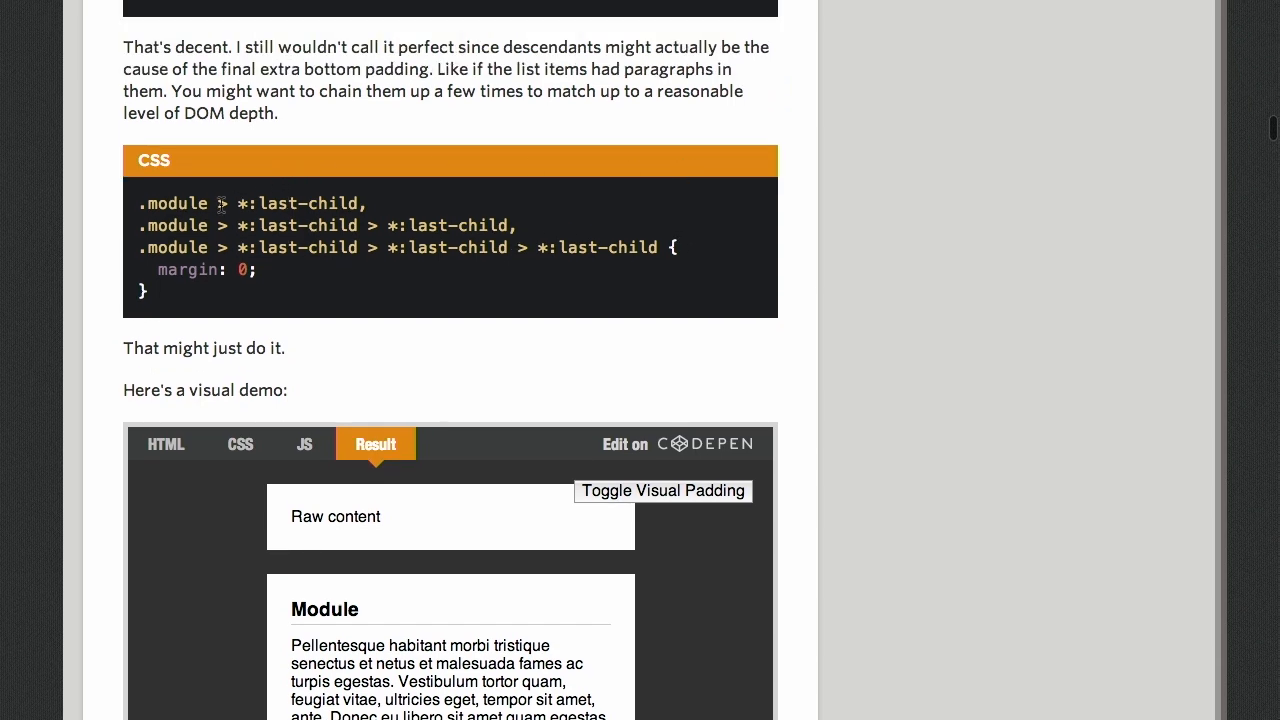
mouse_move(352, 271)
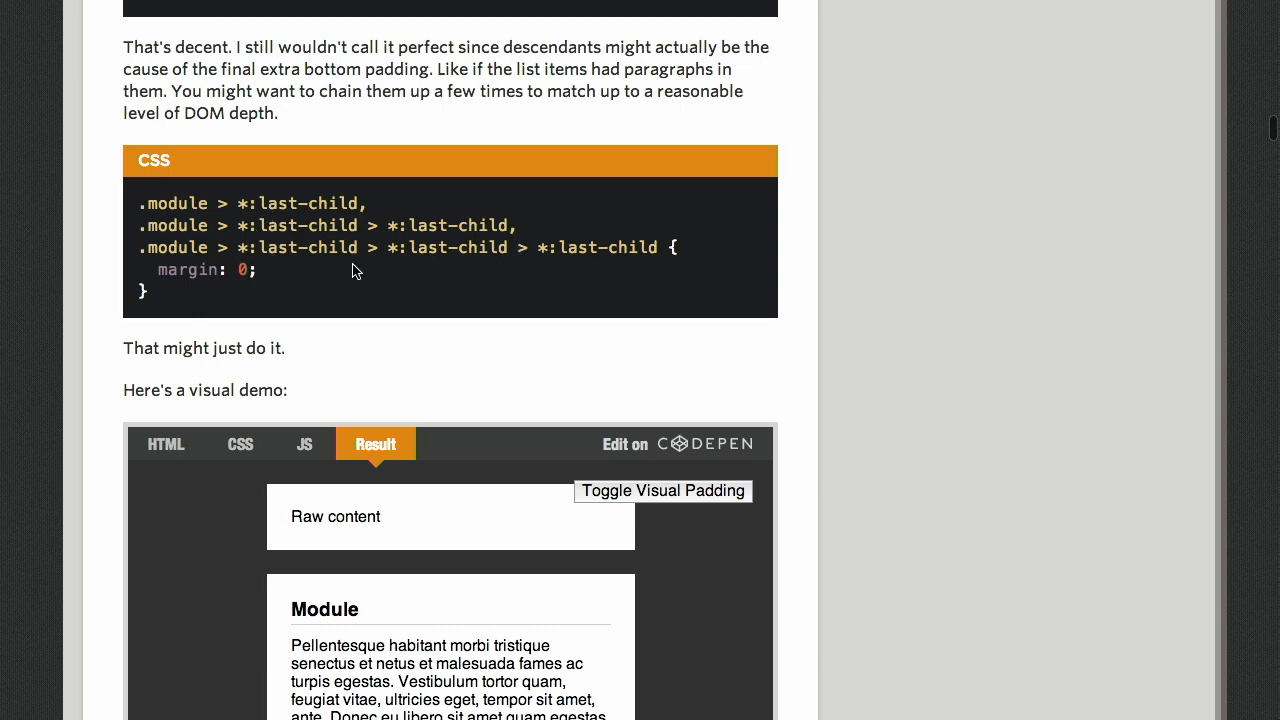
mouse_move(208, 293)
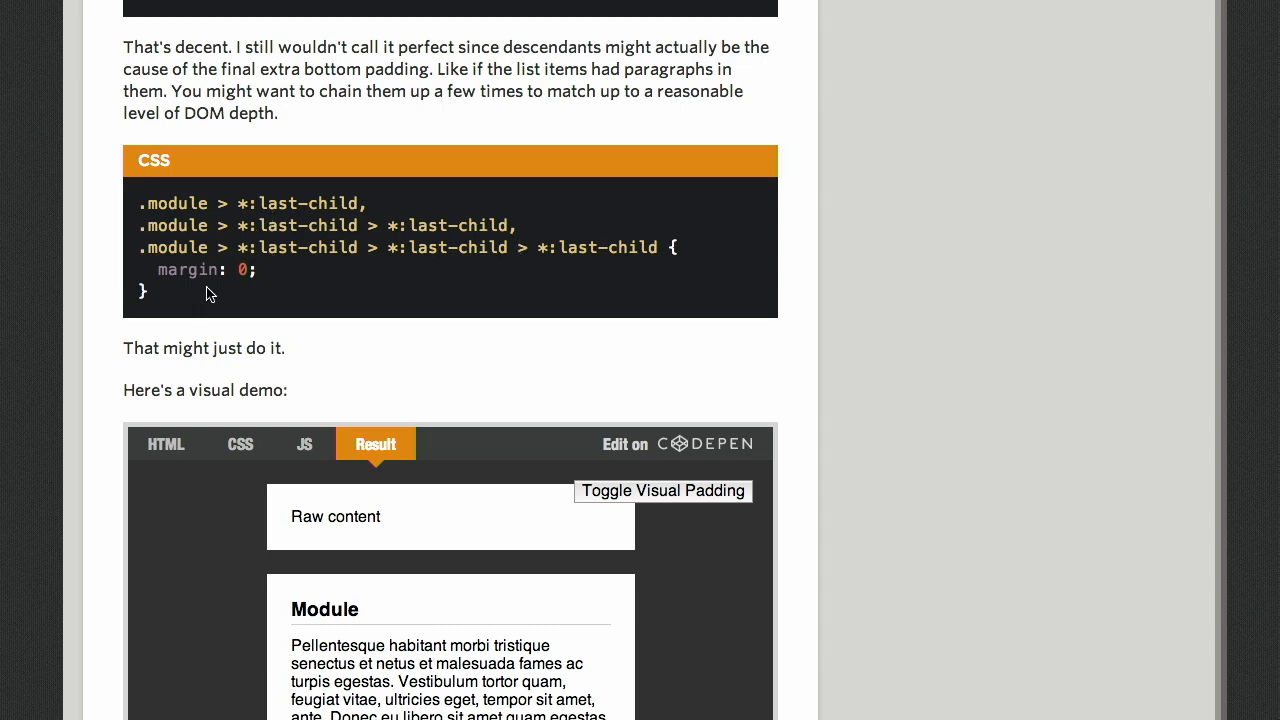
Step: Scroll through the module spacing CodePen demo before moving to the Barrel post
scroll("down", 3)
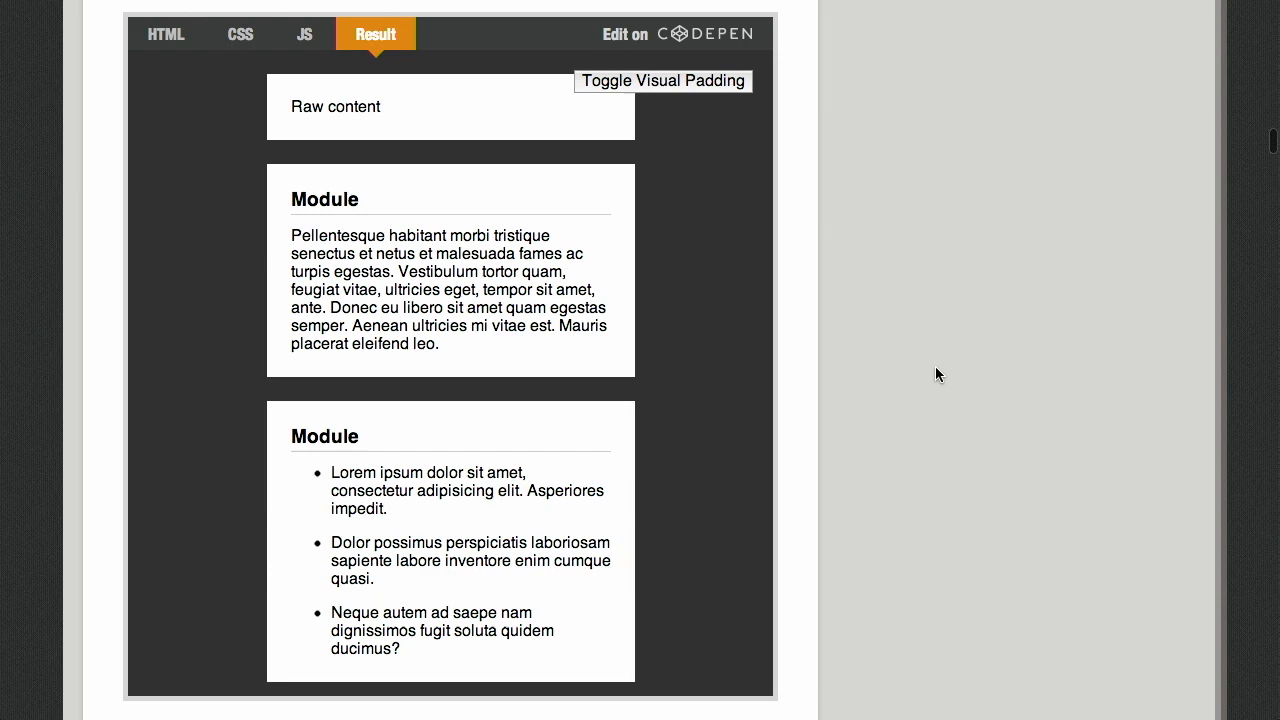
mouse_move(619, 534)
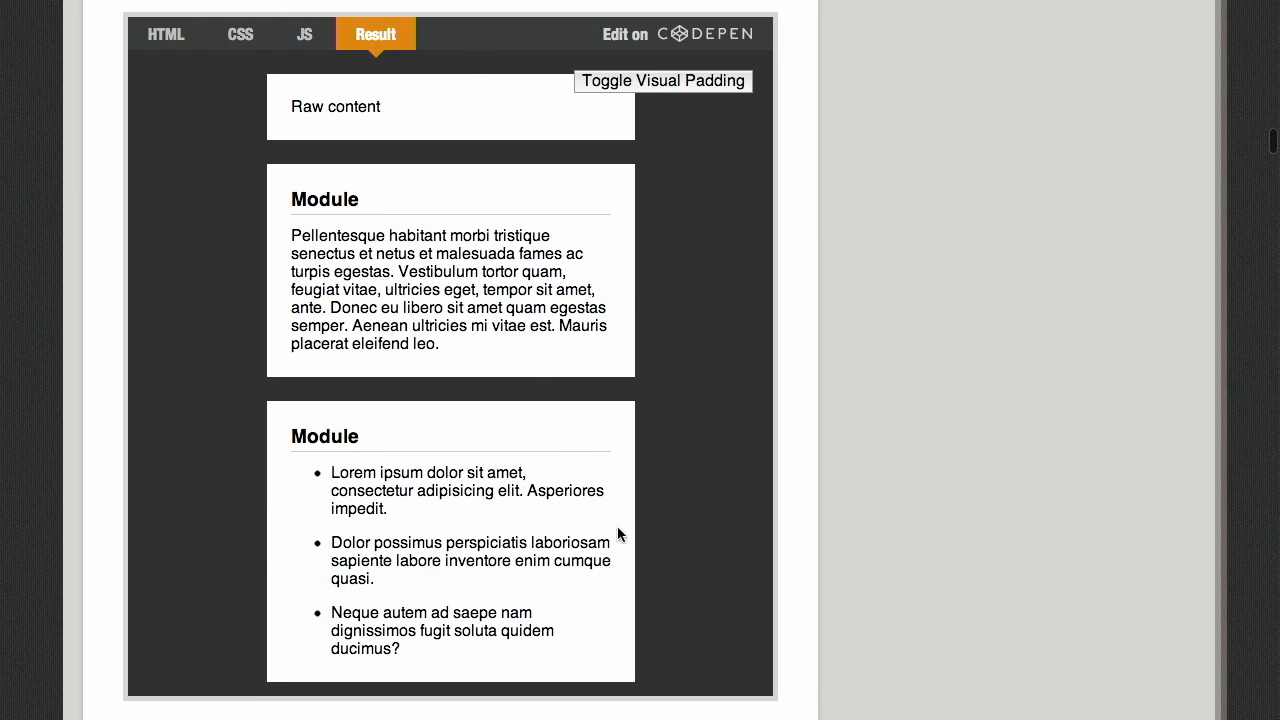
scroll("down", 3)
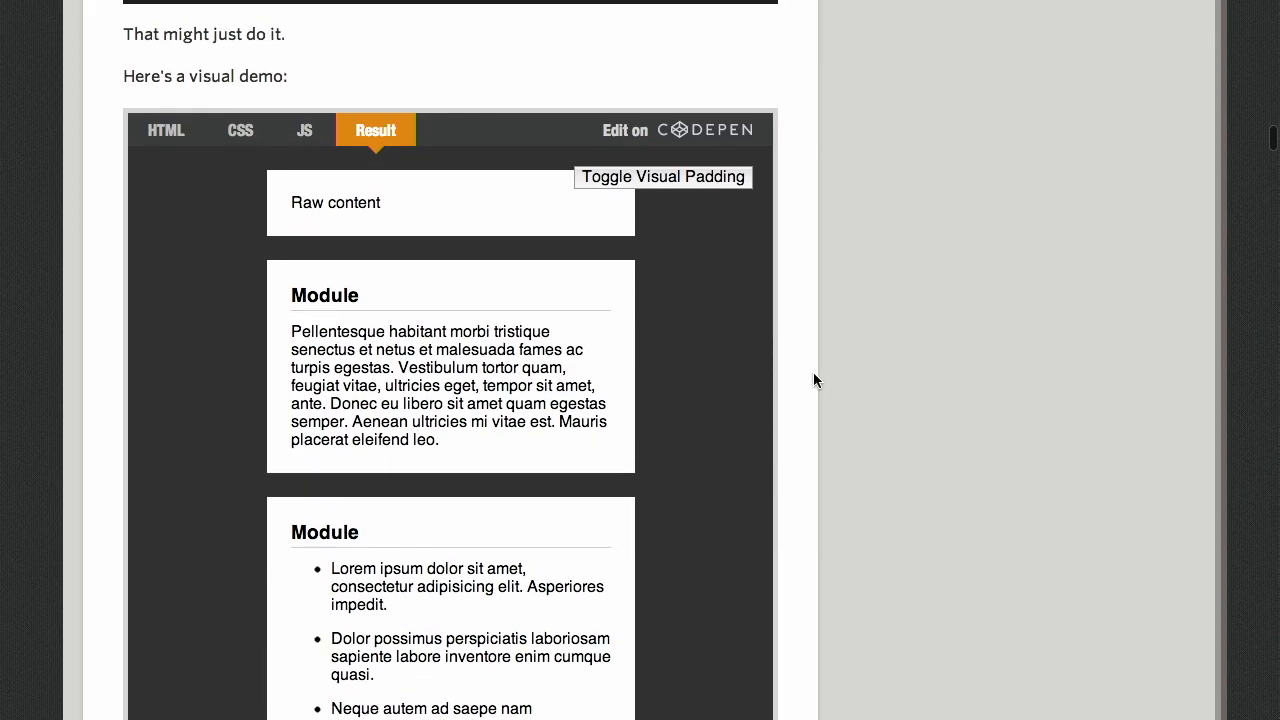
scroll("down", 3)
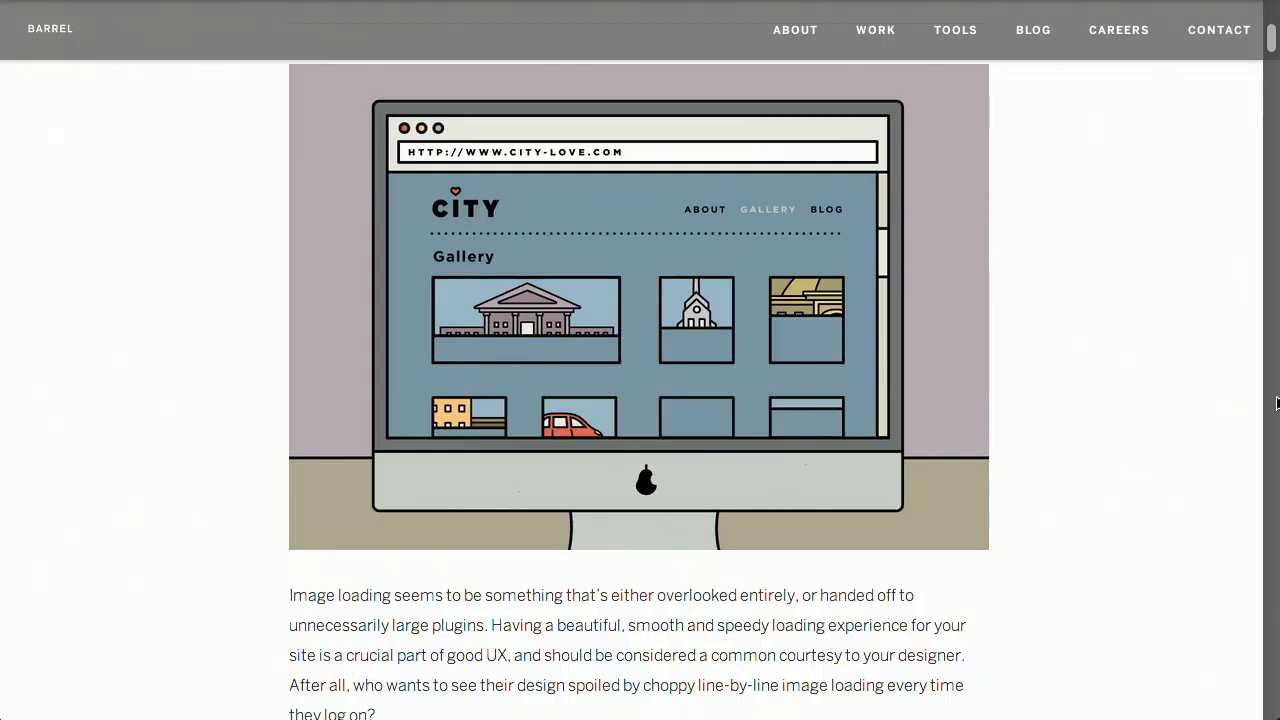
Step: Scroll to Single-Asset Image Loading: img_wrapper markup, CSS and inline onload example
scroll("down", 3)
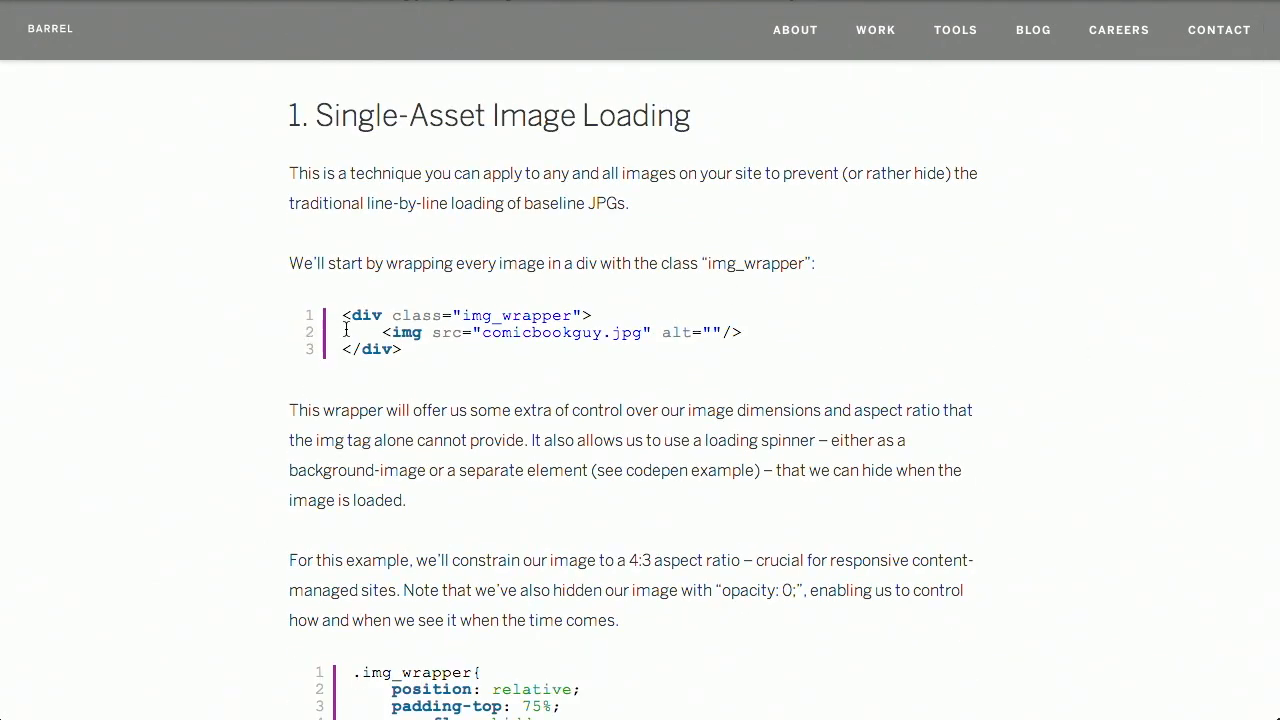
mouse_move(267, 339)
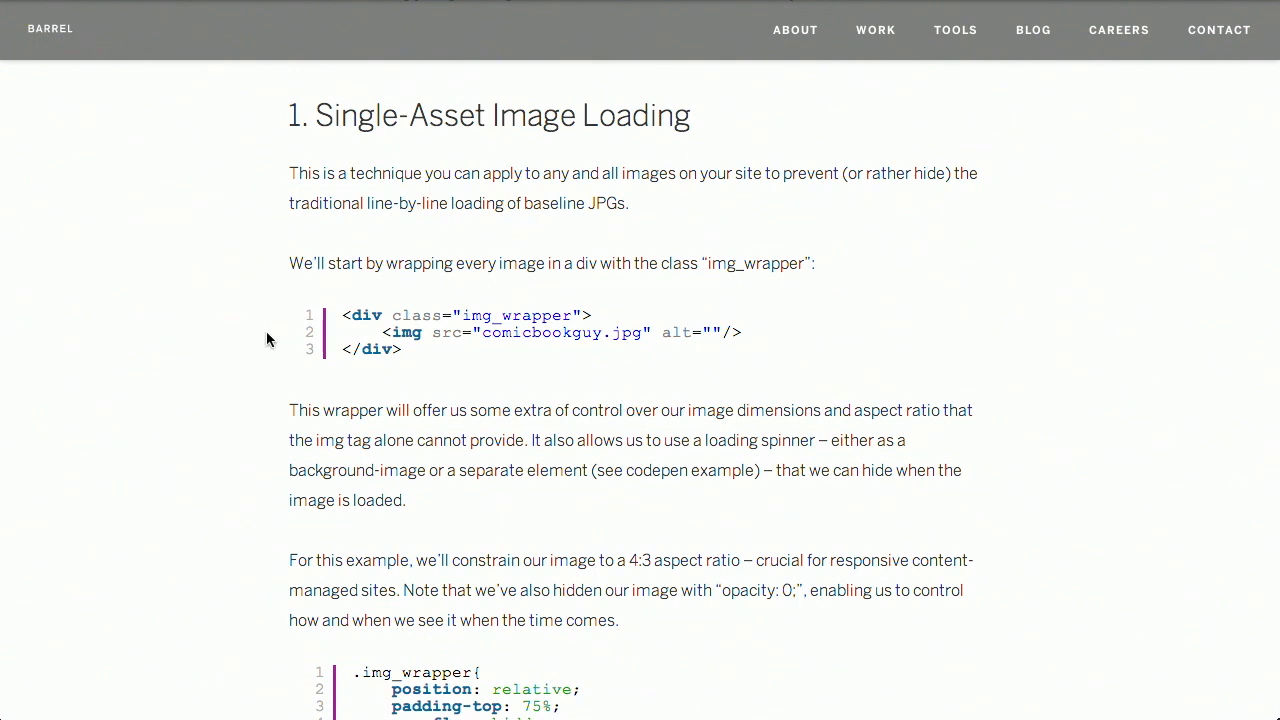
scroll("down", 3)
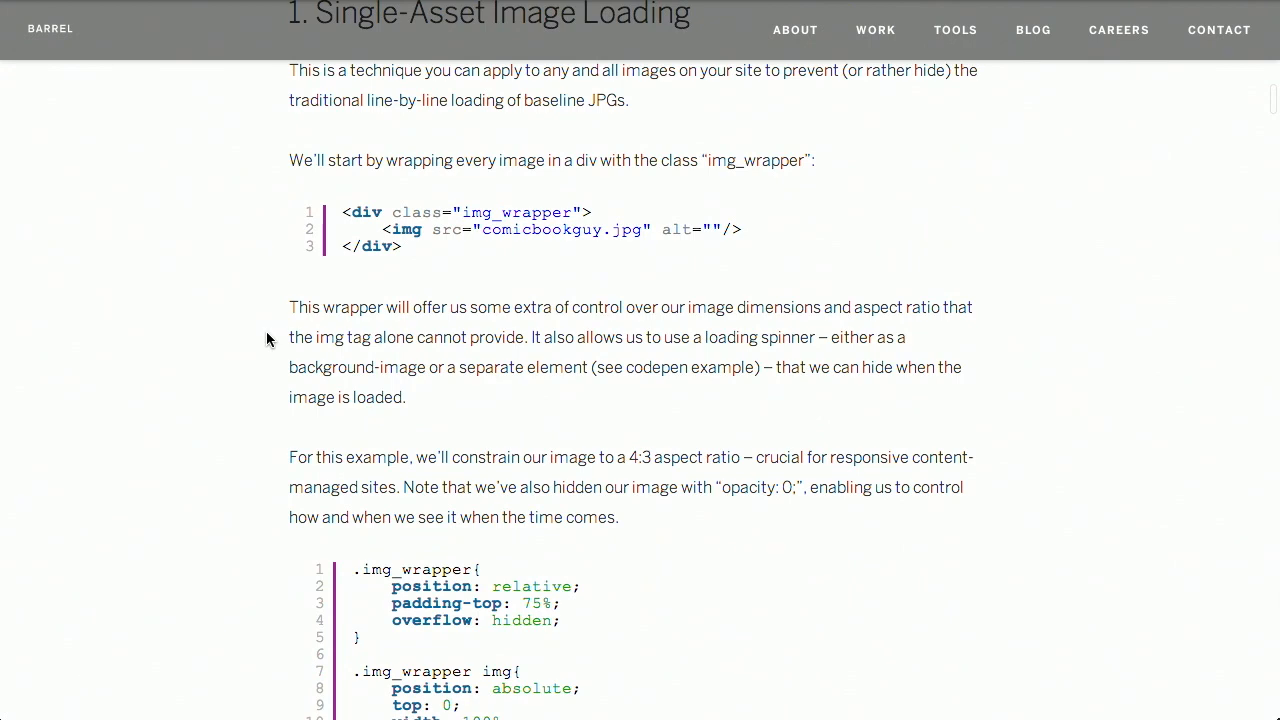
scroll("down", 3)
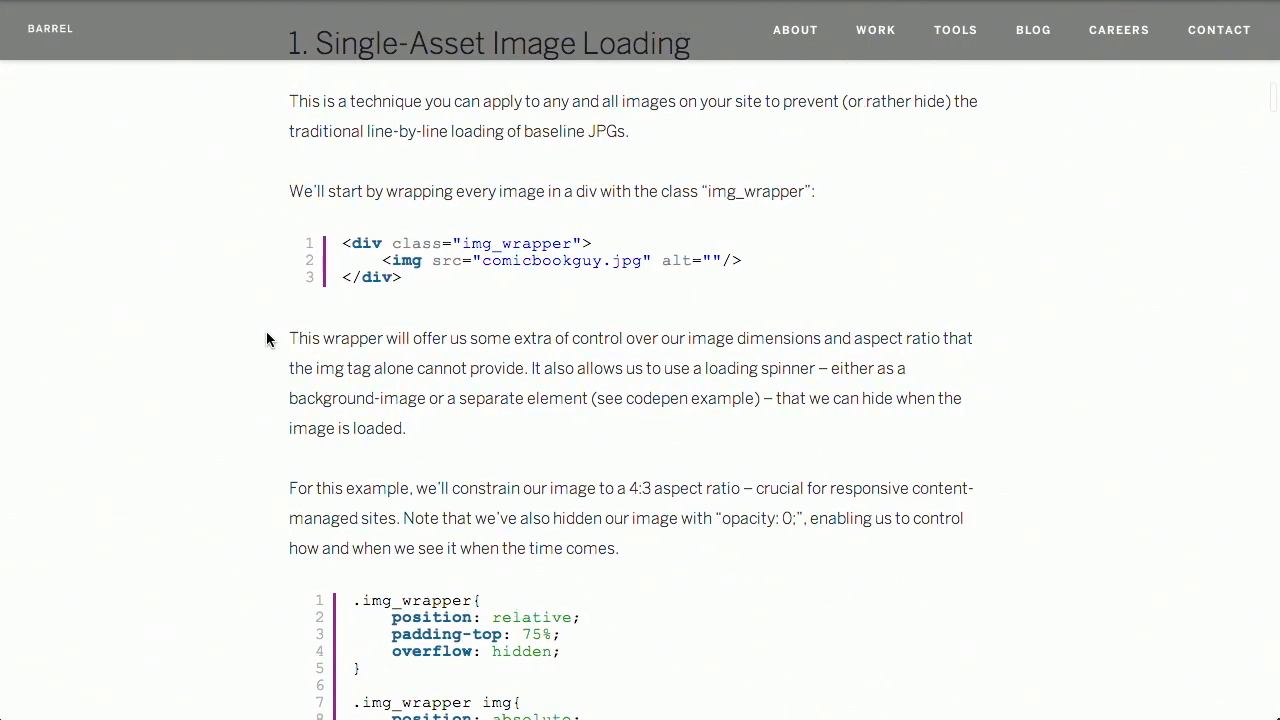
scroll("down", 3)
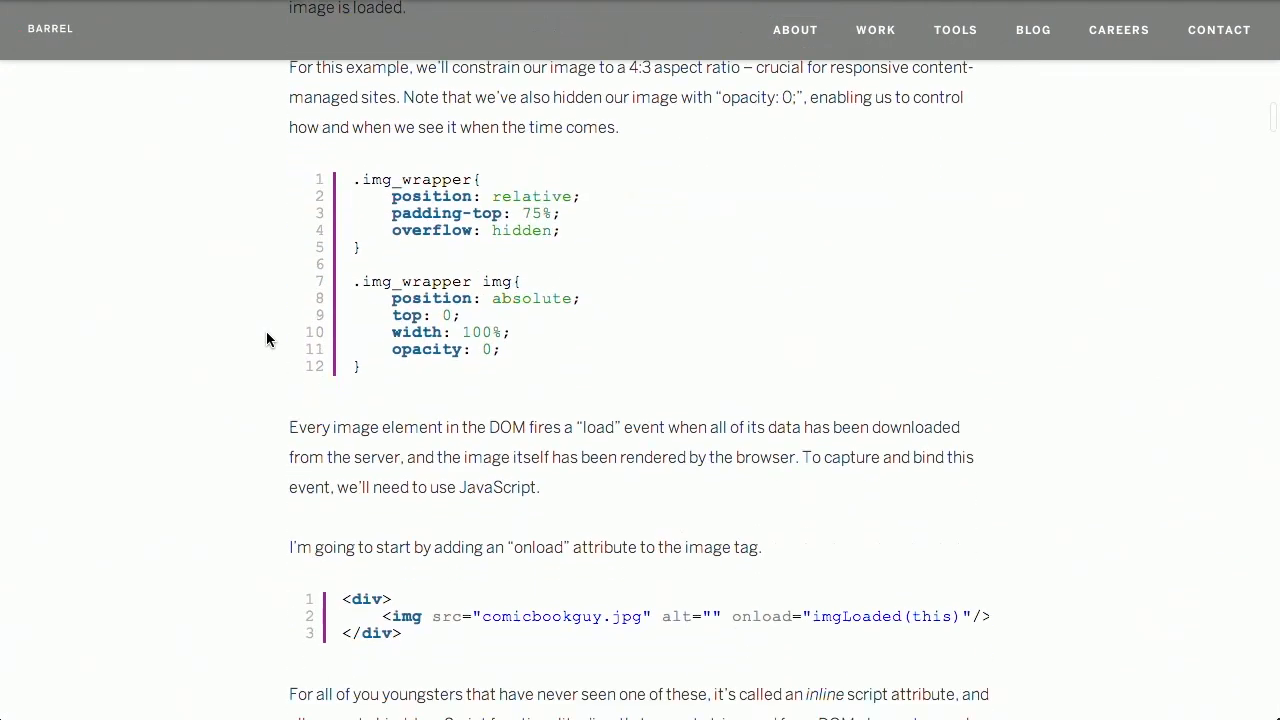
scroll("down", 3)
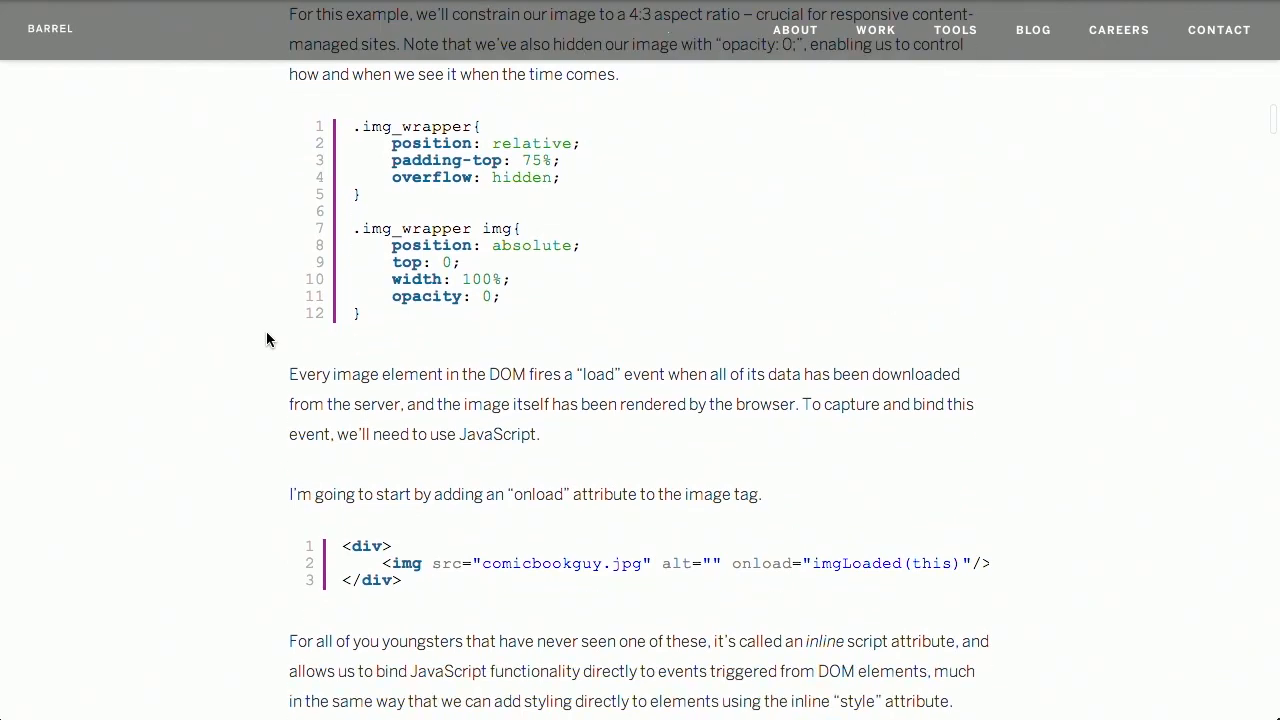
mouse_move(519, 280)
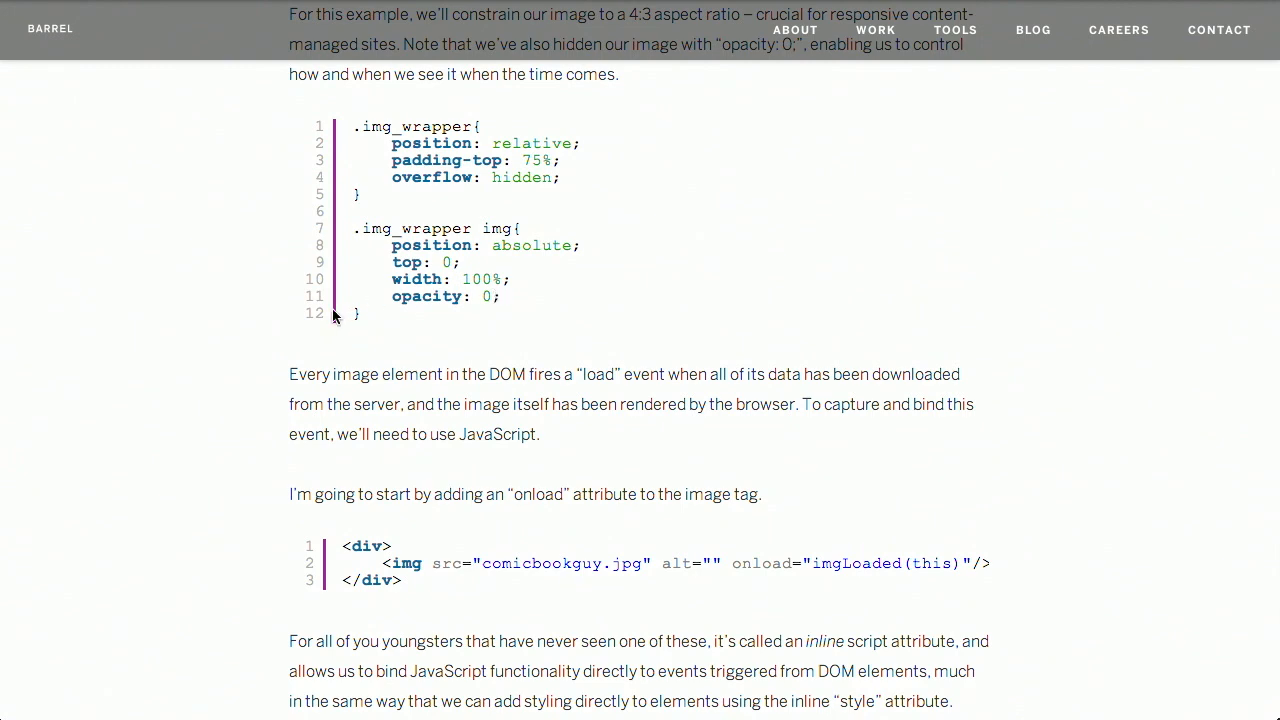
scroll("down", 3)
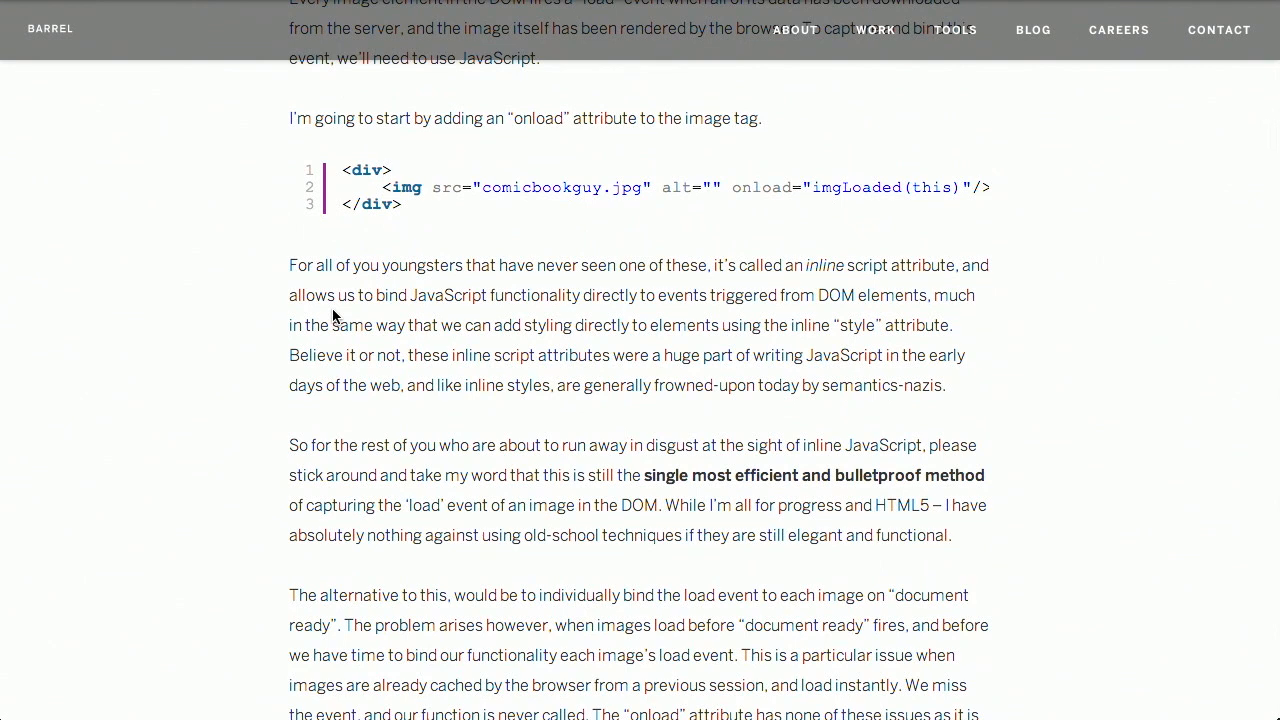
Step: Scroll past the slideLoaded() code to section 3, Pre-caching Images, and its heroArray example
scroll("down", 3)
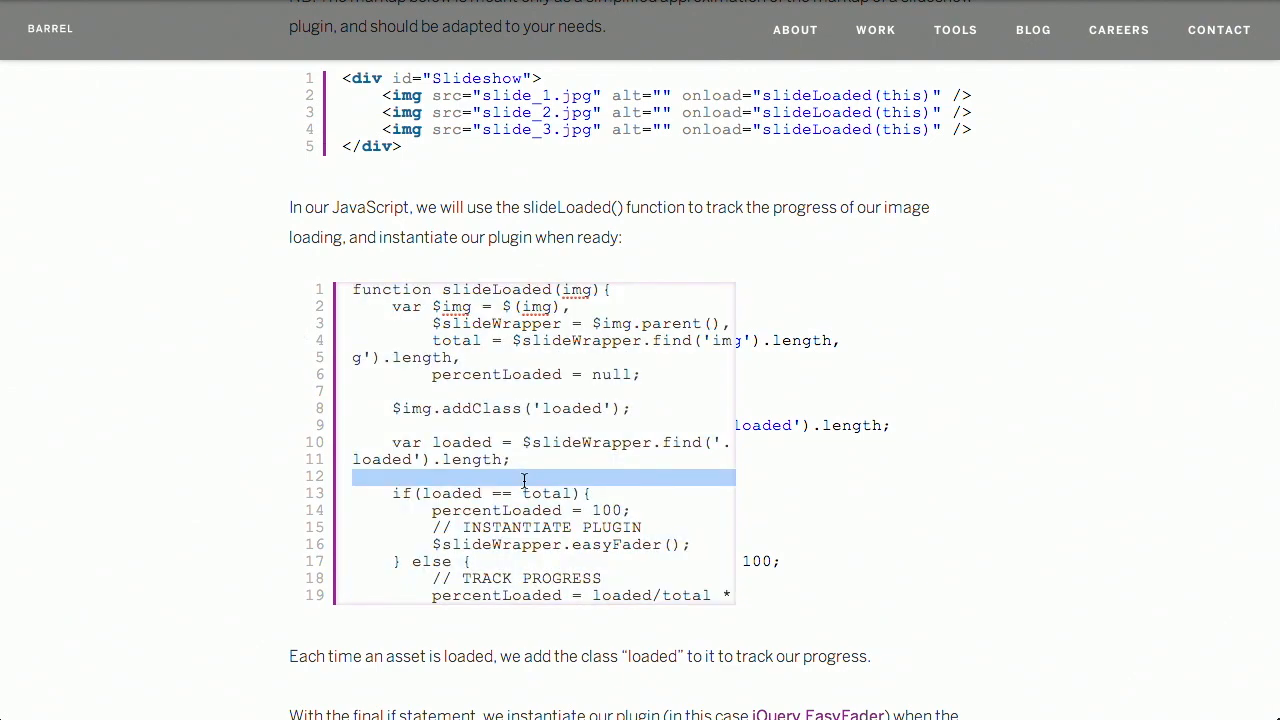
scroll("down", 3)
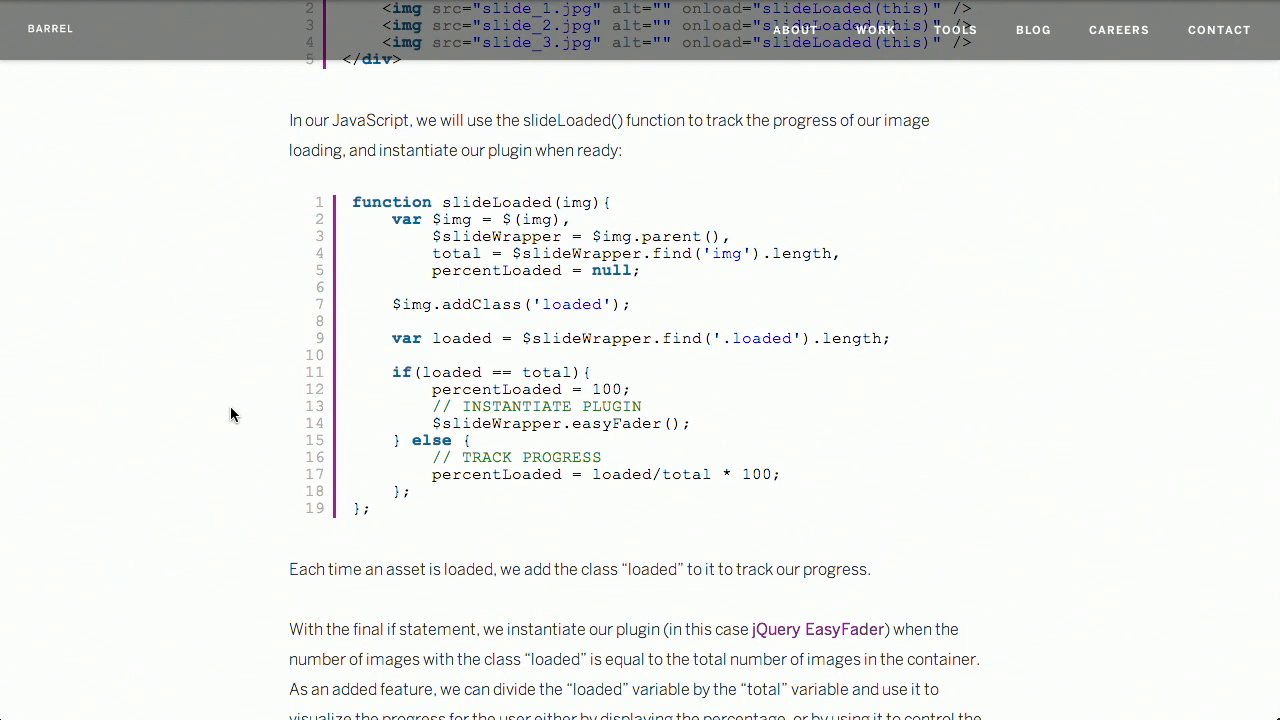
scroll("down", 3)
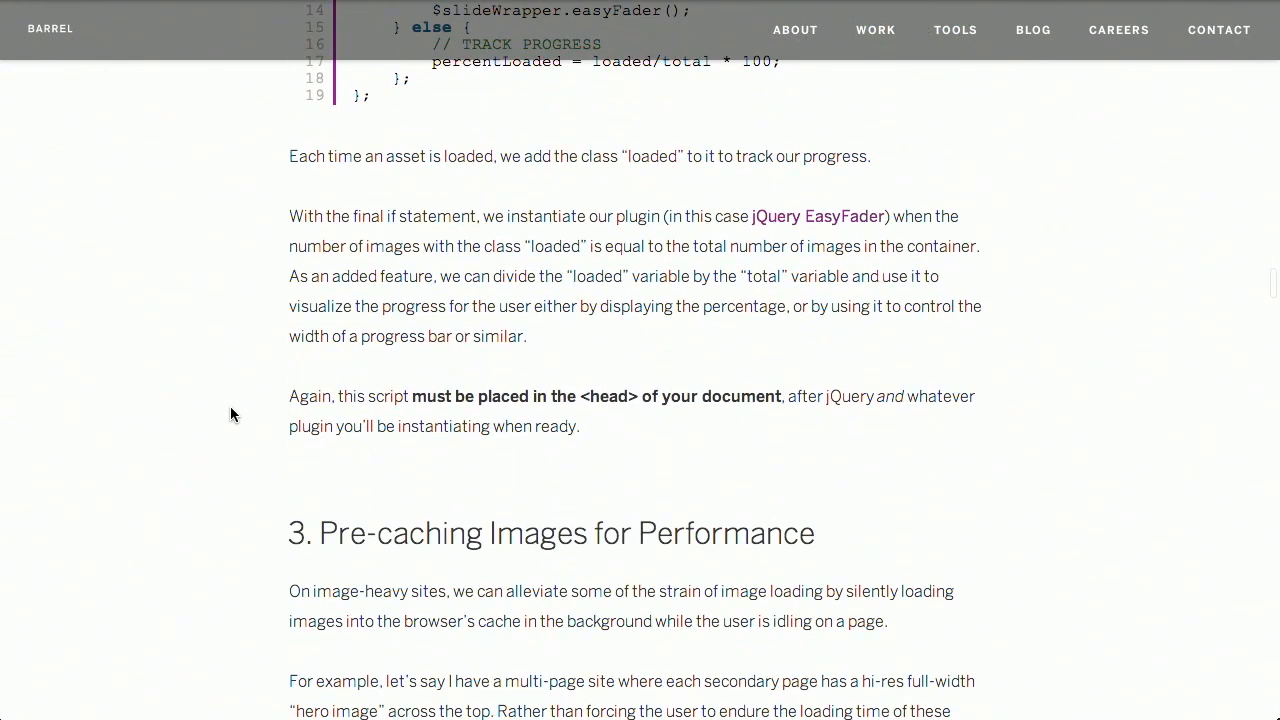
scroll("down", 3)
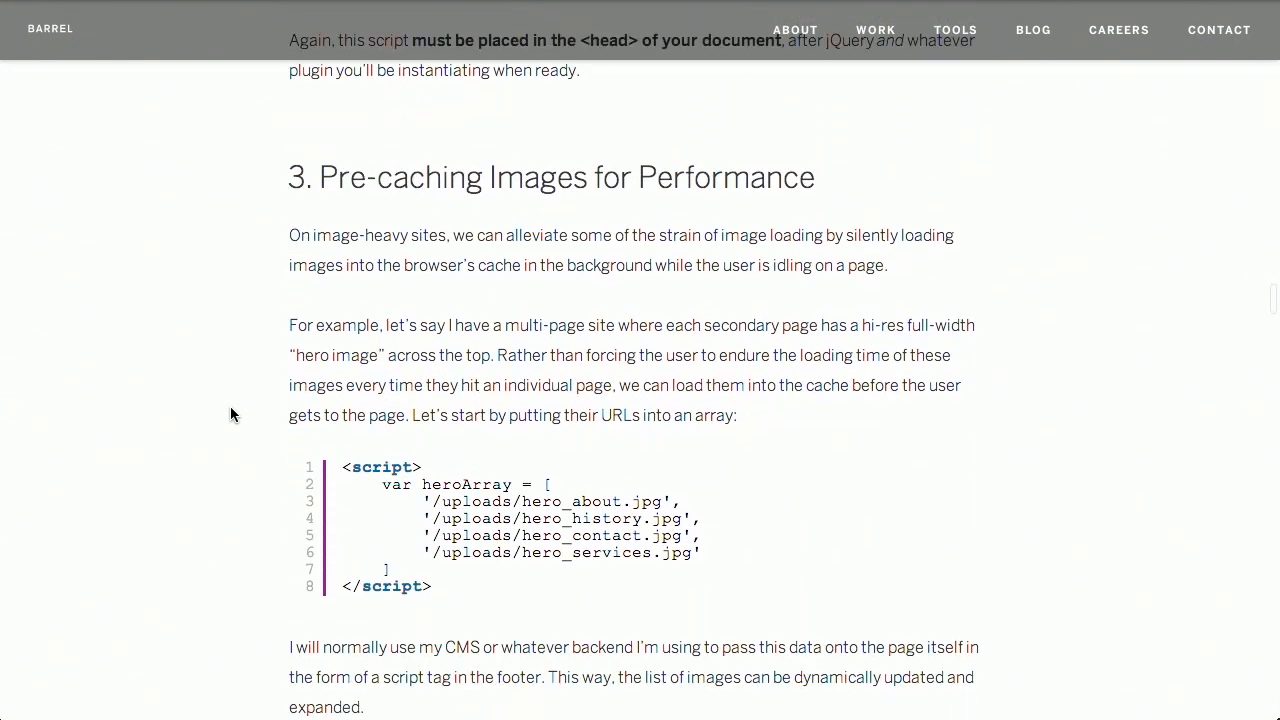